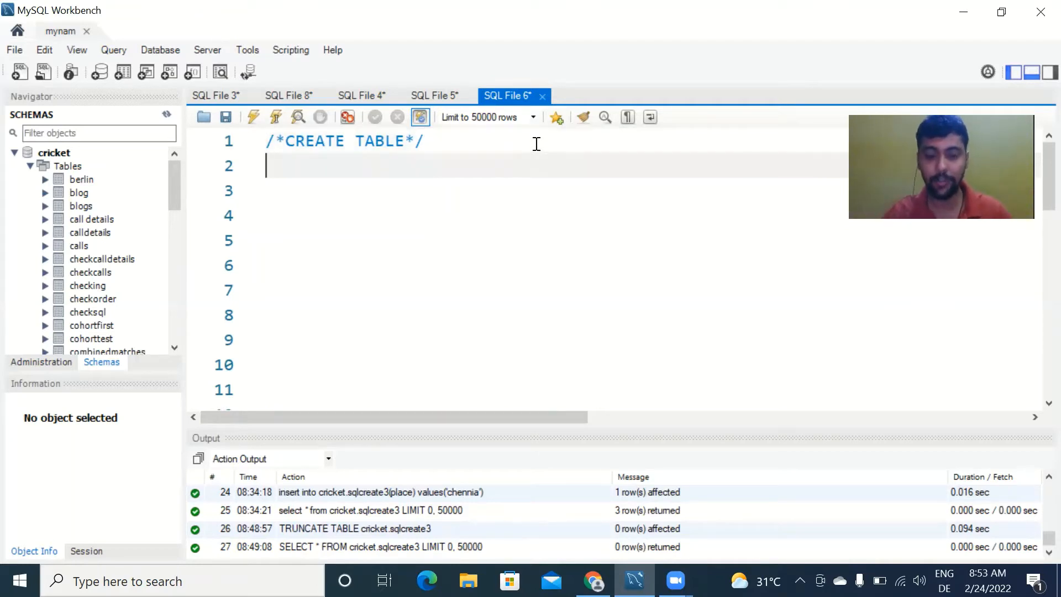
Step: Begin the statement 'create table cricket.employees(' in the SQL File 6 editor
{"action": "type", "text": "create ta"}
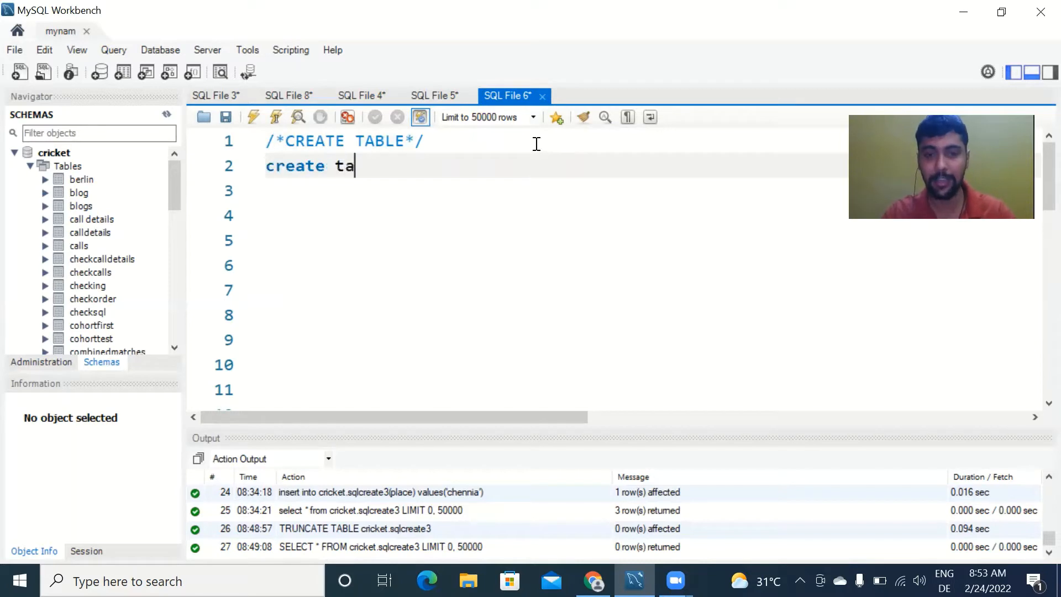
{"action": "type", "text": "ble"}
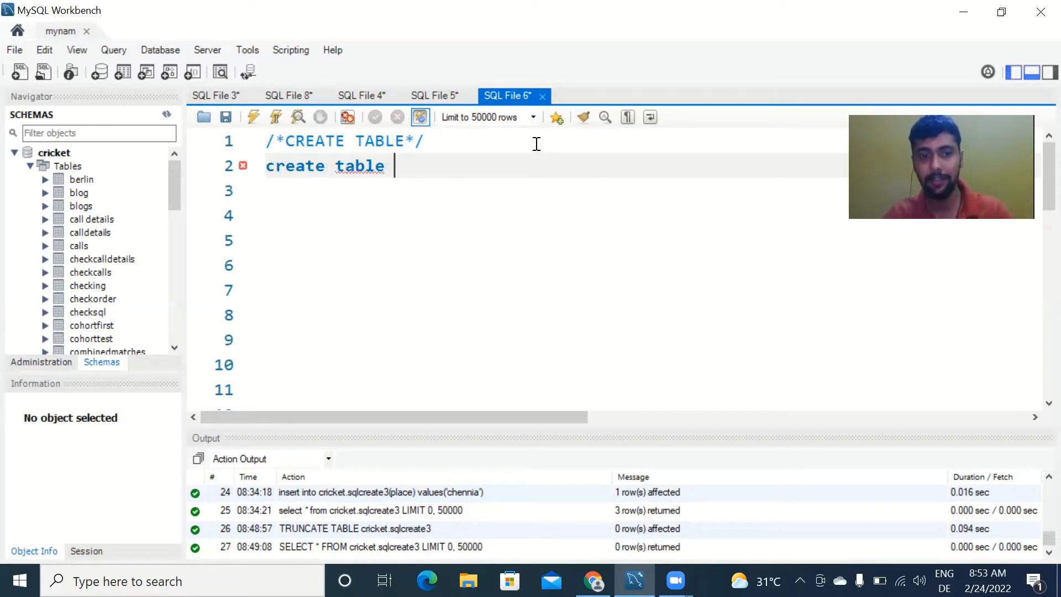
{"action": "type", "text": "cricket."}
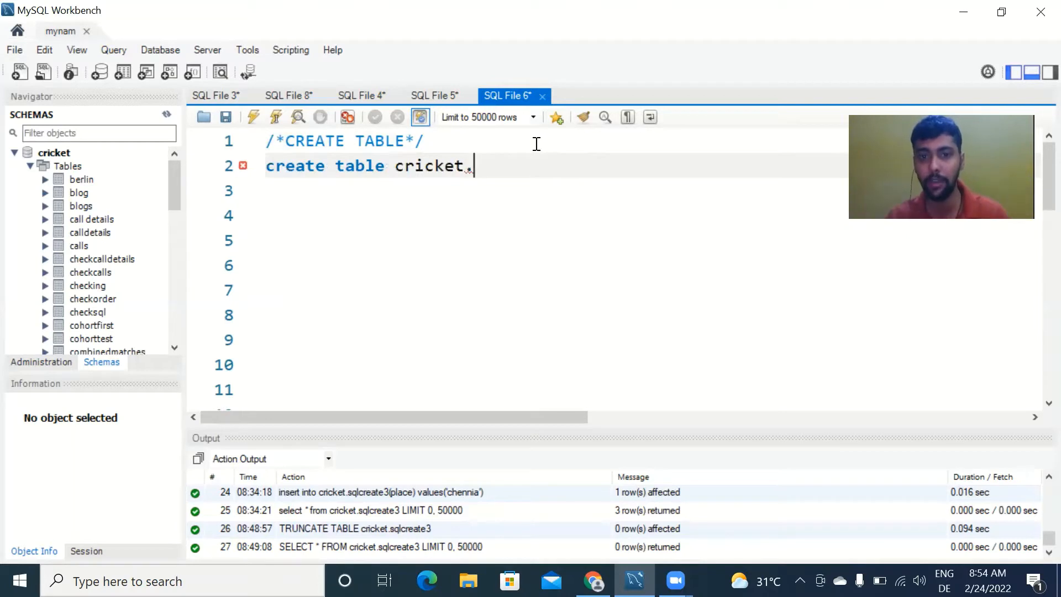
{"action": "type", "text": "e"}
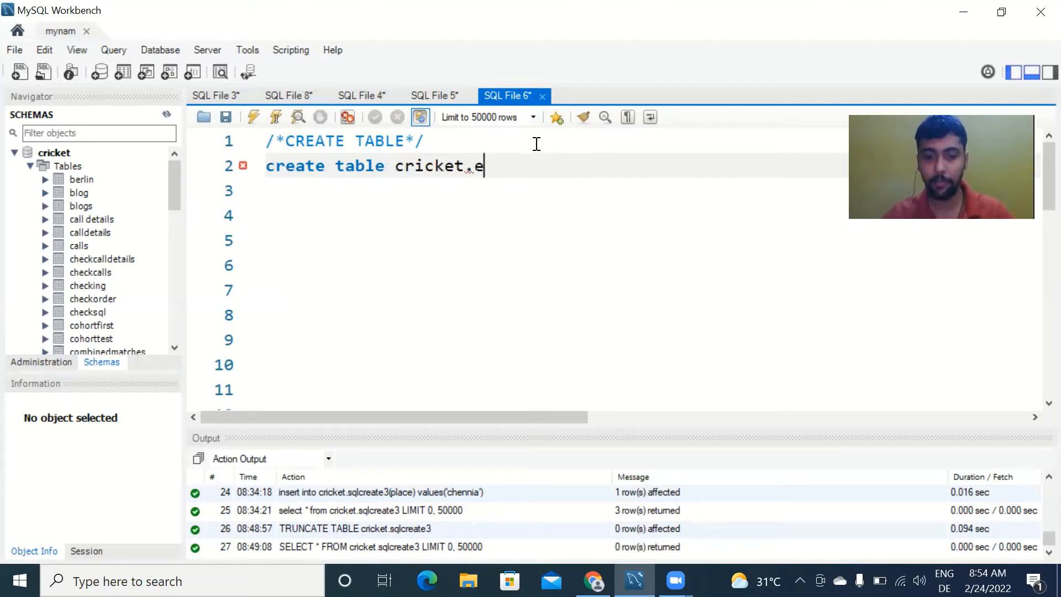
{"action": "type", "text": "mployees"}
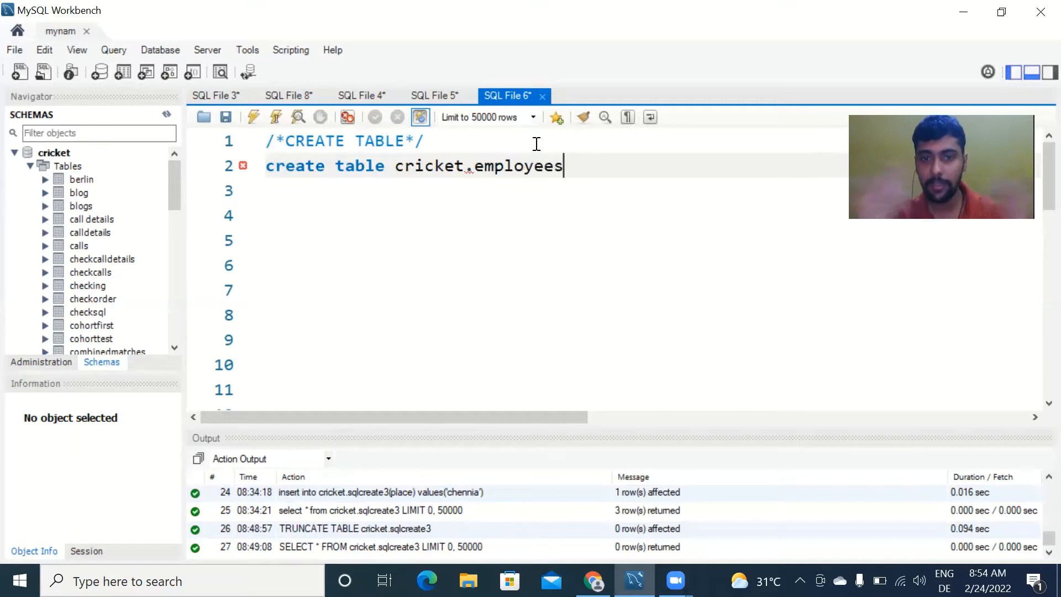
{"action": "type", "text": "("}
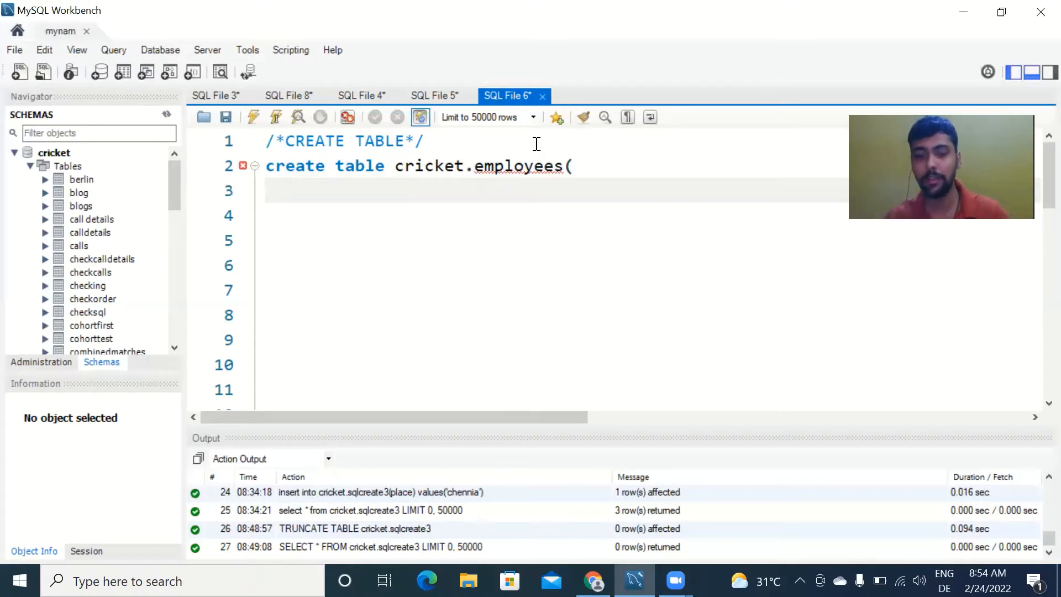
Step: Define the first column as 'id int auto_increment', accepting the autocomplete suggestion
{"action": "type", "text": "id"}
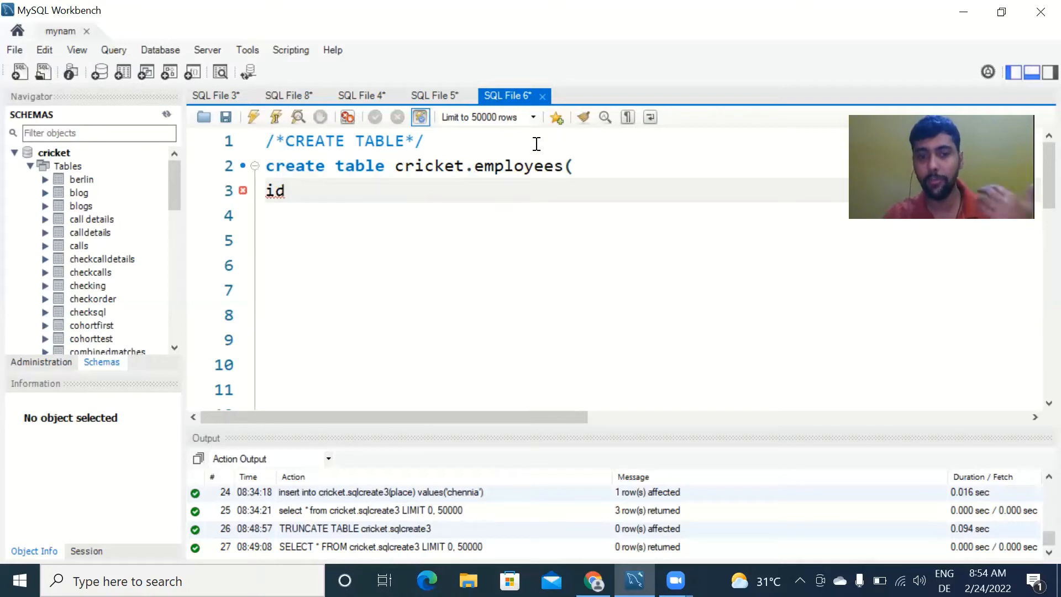
{"action": "type", "text": "i"}
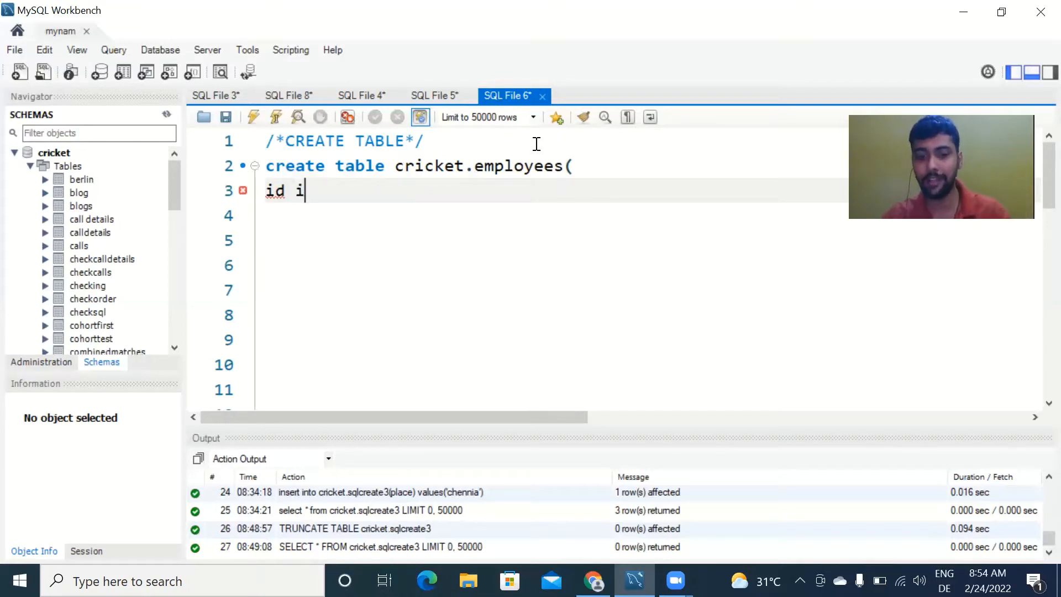
{"action": "type", "text": "nt"}
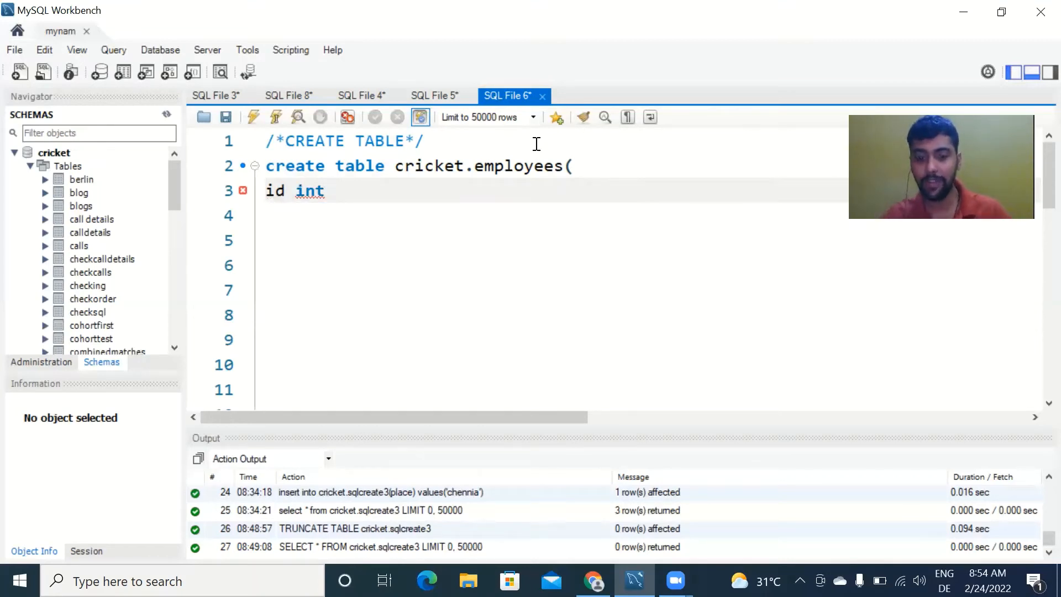
{"action": "type", "text": "auto_"}
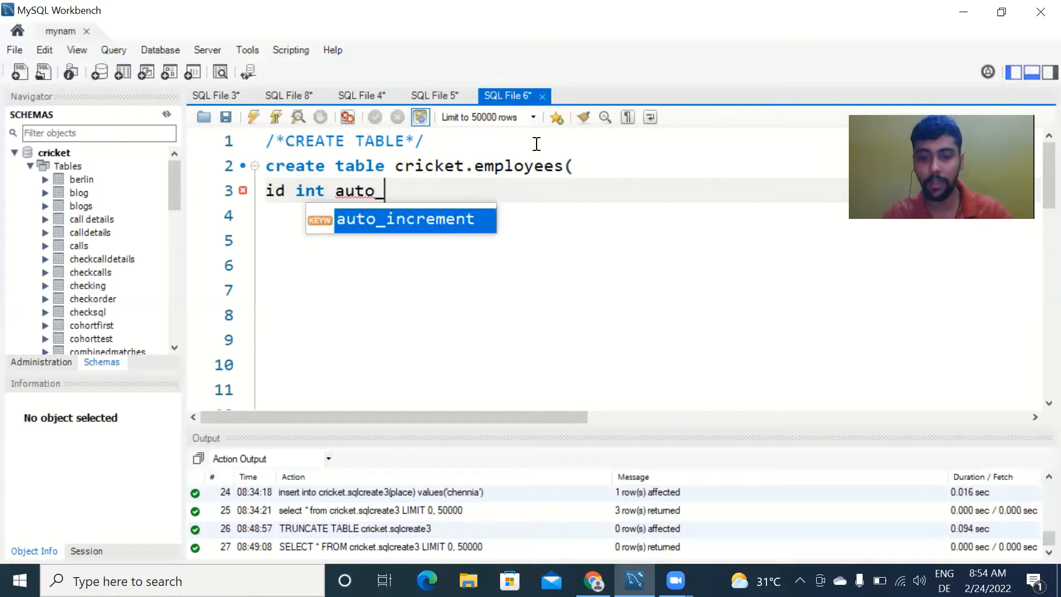
{"action": "key", "text": "Tab"}
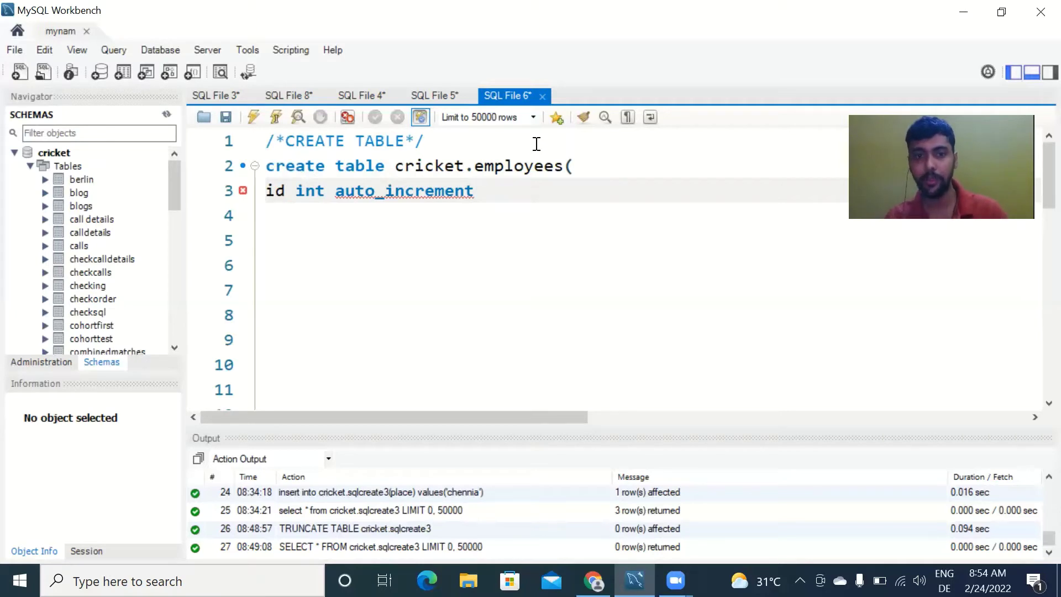
Step: Add the columns 'name varchar(100)' and 'age int' to the employees definition
{"action": "type", "text": ","}
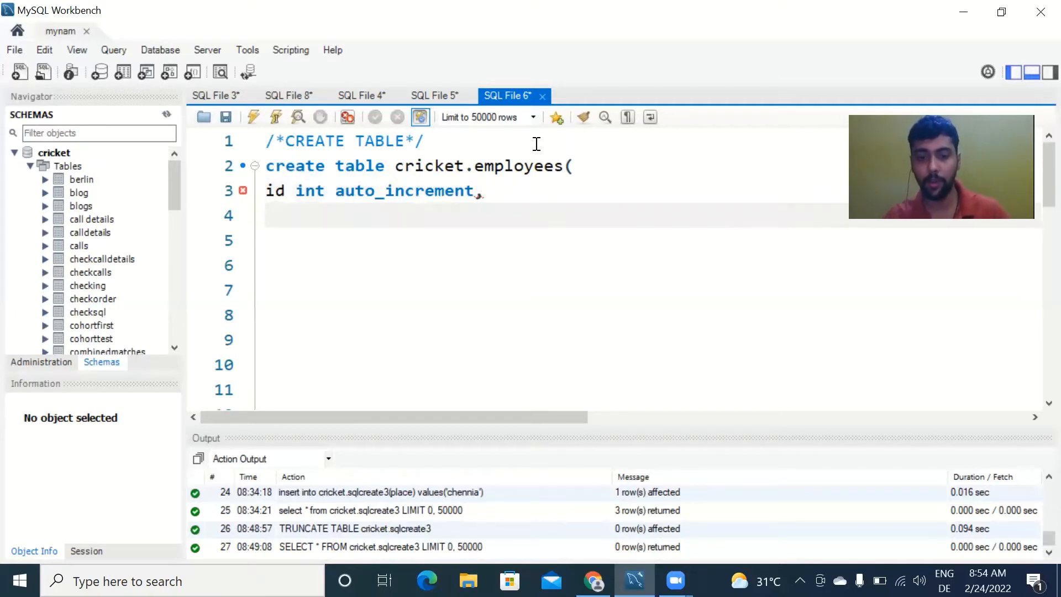
{"action": "type", "text": "name"}
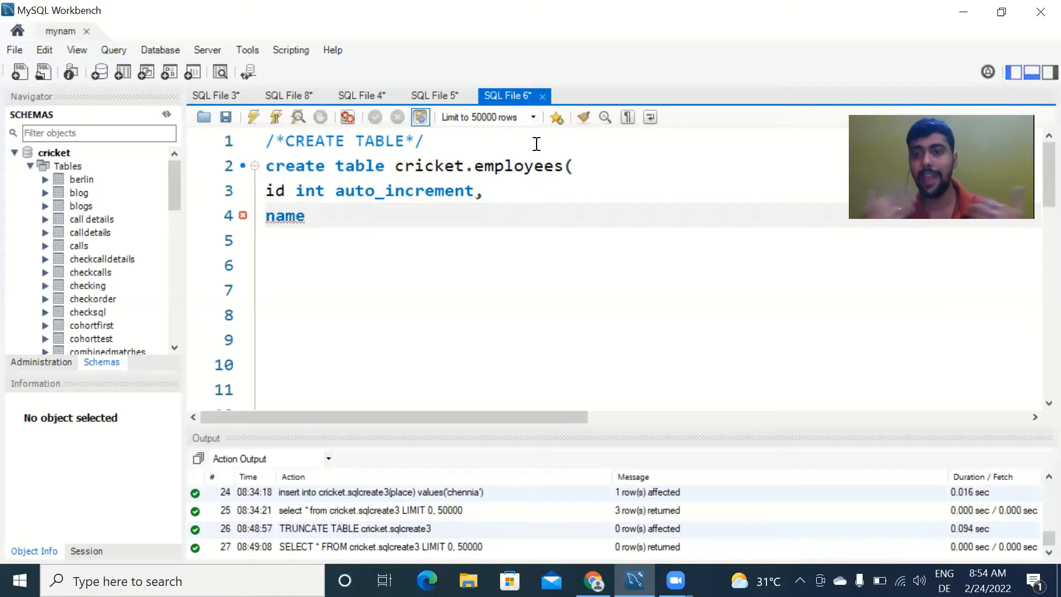
{"action": "type", "text": "varcha"}
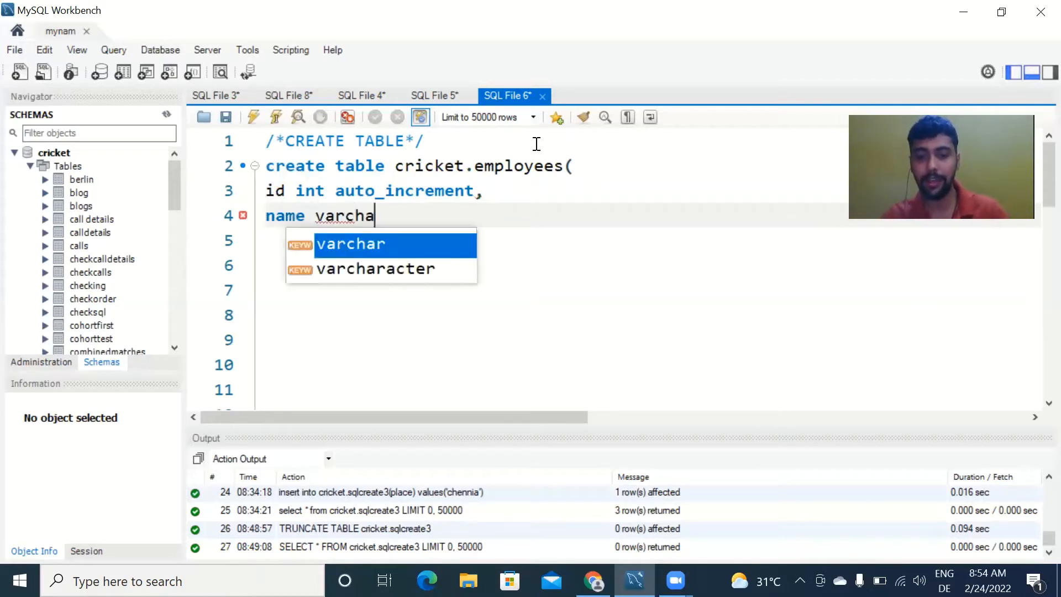
{"action": "type", "text": "r(10"}
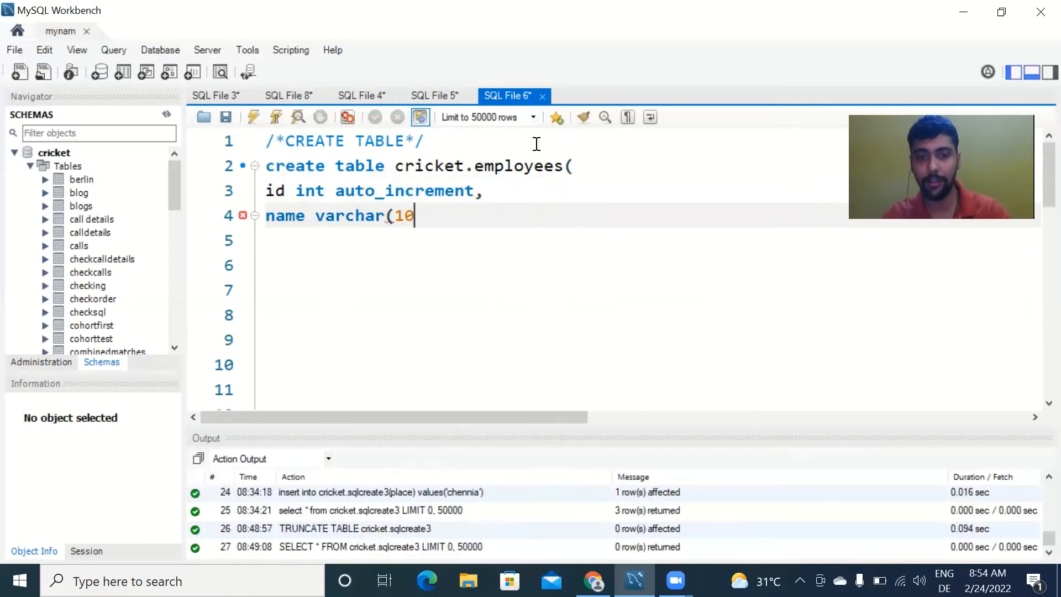
{"action": "type", "text": "0)"}
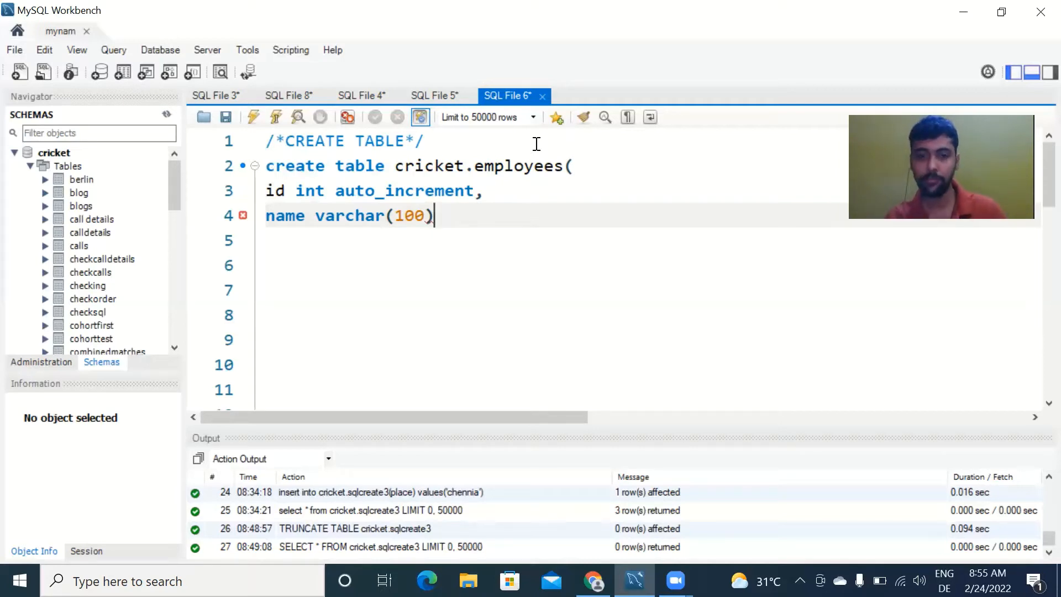
{"action": "type", "text": ","}
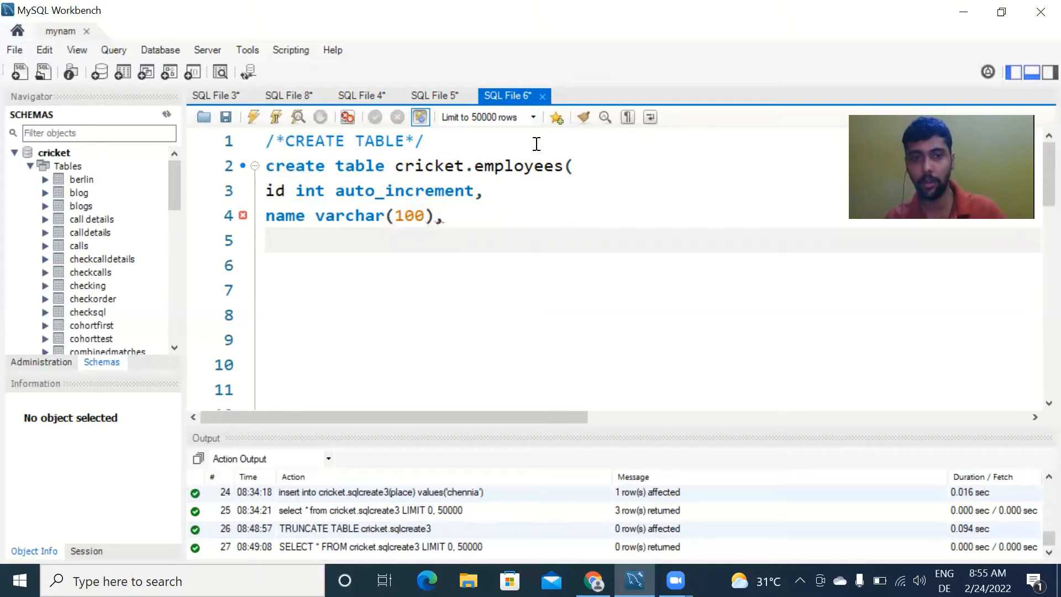
{"action": "type", "text": "age"}
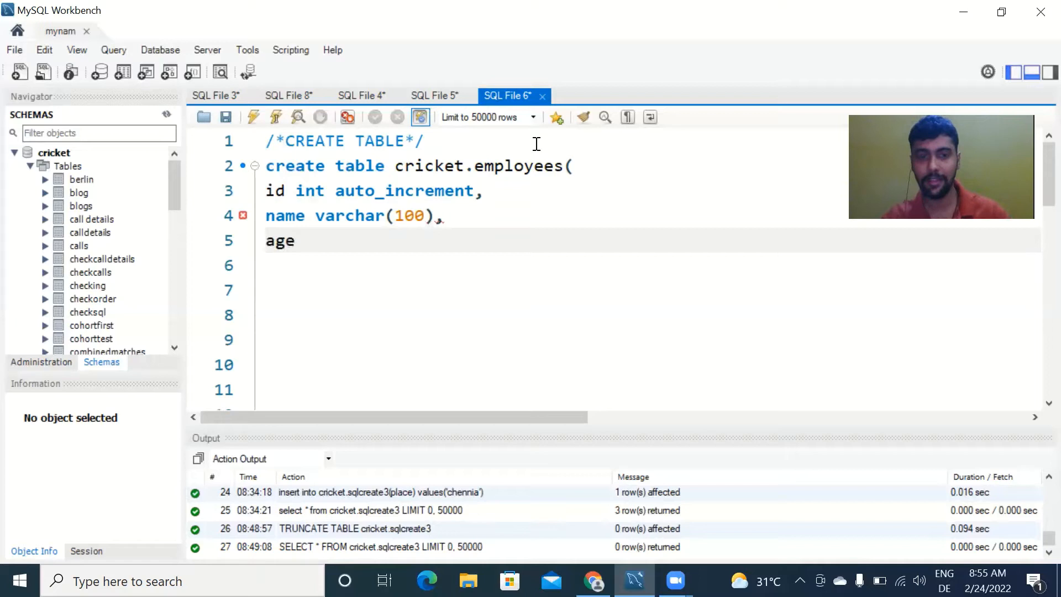
{"action": "type", "text": "int"}
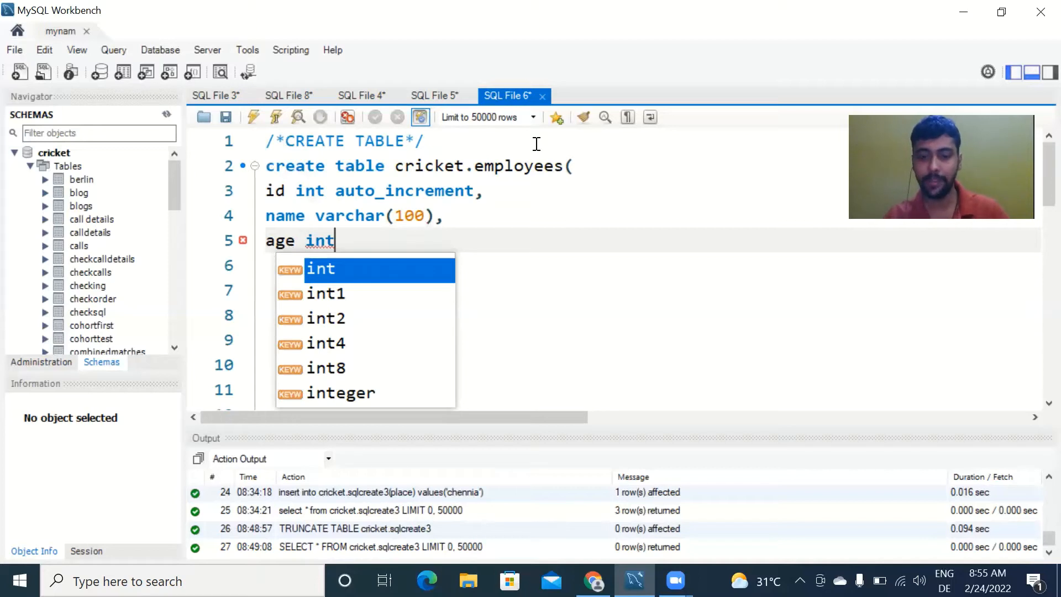
Step: Declare 'primary key(id)' as the final line of the definition
{"action": "type", "text": ","}
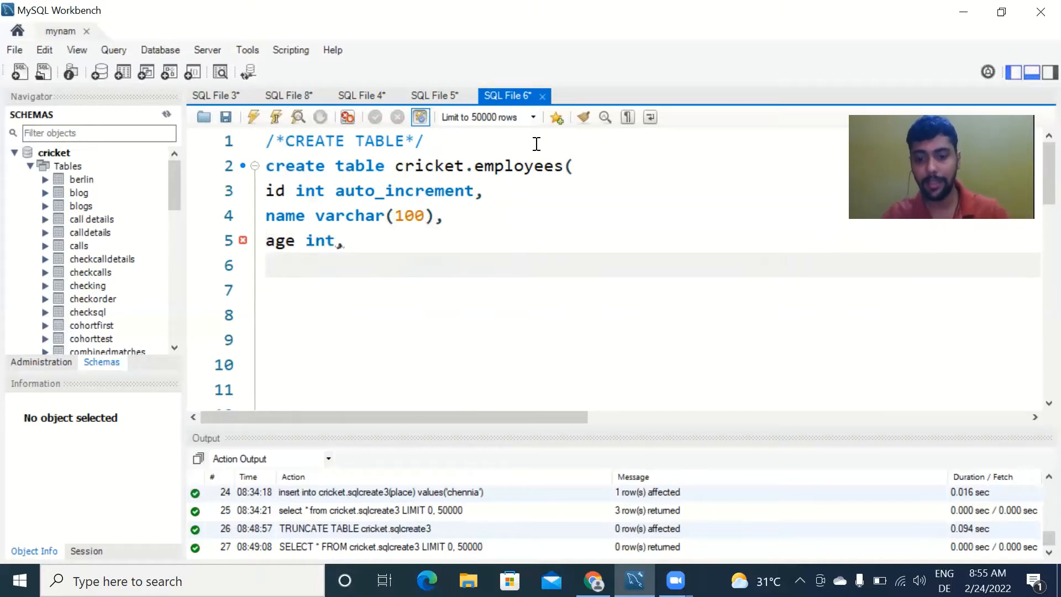
{"action": "type", "text": "primary"}
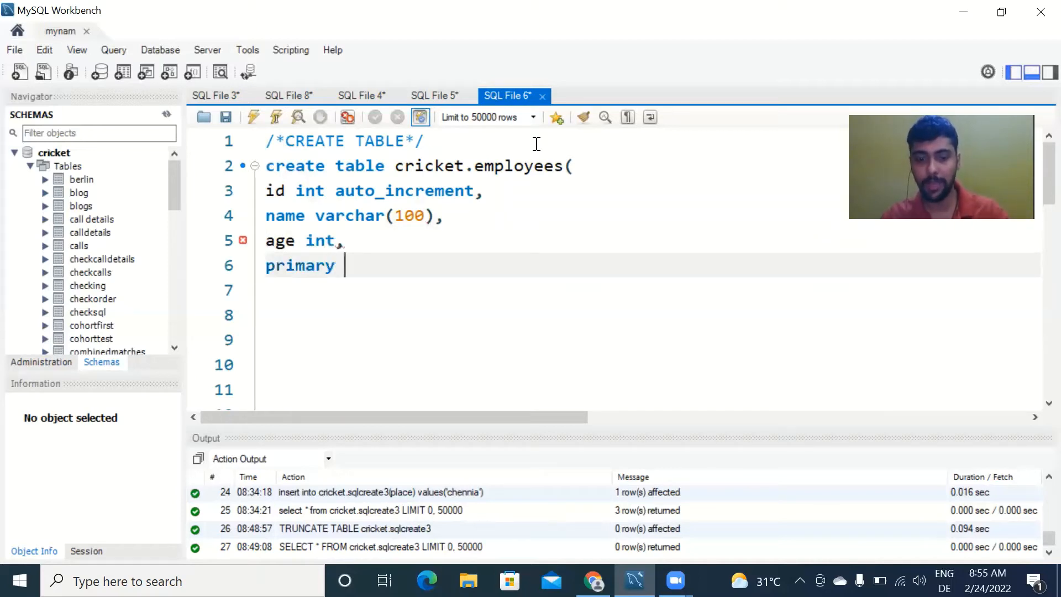
{"action": "type", "text": "key"}
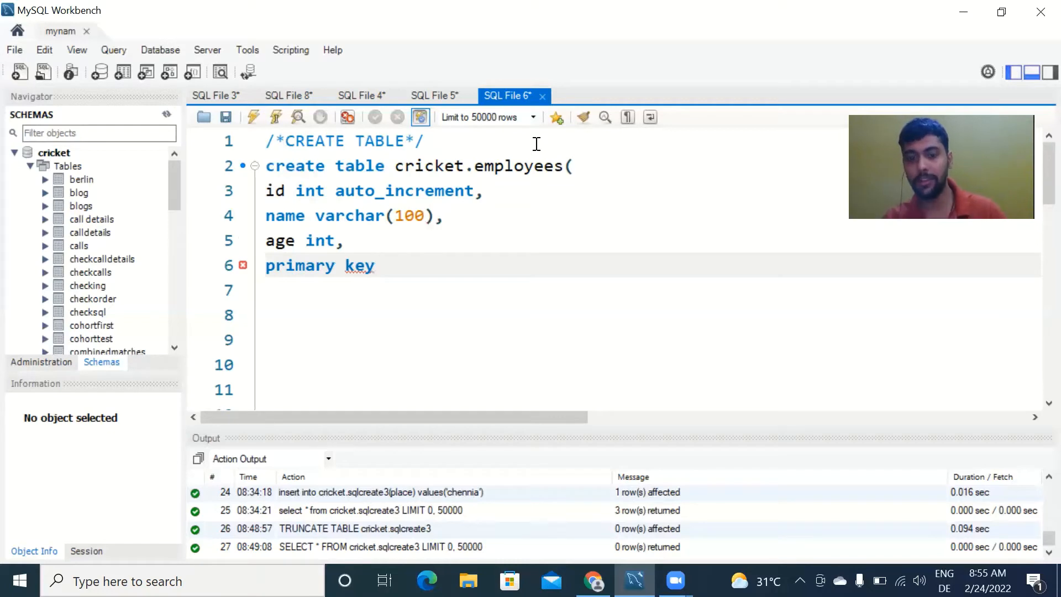
{"action": "type", "text": "("}
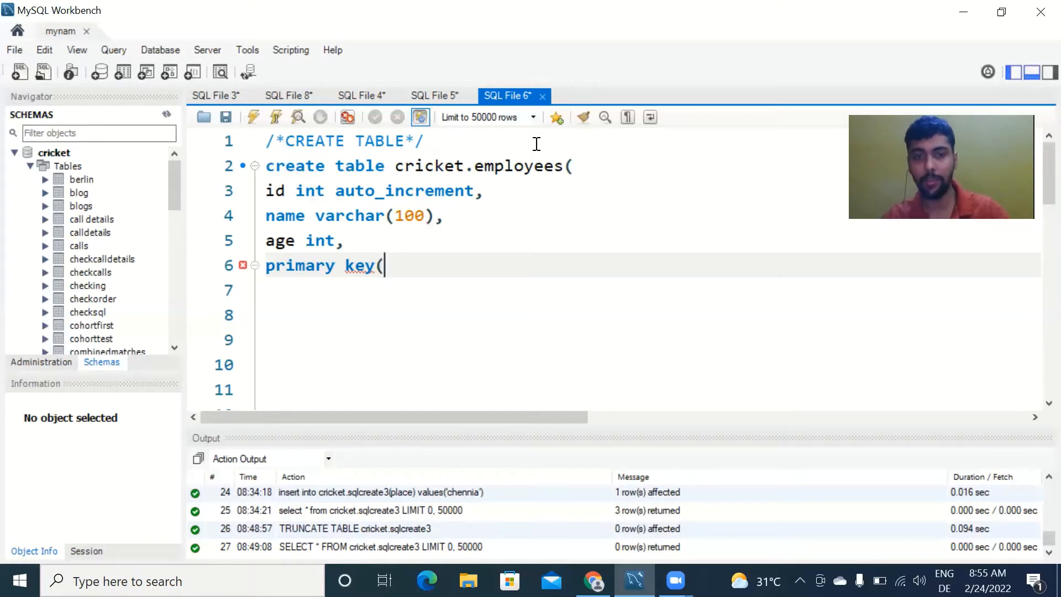
{"action": "type", "text": "id)"}
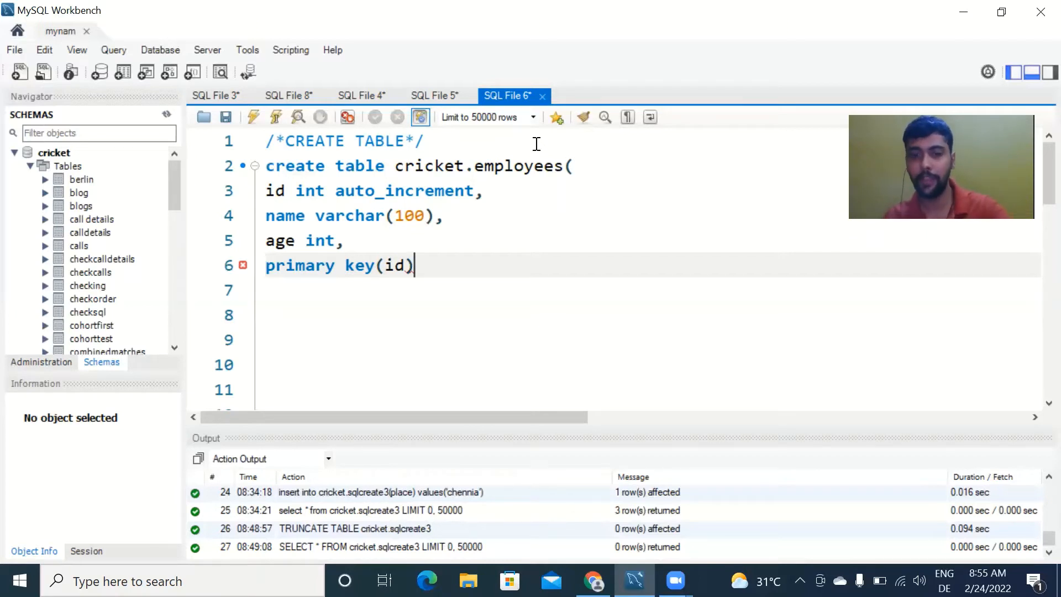
Step: Close the statement with ');', execute it to create cricket.employees, and move to the blank line below
{"action": "type", "text": ");"}
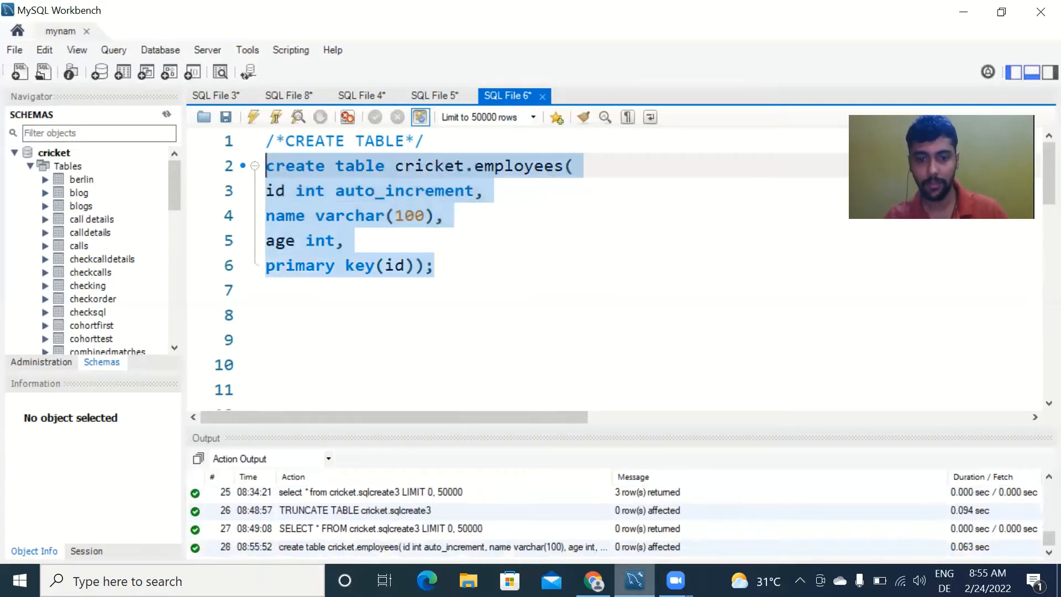
{"action": "mouse_move", "coordinate": [638, 555]}
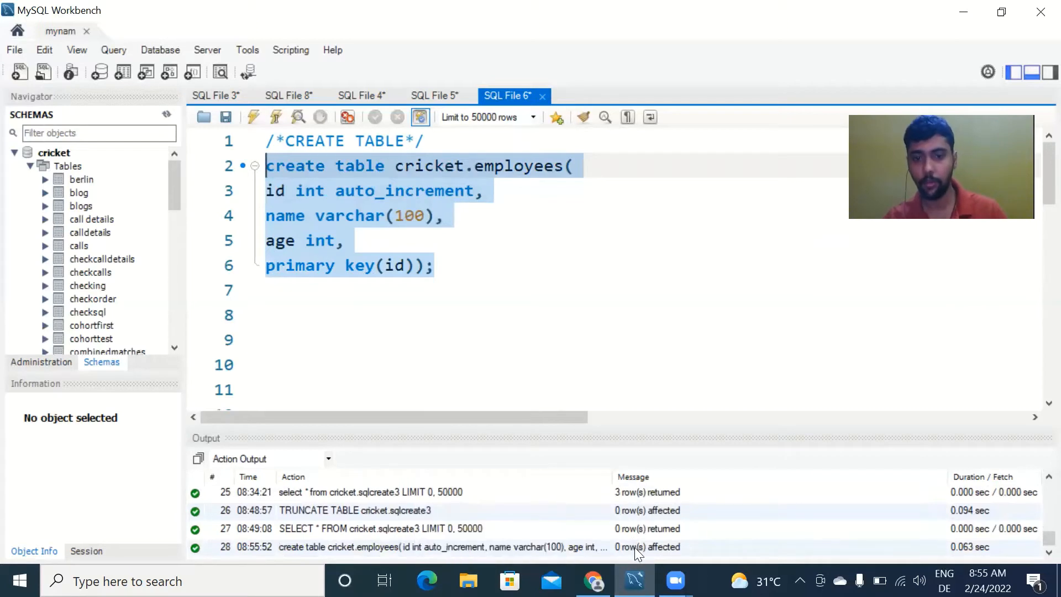
{"action": "mouse_move", "coordinate": [396, 298]}
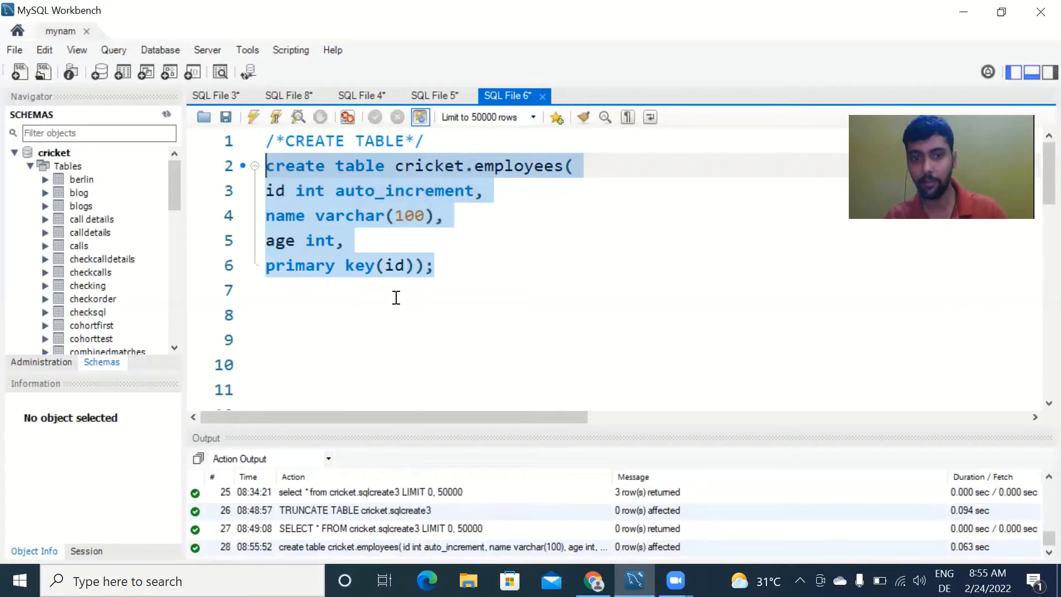
{"action": "left_click", "coordinate": [428, 314]}
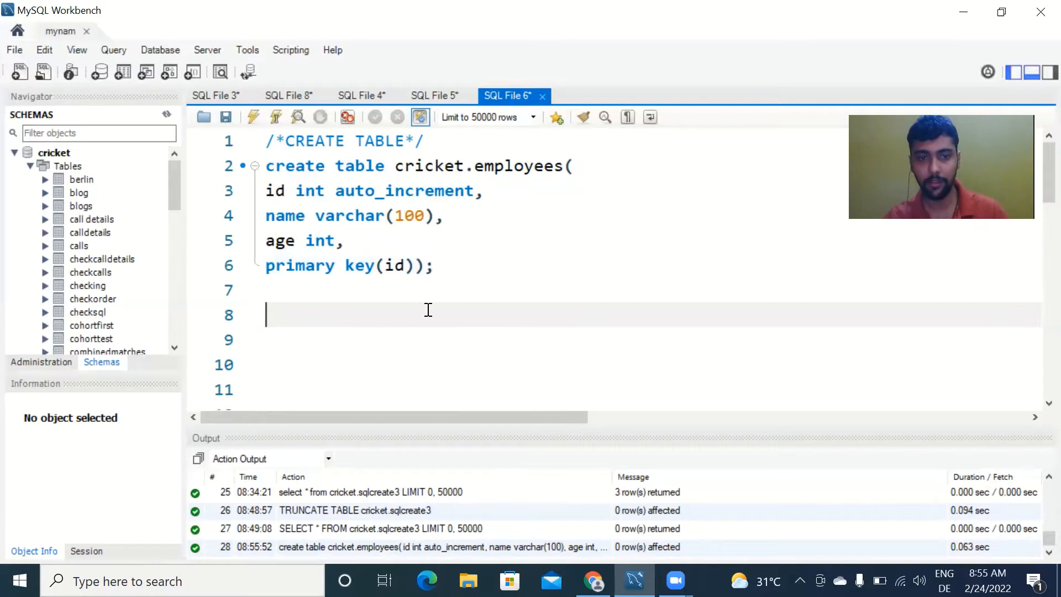
Step: Run 'select * from cricket.employees;' showing an empty grid with id, name and age columns
{"action": "type", "text": "select *"}
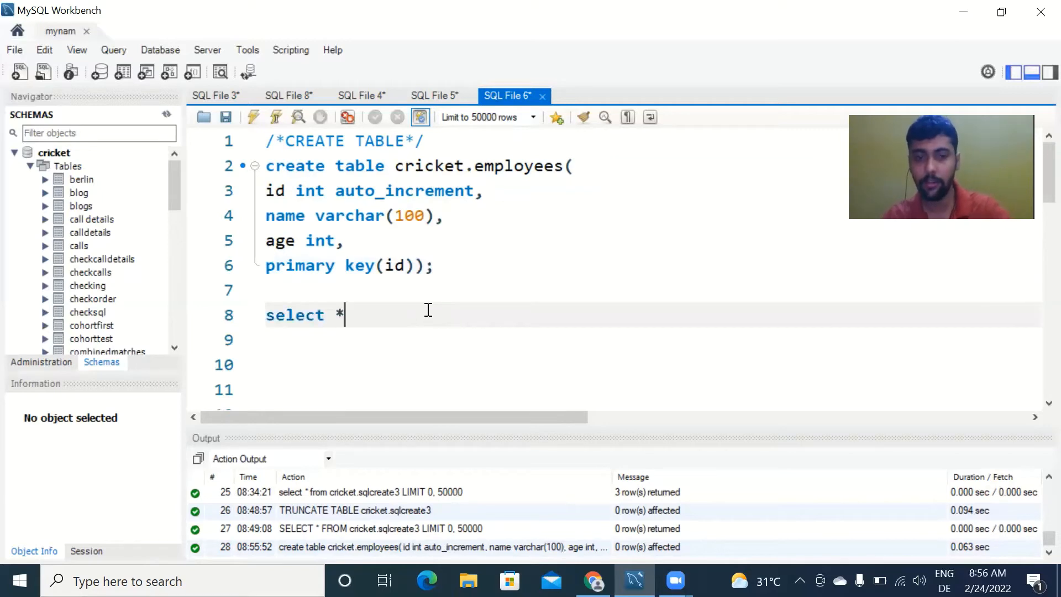
{"action": "type", "text": "from cricket"}
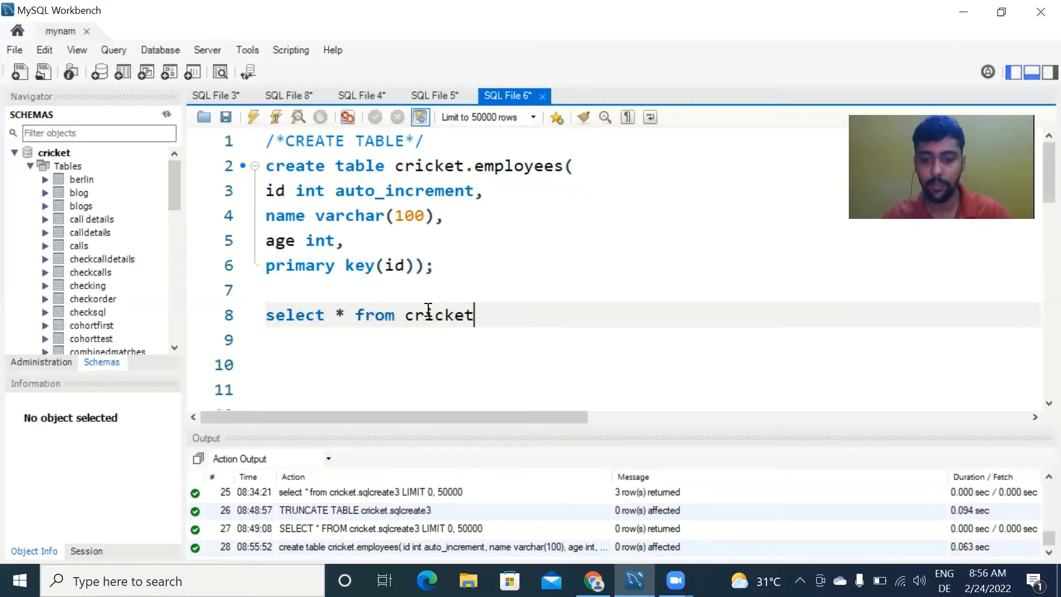
{"action": "type", "text": ".employees;"}
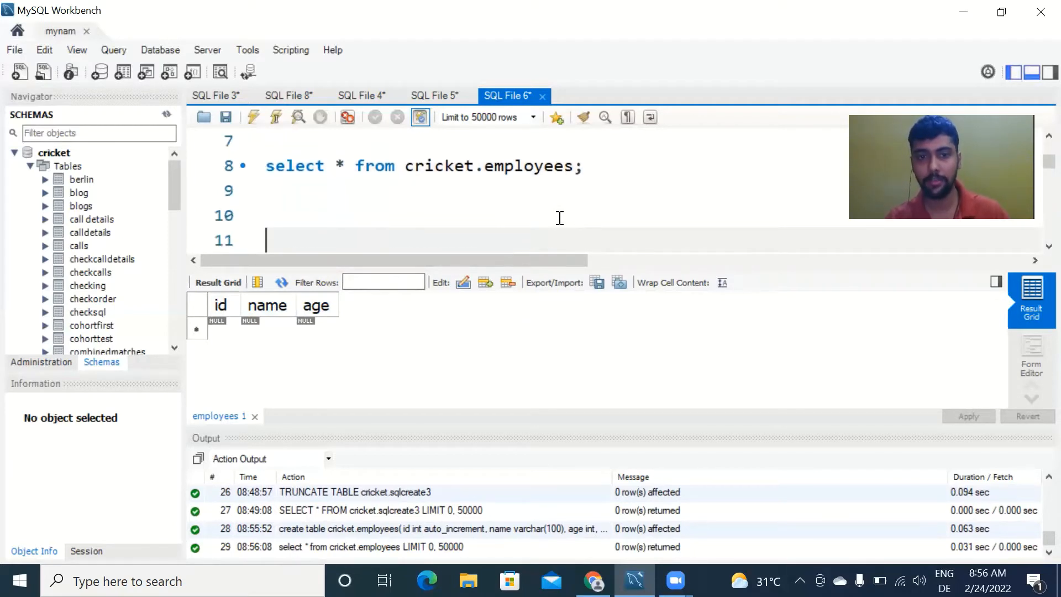
{"action": "scroll", "scroll_direction": "down", "scroll_amount": 3}
{"action": "type", "text": "/*INSERT ONE ROW INTO TABLE*/"}
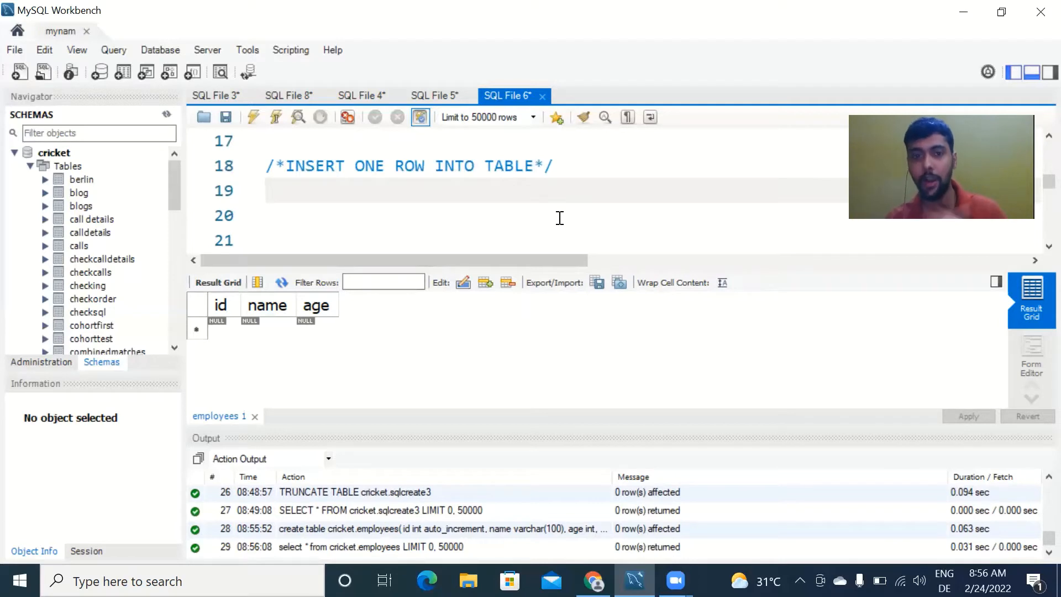
Step: Write 'insert into cricket.employees(id,name,age)' listing the target columns
{"action": "type", "text": "inser"}
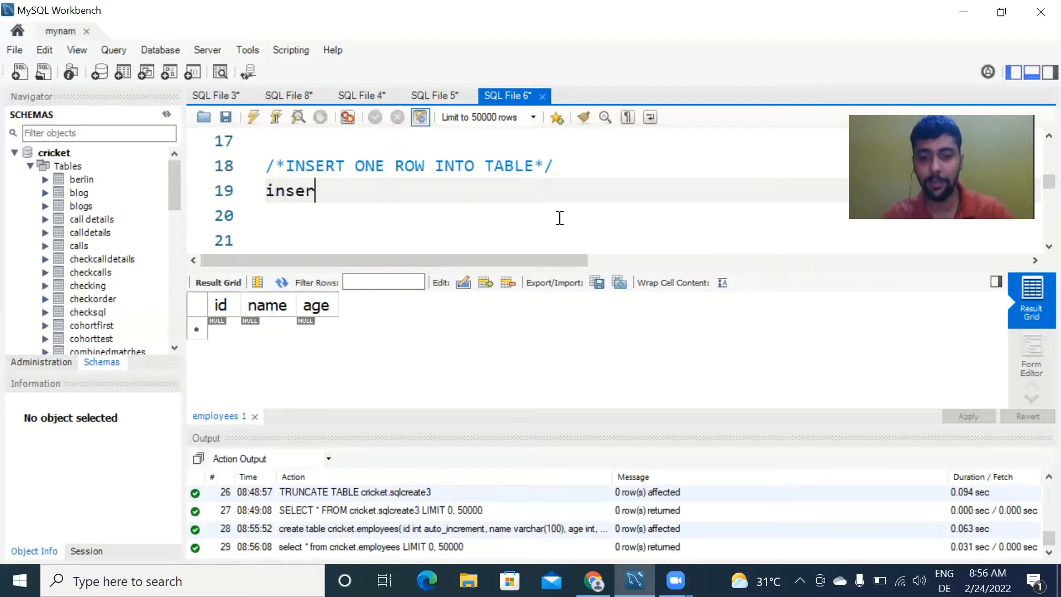
{"action": "type", "text": "t into"}
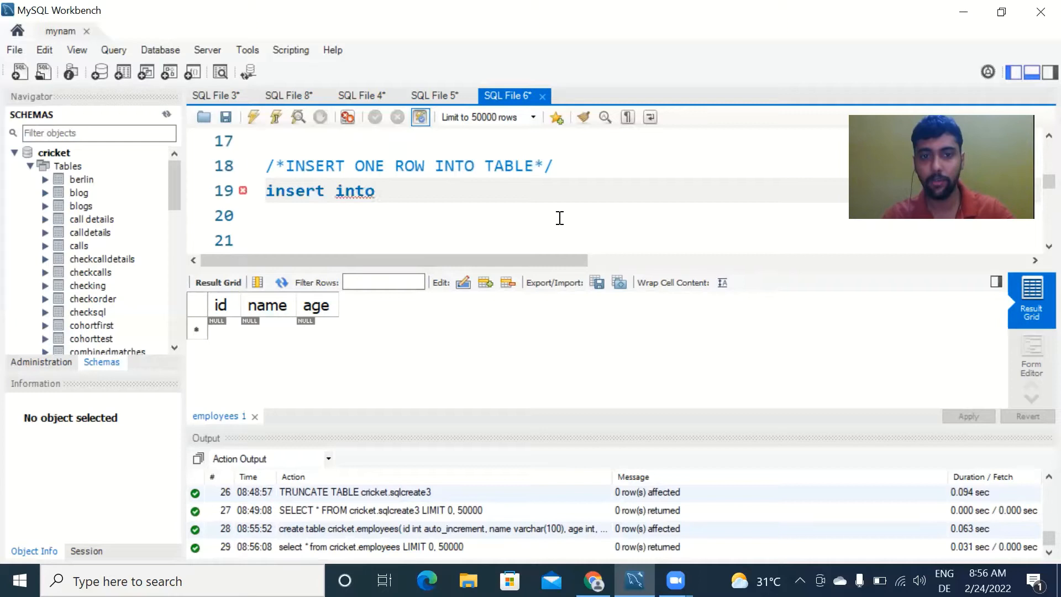
{"action": "type", "text": "cricket.e"}
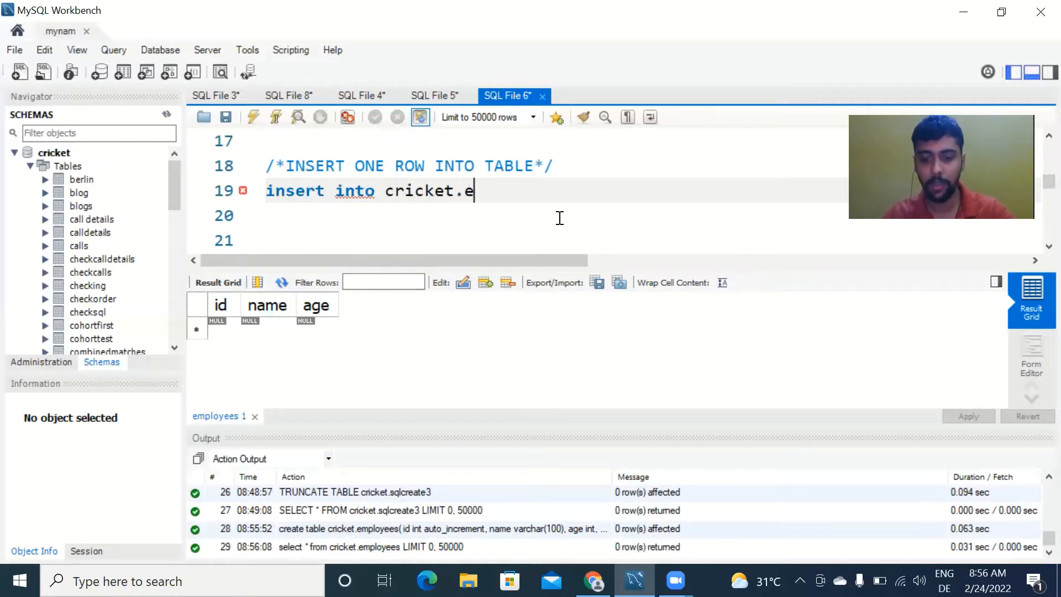
{"action": "type", "text": "mployee"}
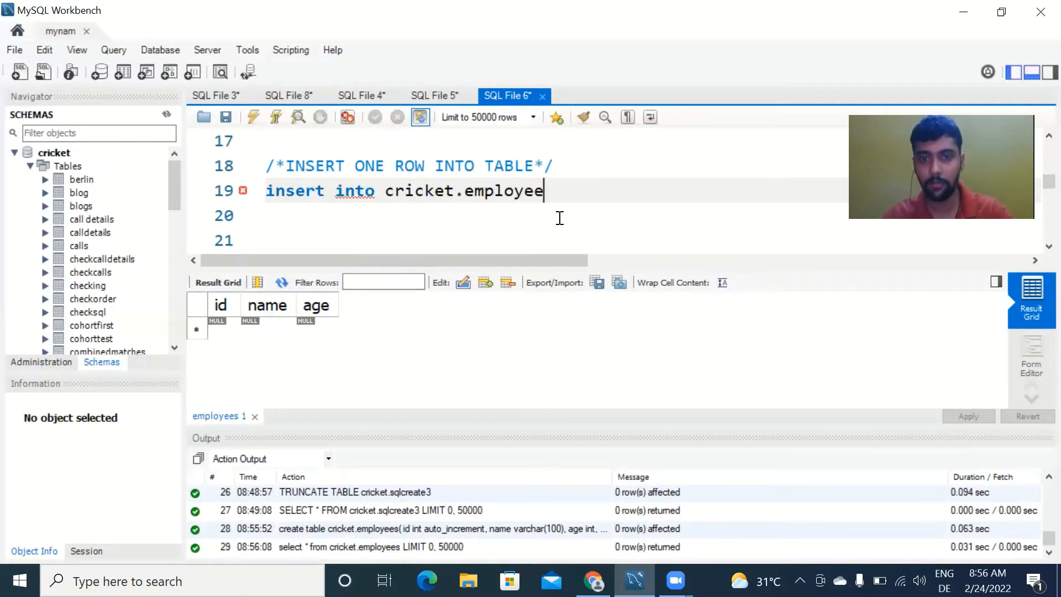
{"action": "type", "text": "s("}
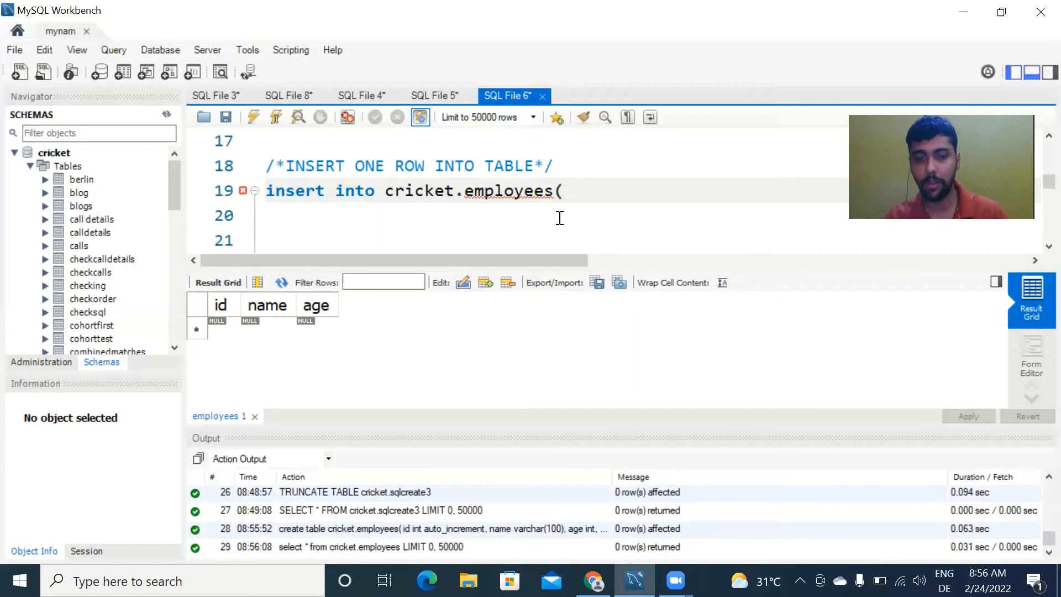
{"action": "type", "text": "'"}
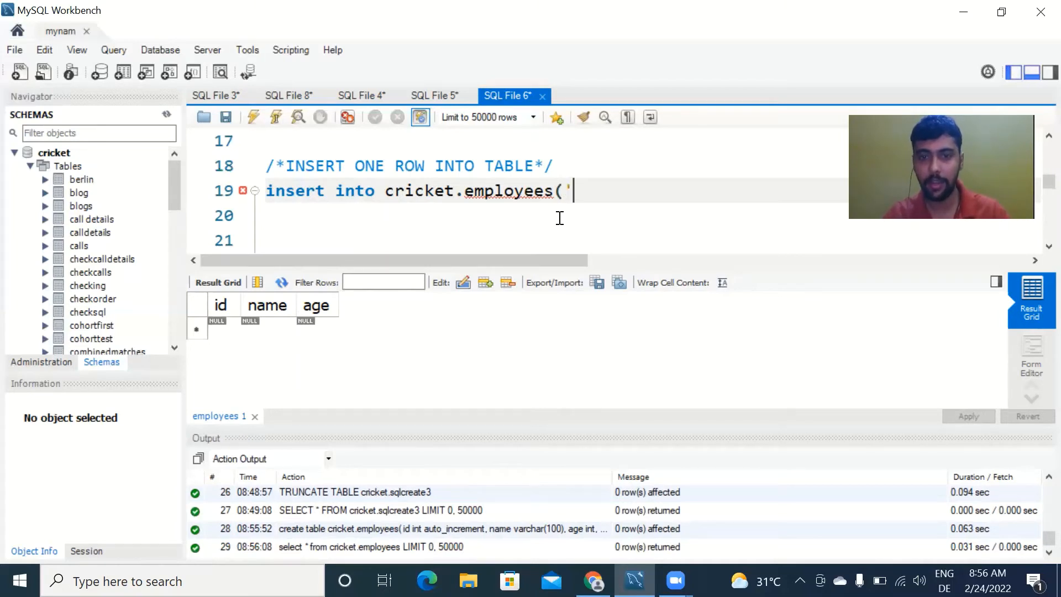
{"action": "type", "text": "id"}
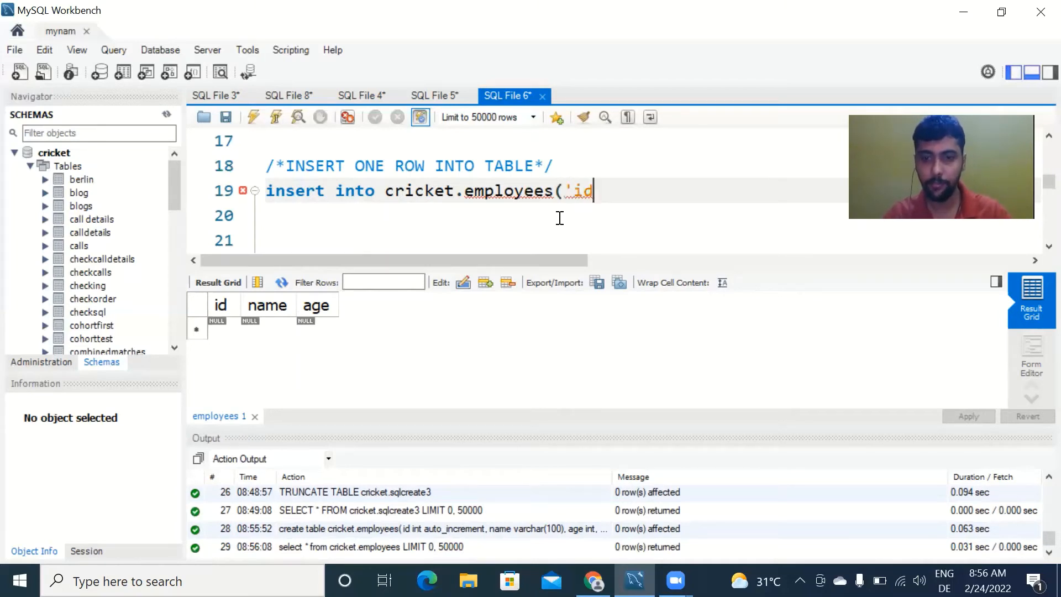
{"action": "type", "text": "'"}
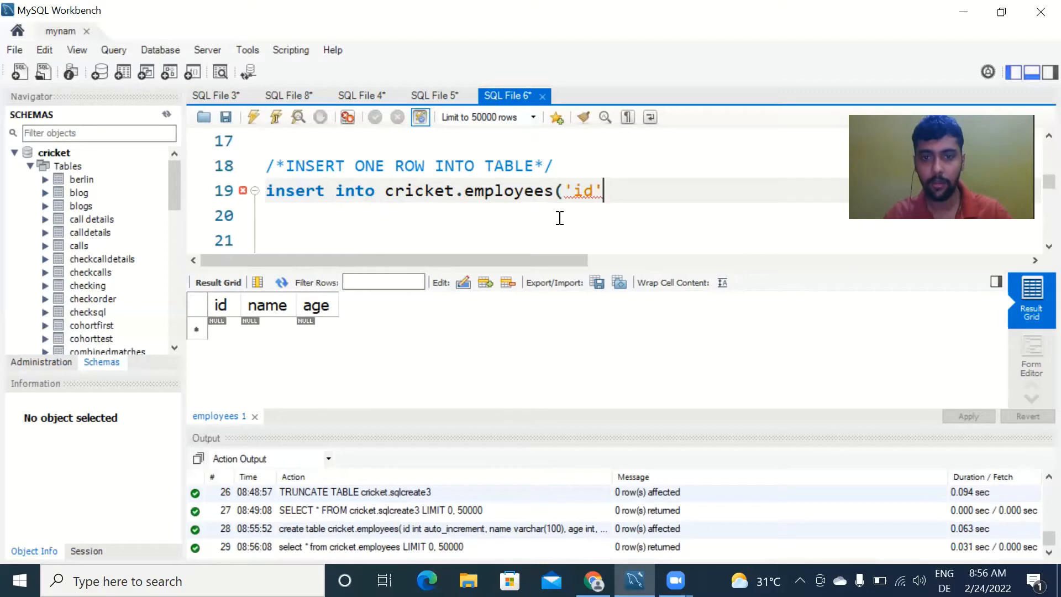
{"action": "type", "text": "id,"}
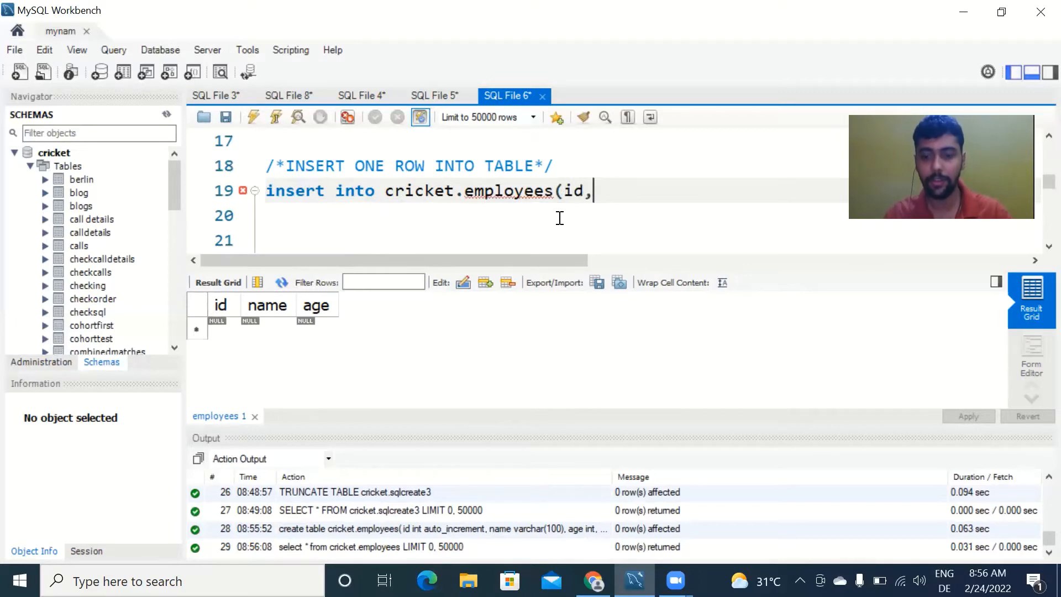
{"action": "type", "text": "name,age"}
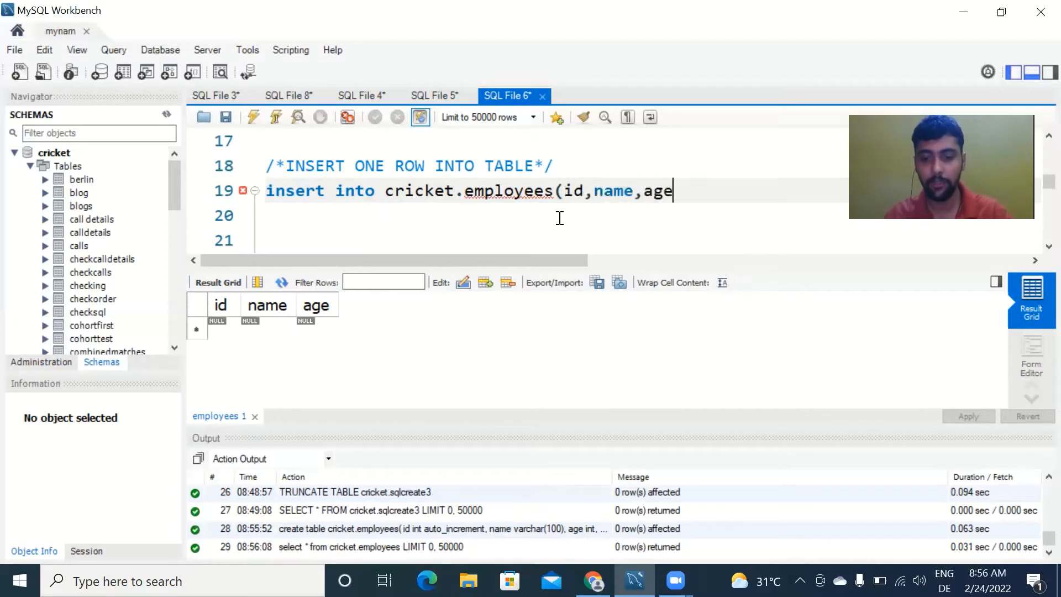
{"action": "type", "text": ")"}
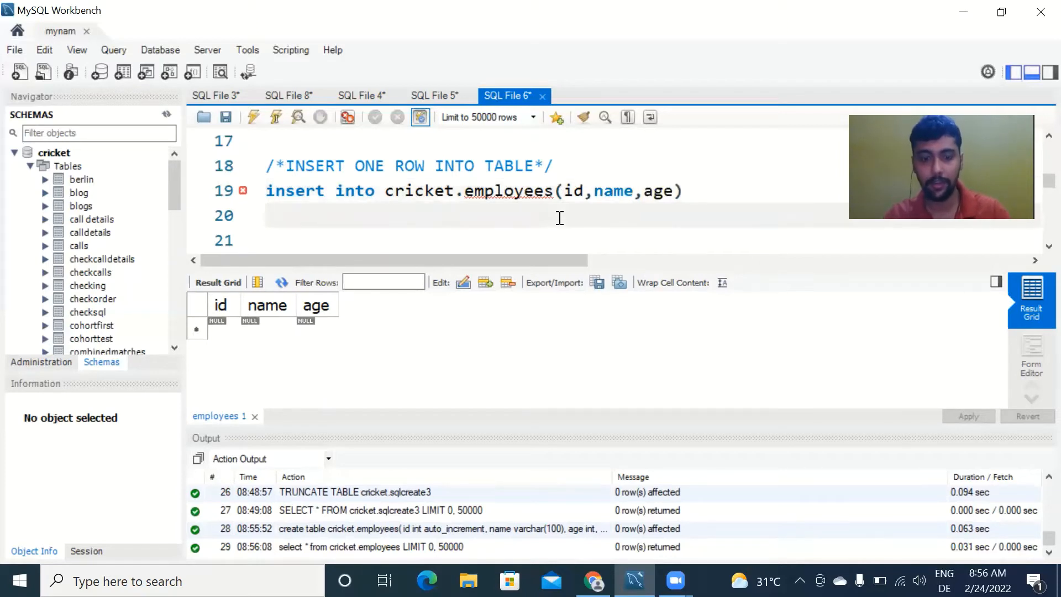
Step: Complete the insert with values('1','Adithya','28'); for the single new row
{"action": "type", "text": "values"}
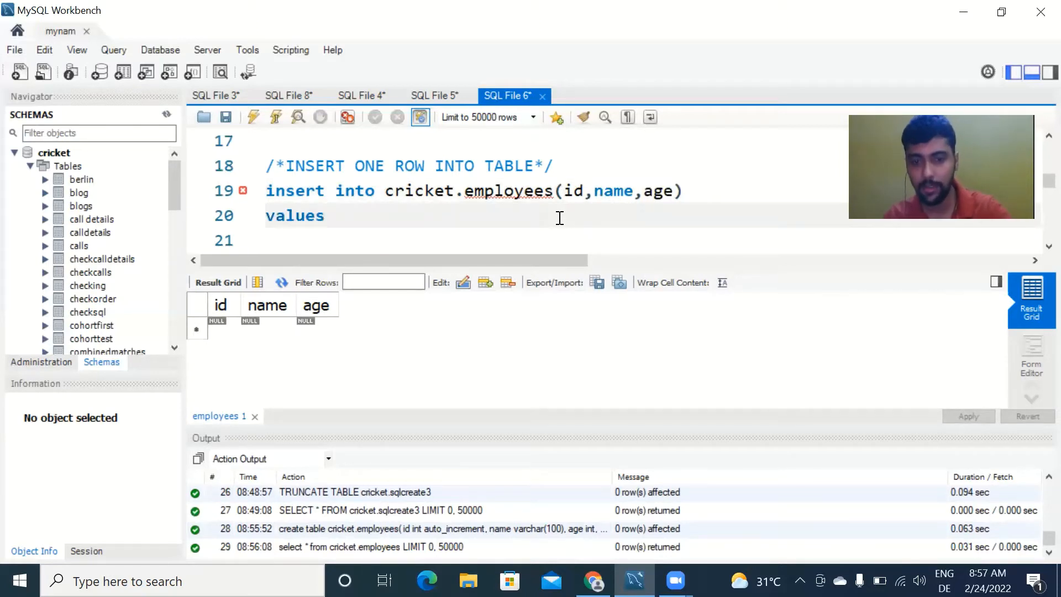
{"action": "type", "text": "('"}
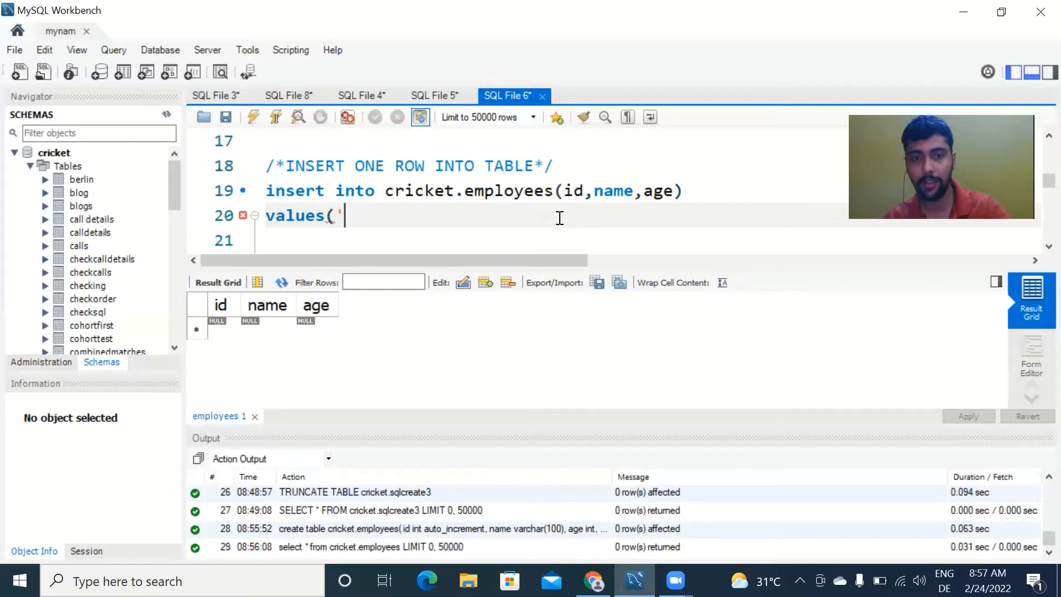
{"action": "type", "text": "1"}
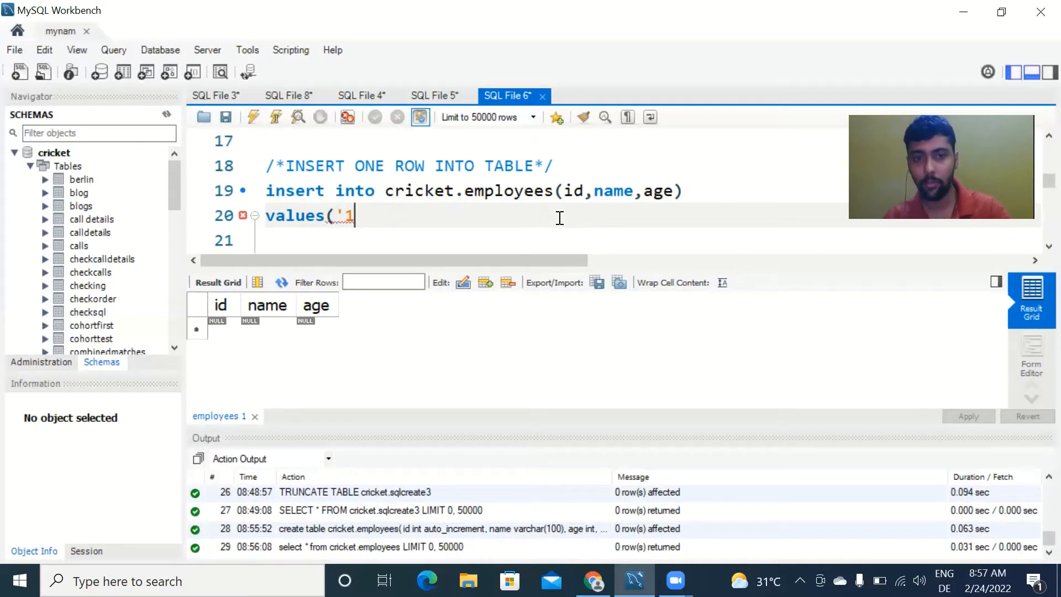
{"action": "type", "text": "'"}
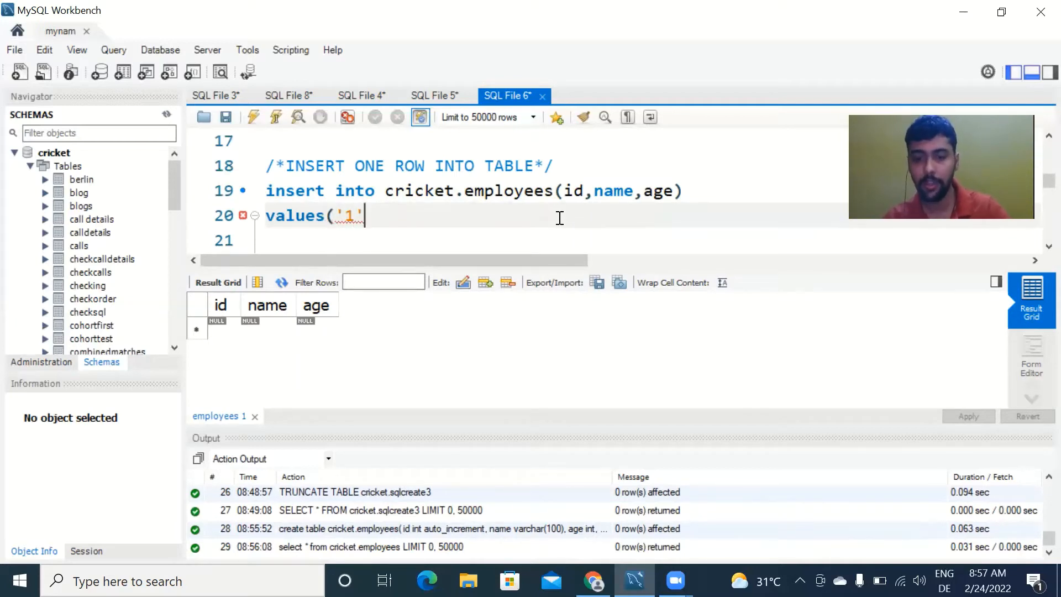
{"action": "type", "text": ",'A"}
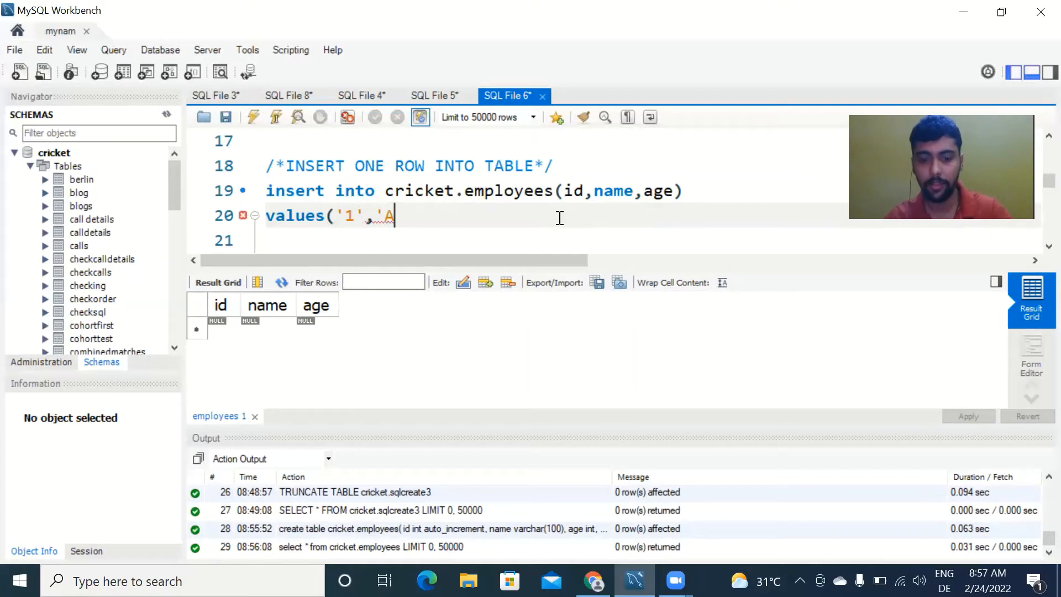
{"action": "type", "text": "dithya'"}
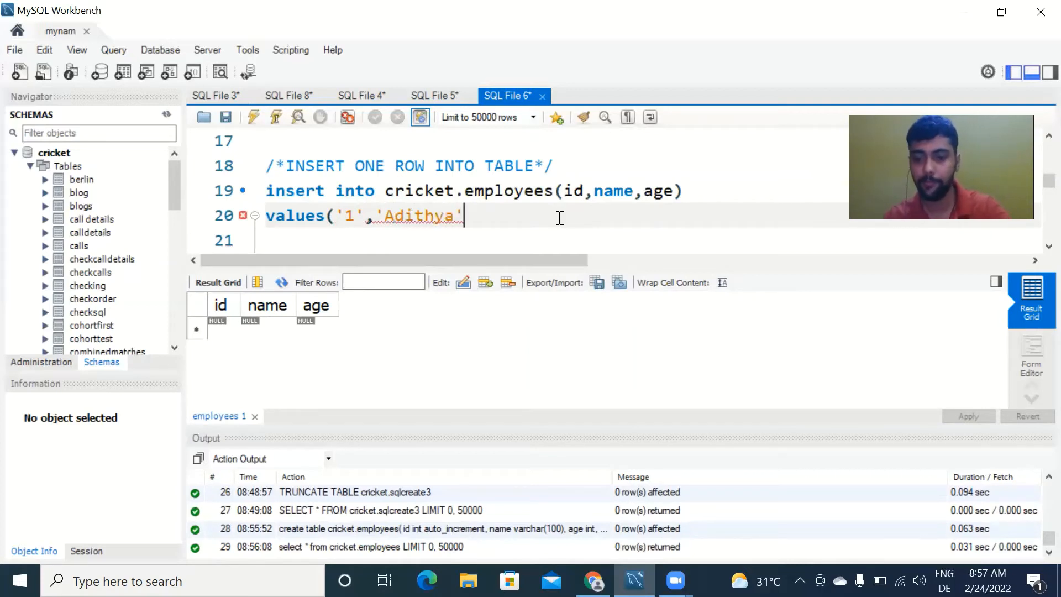
{"action": "type", "text": ",'"}
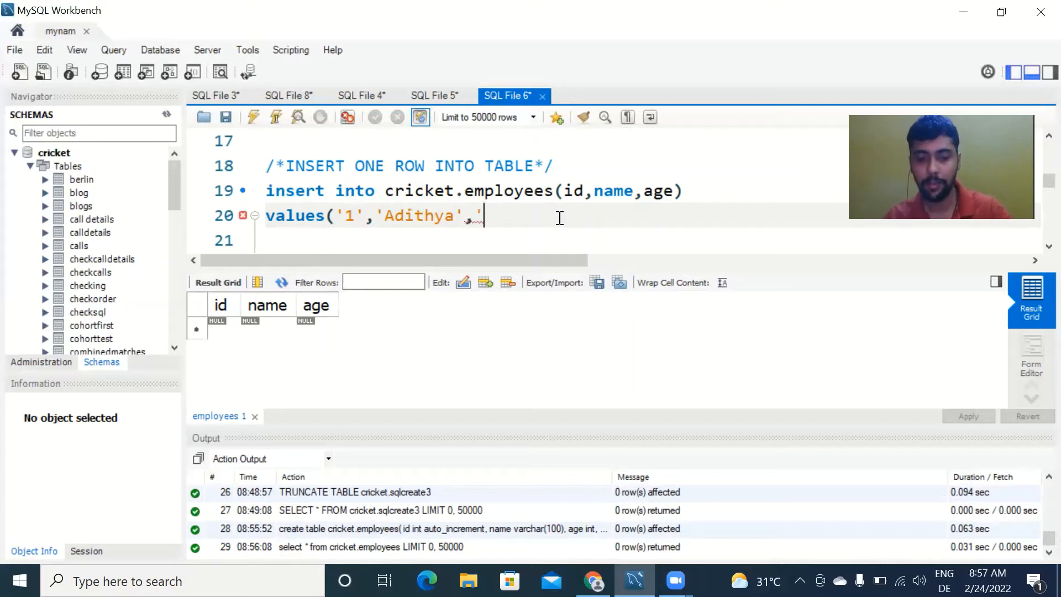
{"action": "type", "text": "28"}
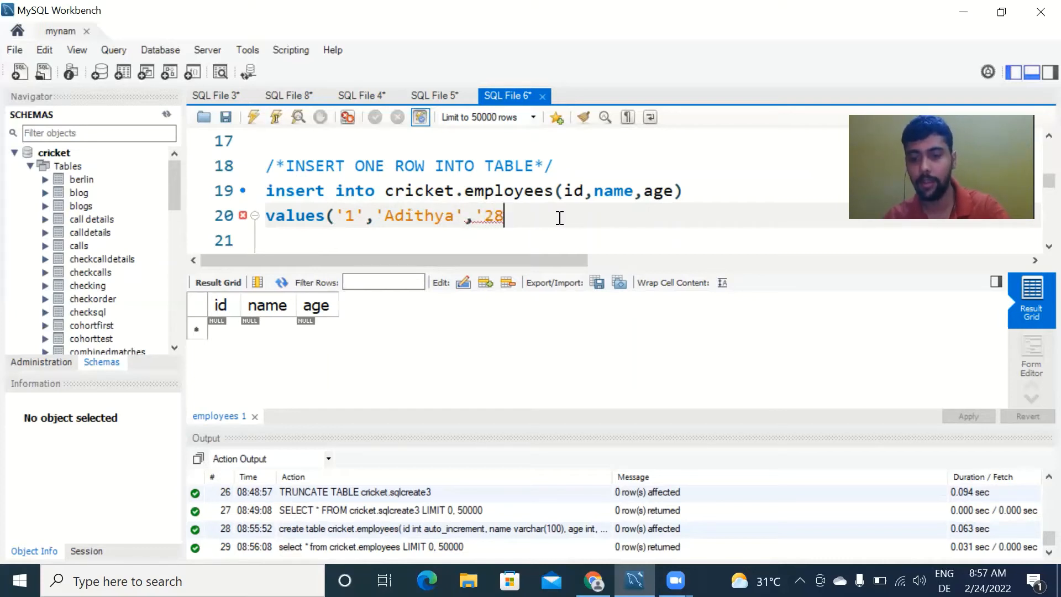
{"action": "type", "text": "'"}
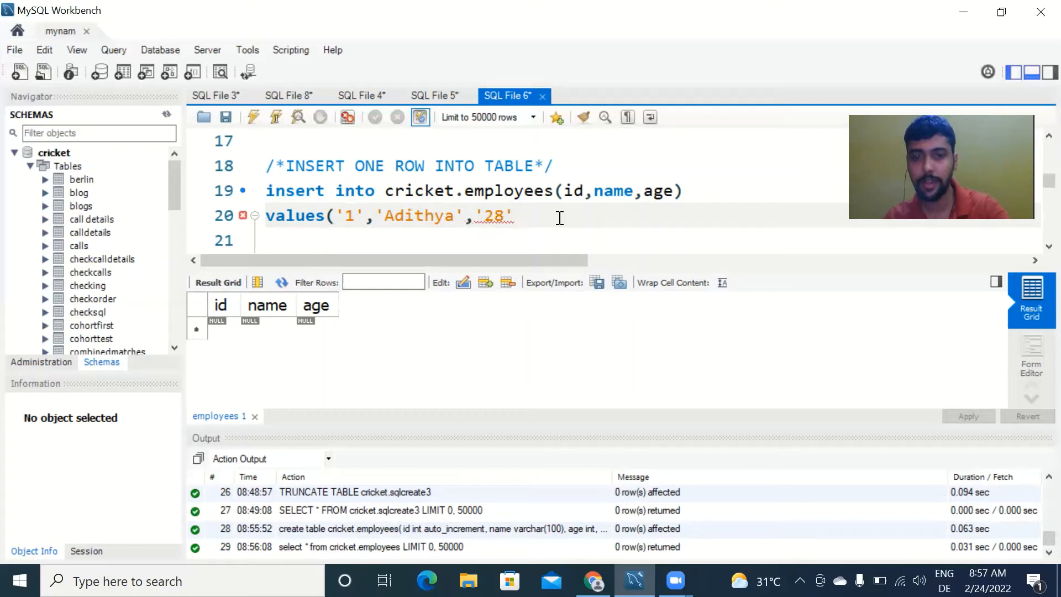
{"action": "type", "text": ");"}
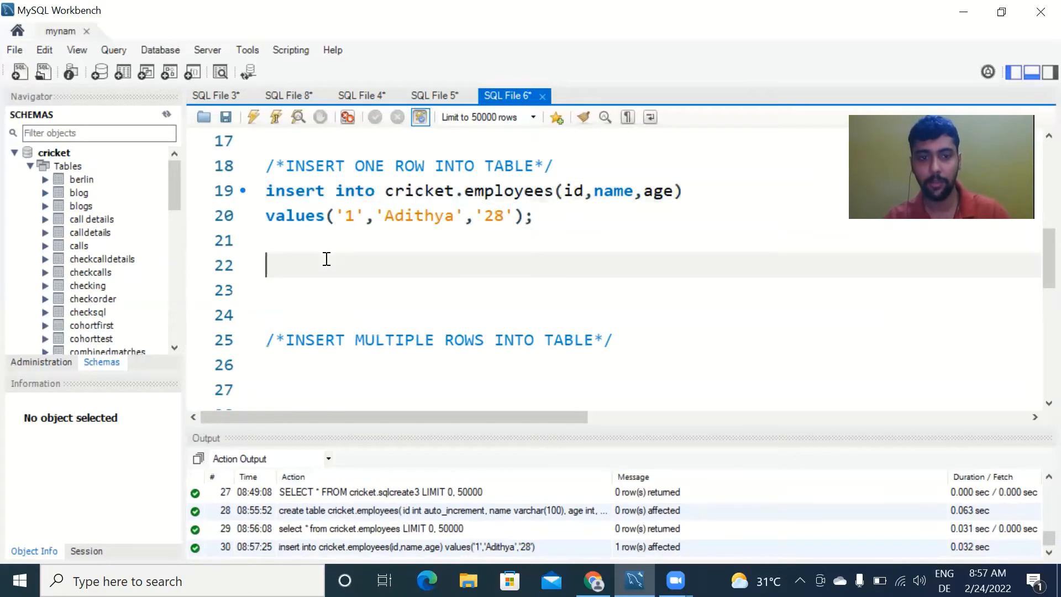
Step: Run 'select * from cricket.employees' returning the Adithya row, and copy the insert under the multiple-rows comment
{"action": "type", "text": "select"}
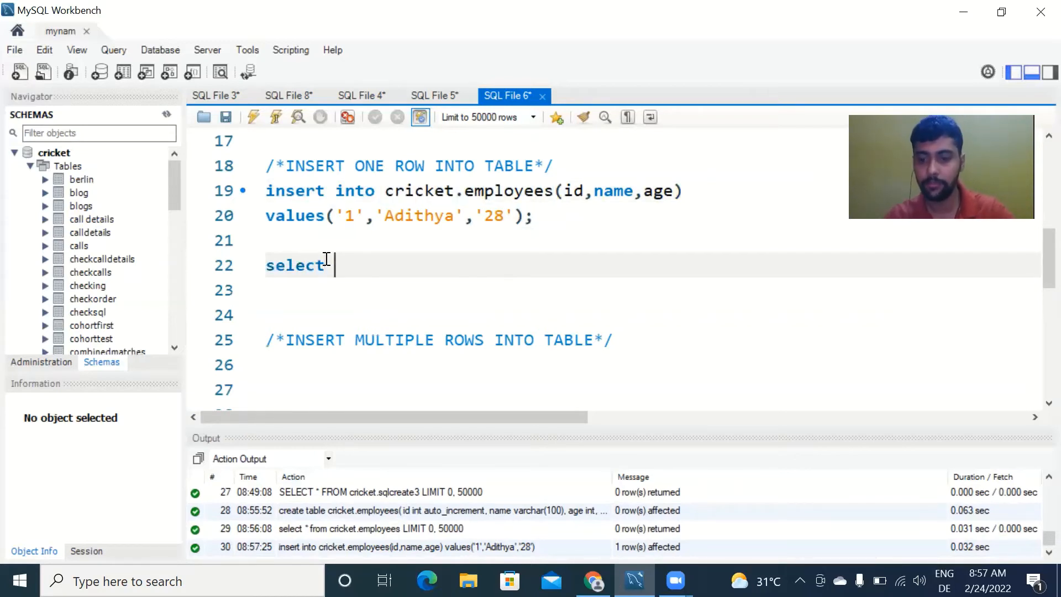
{"action": "type", "text": "* from cricket.employees"}
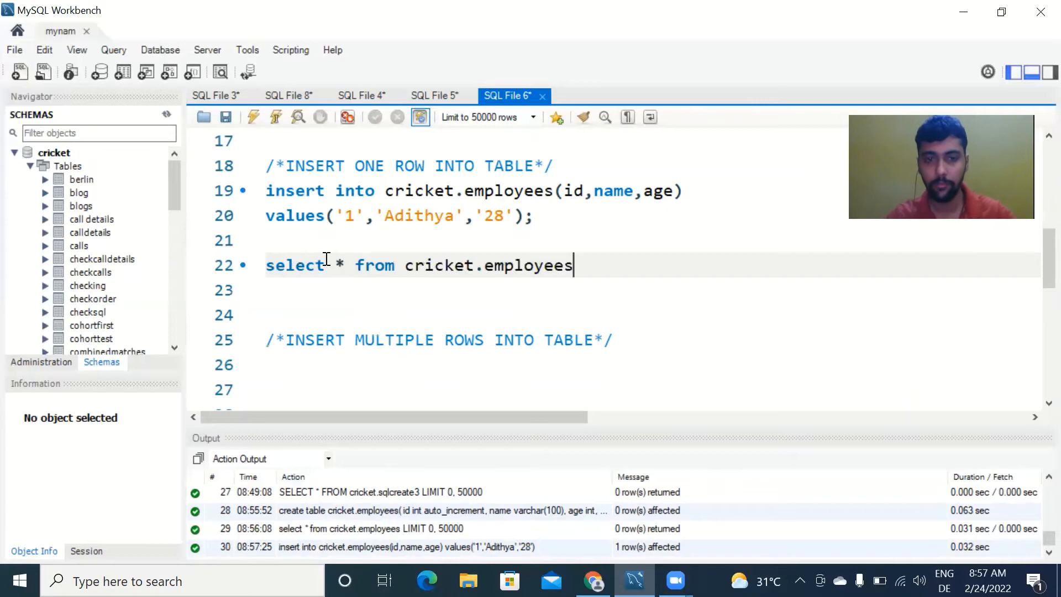
{"action": "left_click", "coordinate": [253, 117]}
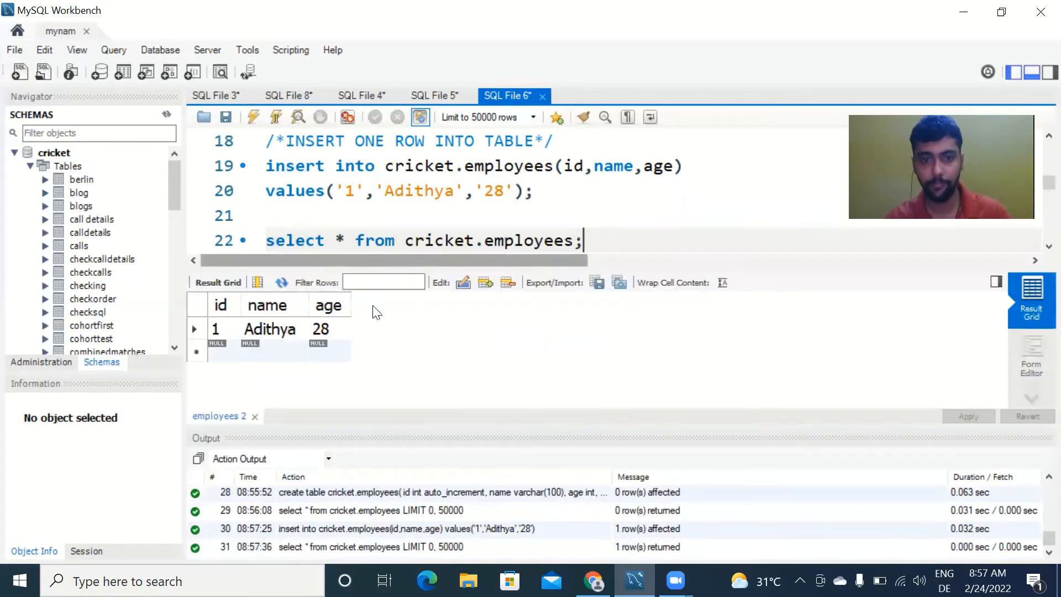
{"action": "double_click", "coordinate": [269, 329]}
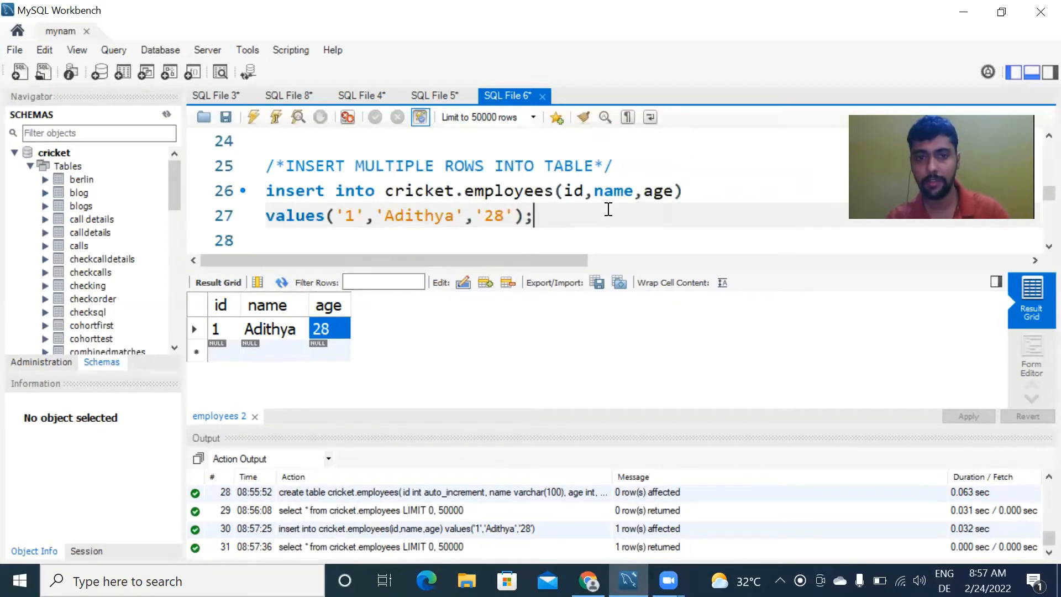
Step: Edit the copied insert's values to ('2','Anand','29'),('3','Ajay','26') and execute it, adding two rows
{"action": "left_click", "coordinate": [356, 215]}
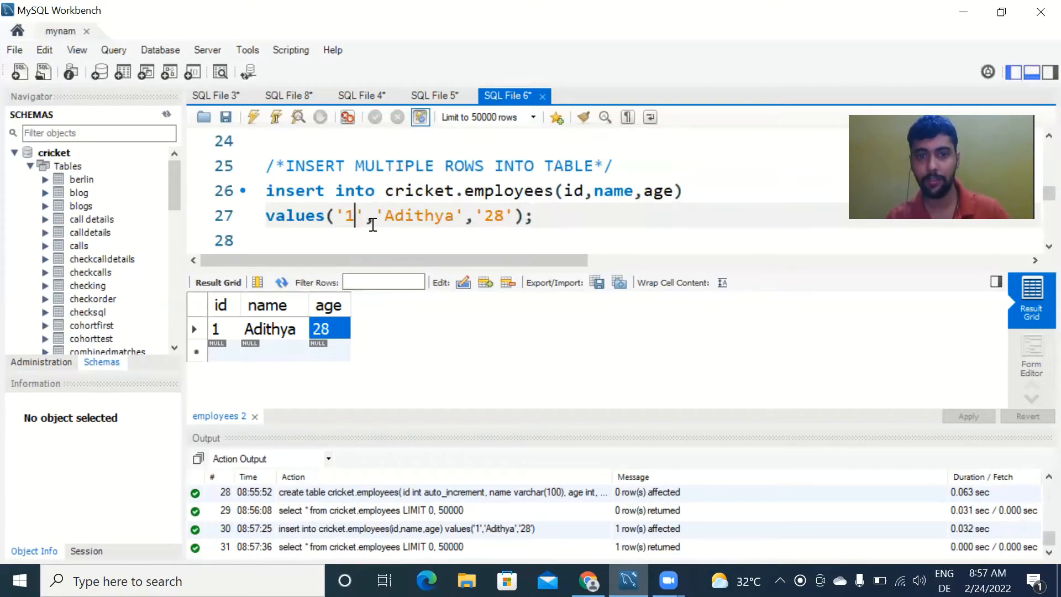
{"action": "type", "text": "2"}
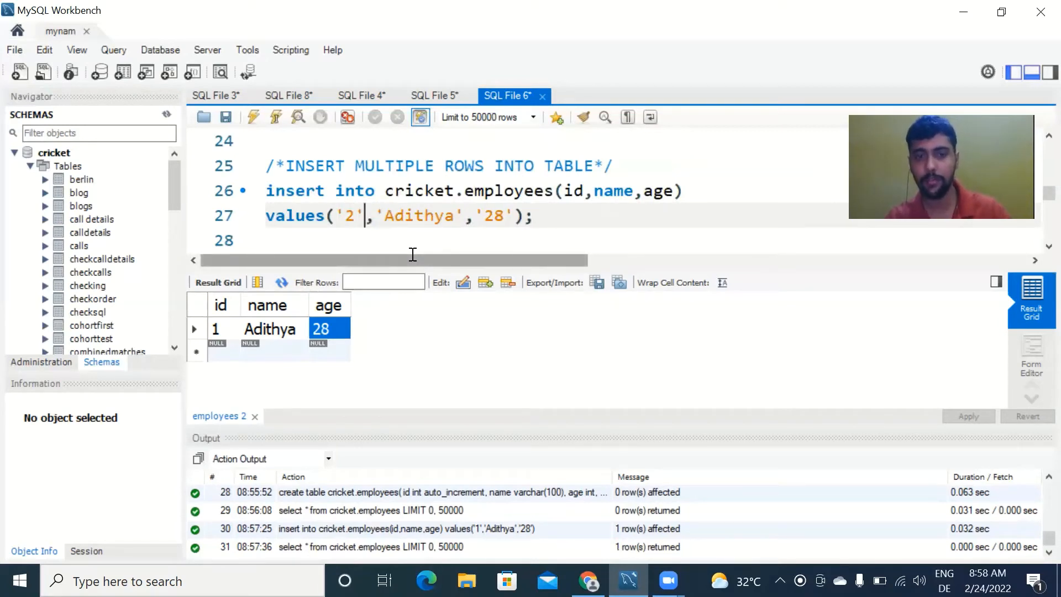
{"action": "key", "text": "Backspace"}
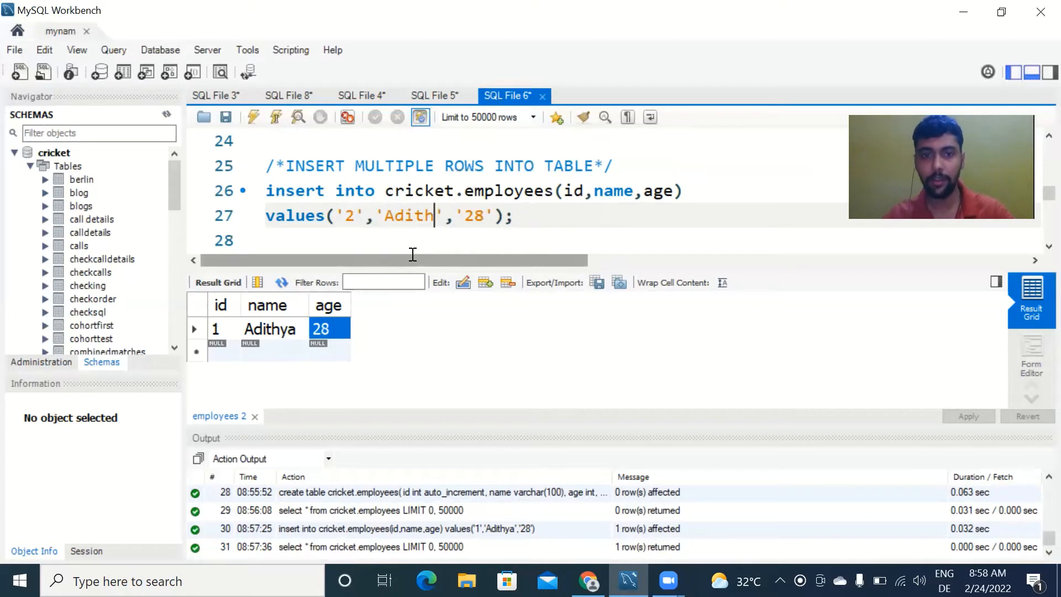
{"action": "type", "text": "Anan"}
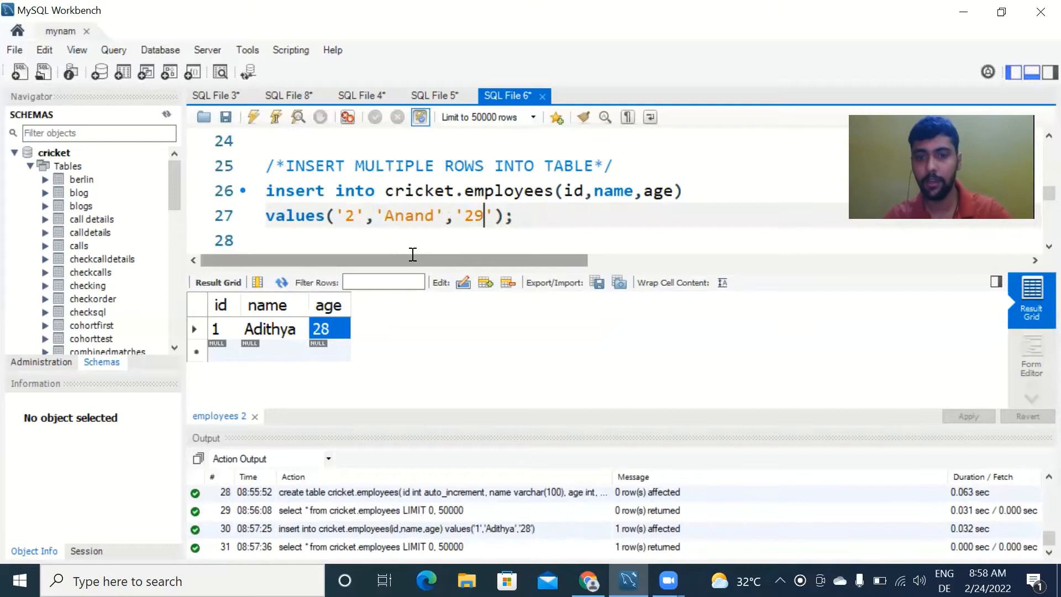
{"action": "type", "text": ","}
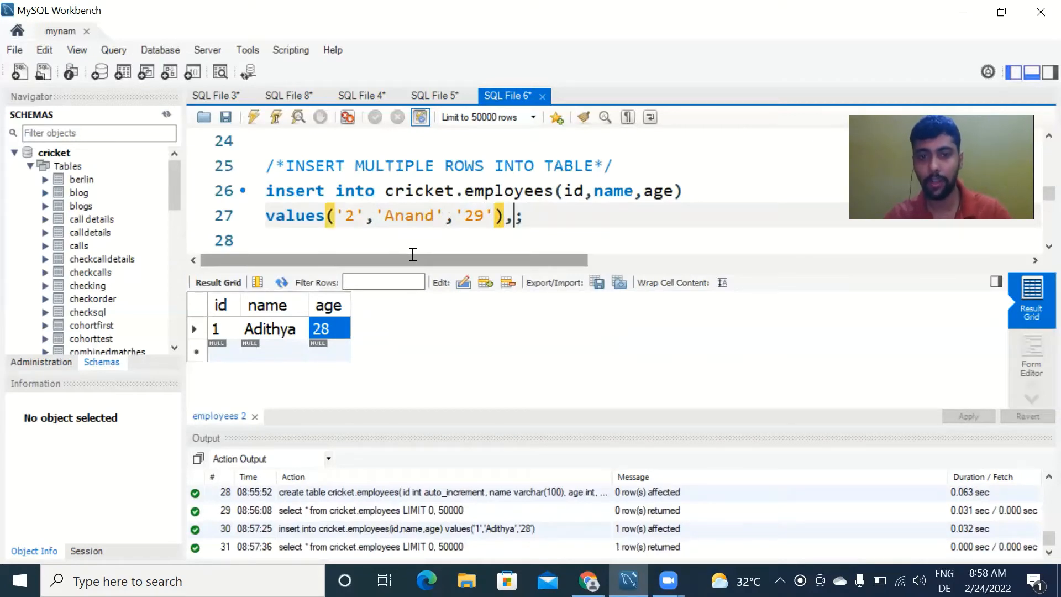
{"action": "type", "text": "('2','Anand','29"}
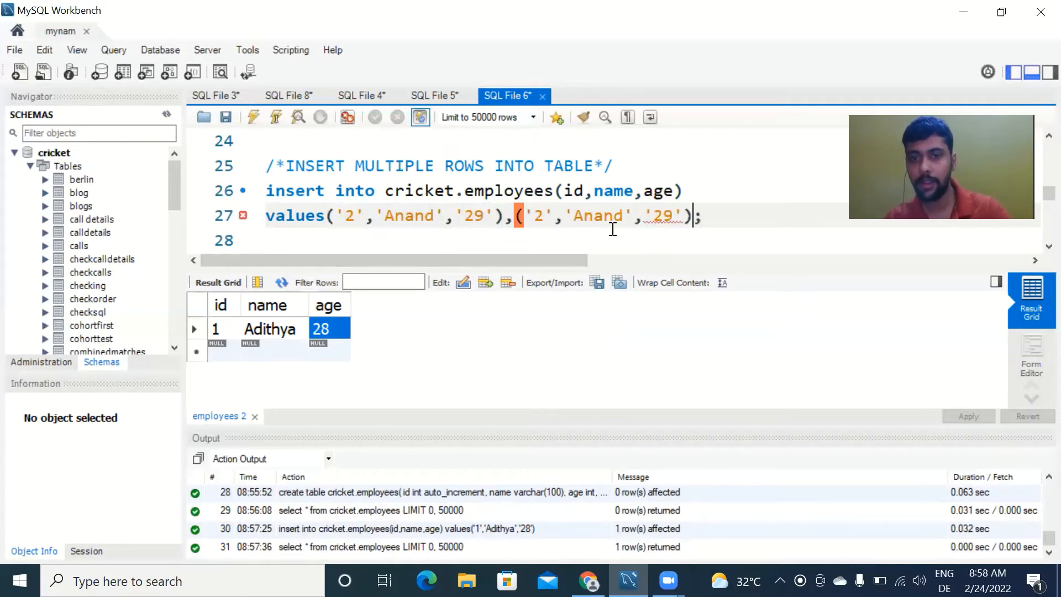
{"action": "type", "text": "3"}
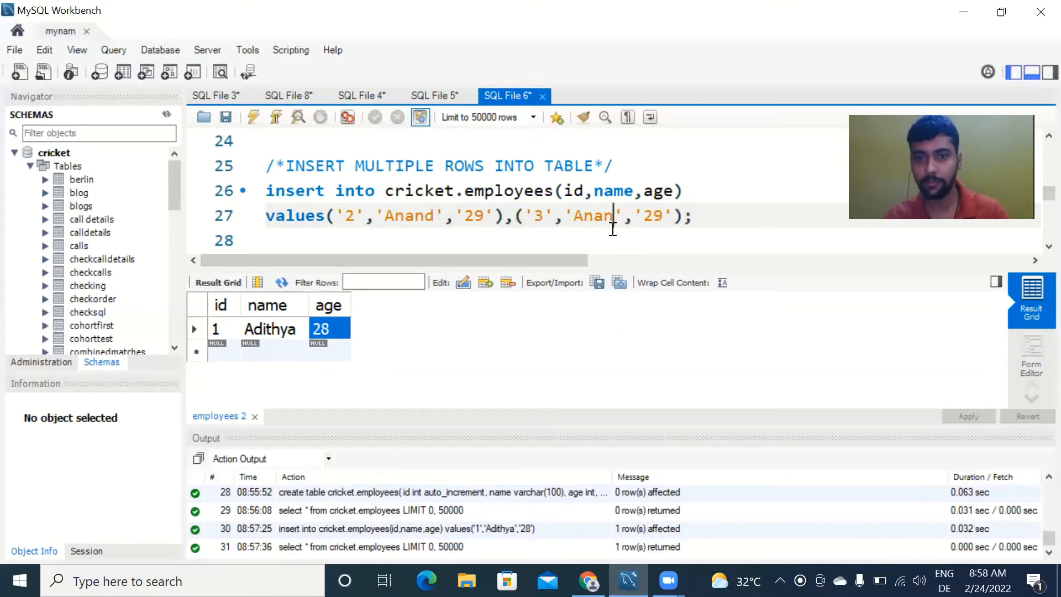
{"action": "type", "text": "Ajay"}
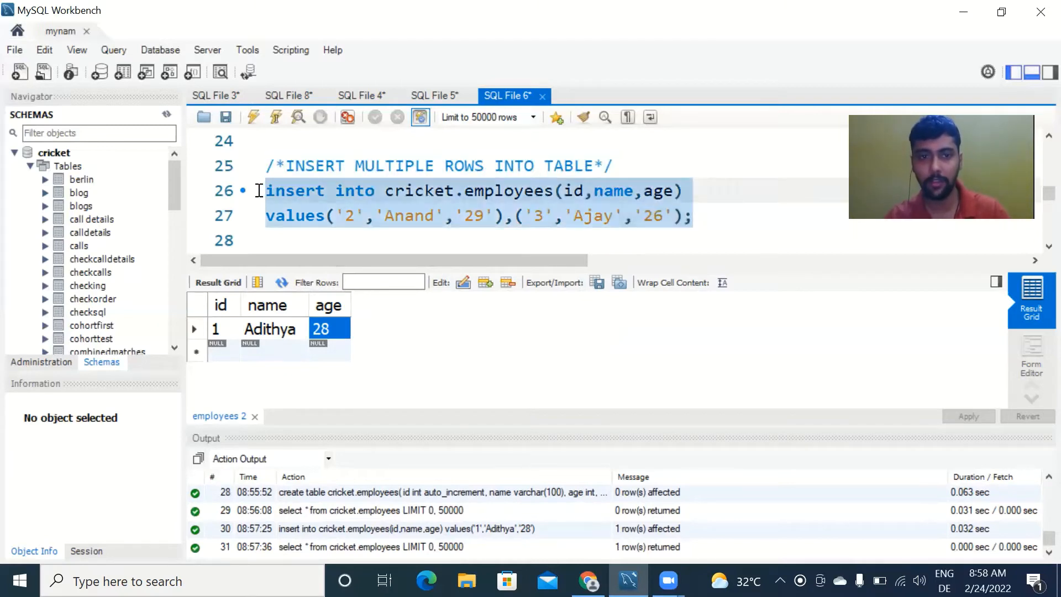
{"action": "left_click", "coordinate": [345, 215]}
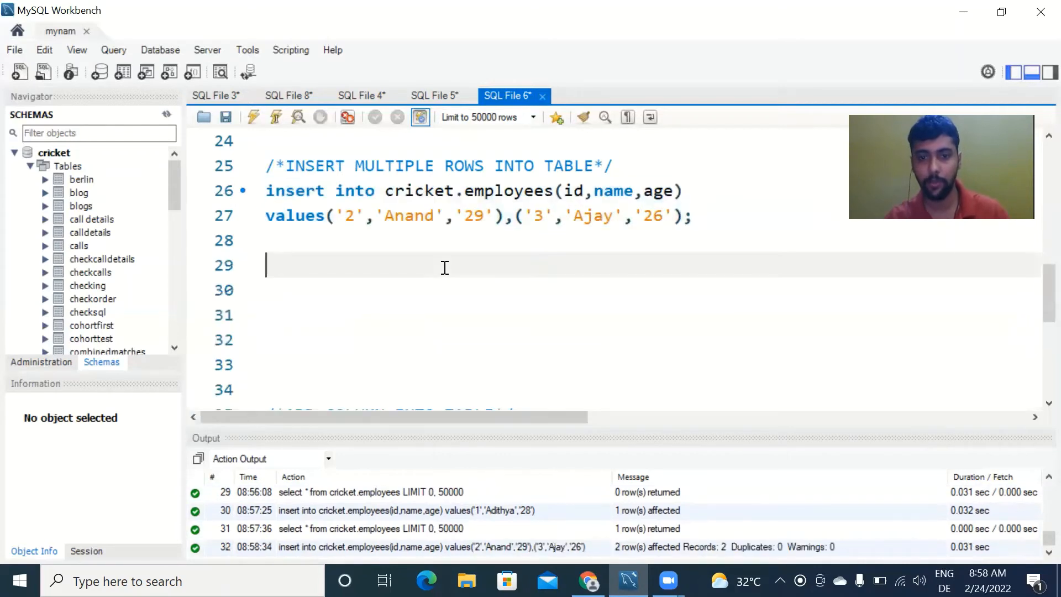
Step: Run 'select * from cricket.employees;' listing Adithya, Anand and Ajay
{"action": "type", "text": "select"}
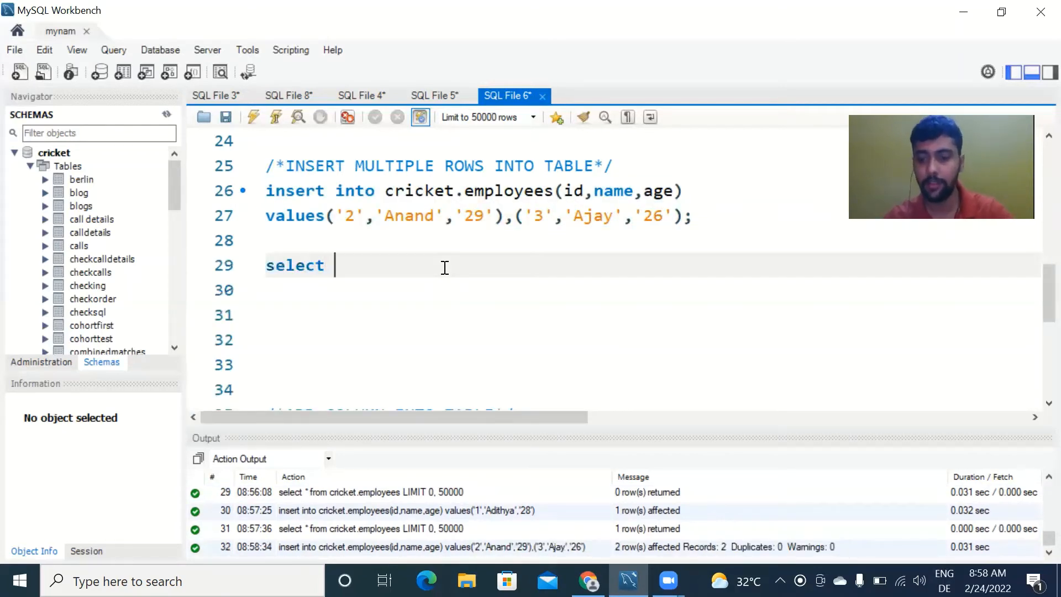
{"action": "type", "text": "* from cricket"}
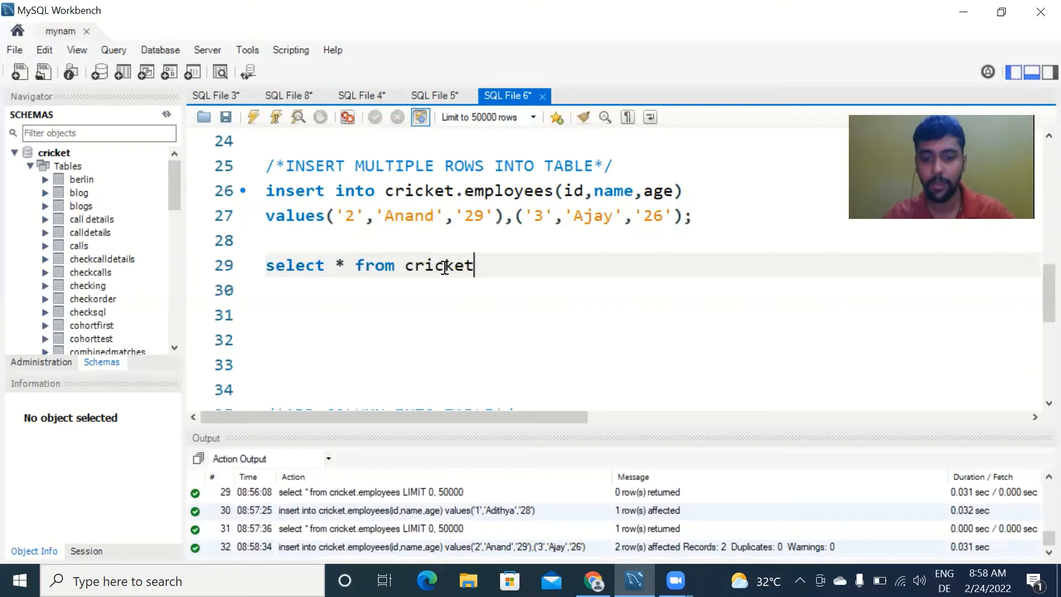
{"action": "type", "text": ".emplo"}
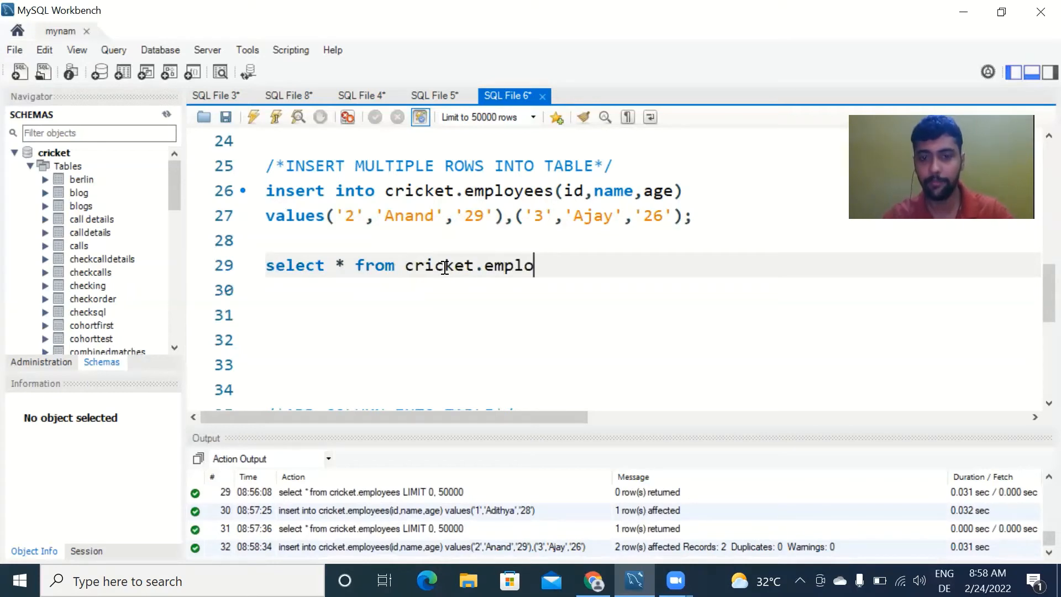
{"action": "type", "text": "yees;"}
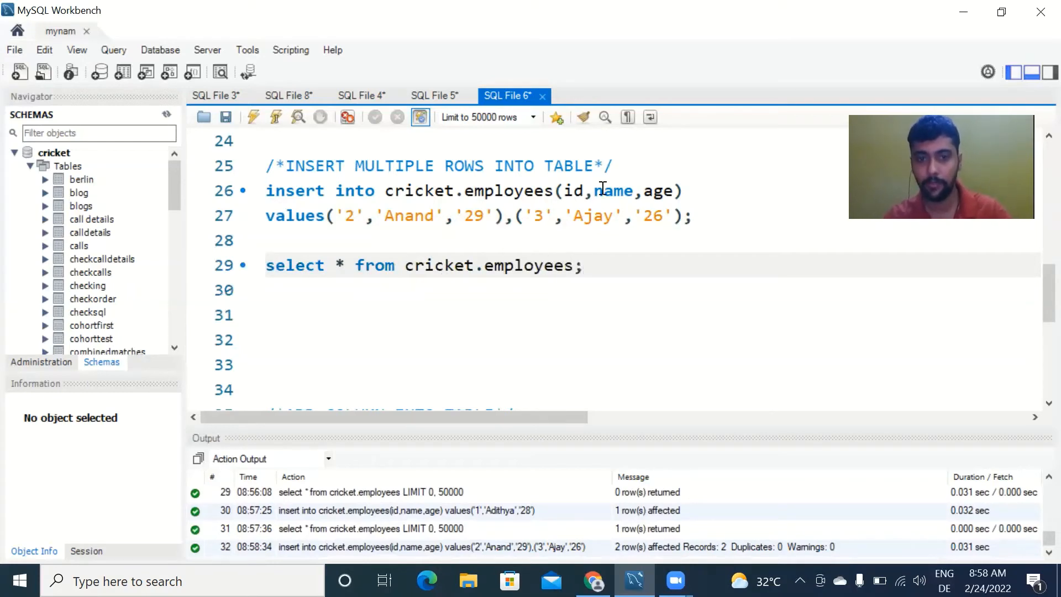
{"action": "left_click", "coordinate": [252, 117]}
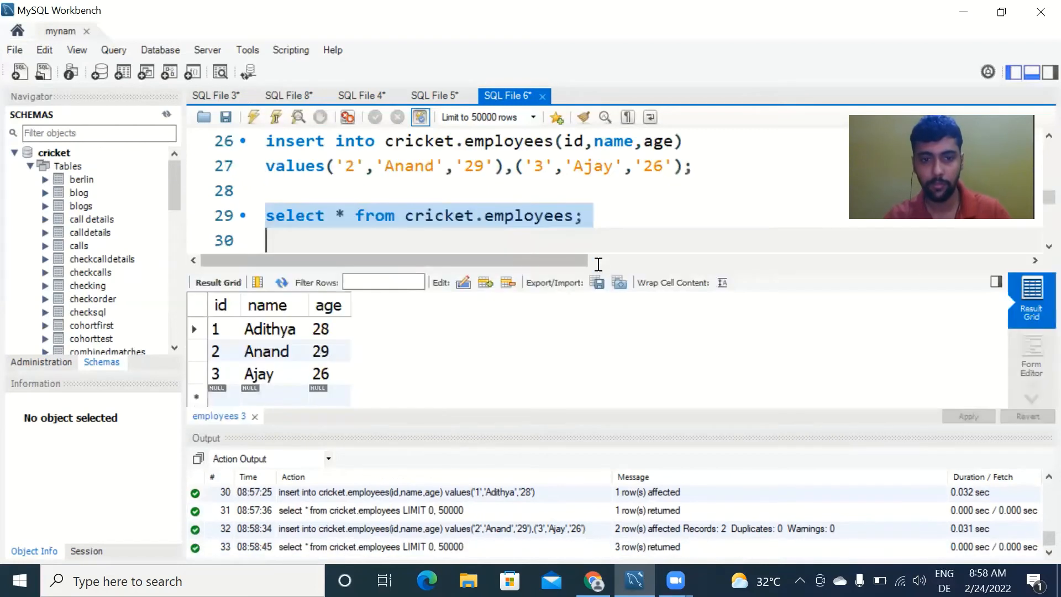
Step: Review the Adithya, Anand and Ajay result rows and Ajay's age, then return to the script
{"action": "left_click", "coordinate": [215, 329]}
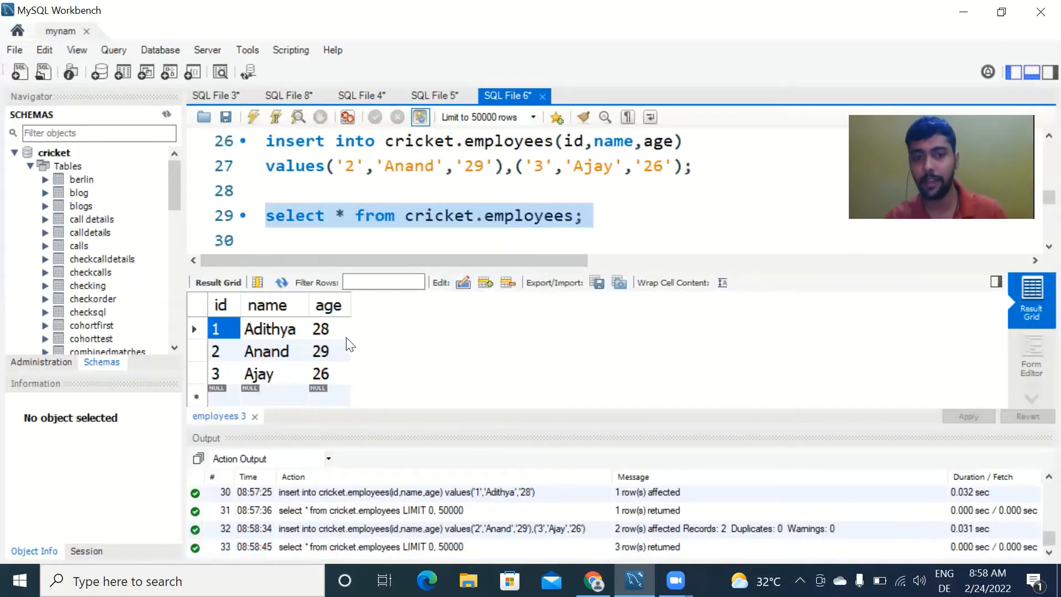
{"action": "left_click", "coordinate": [215, 351]}
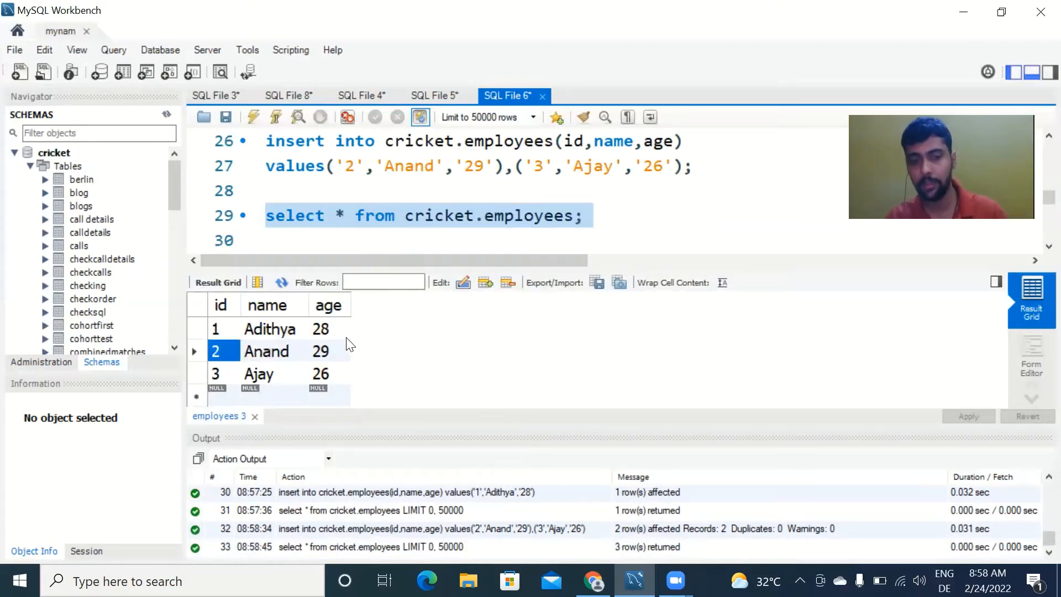
{"action": "left_click", "coordinate": [216, 373]}
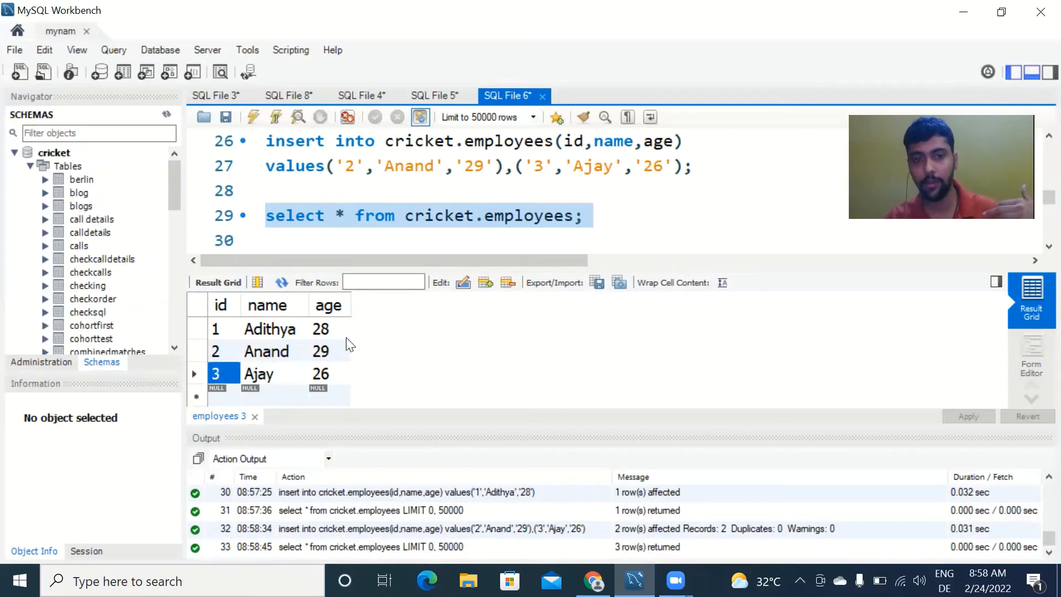
{"action": "left_click", "coordinate": [328, 373]}
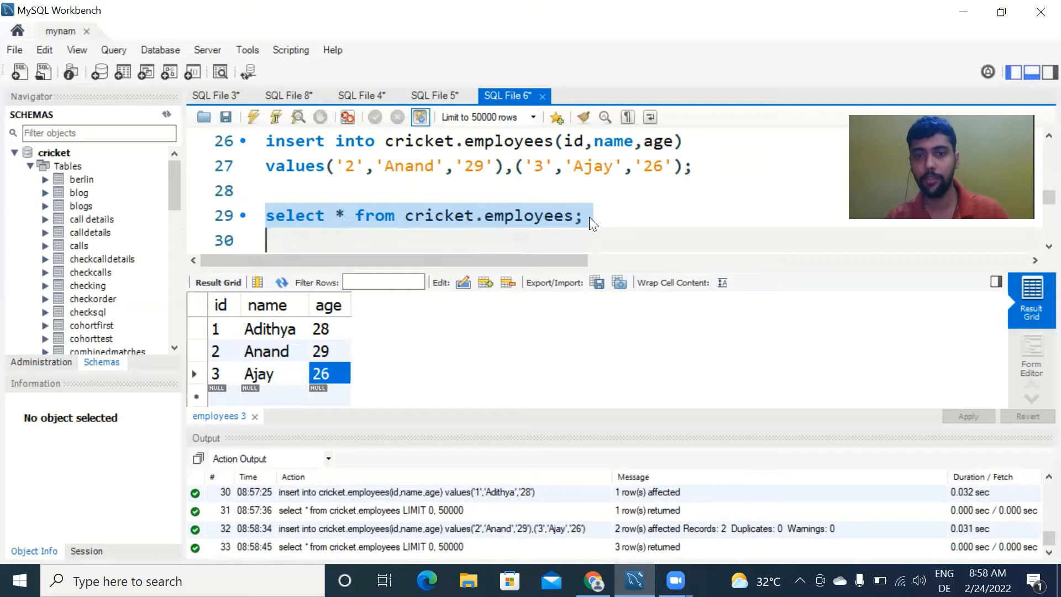
{"action": "left_click", "coordinate": [590, 215]}
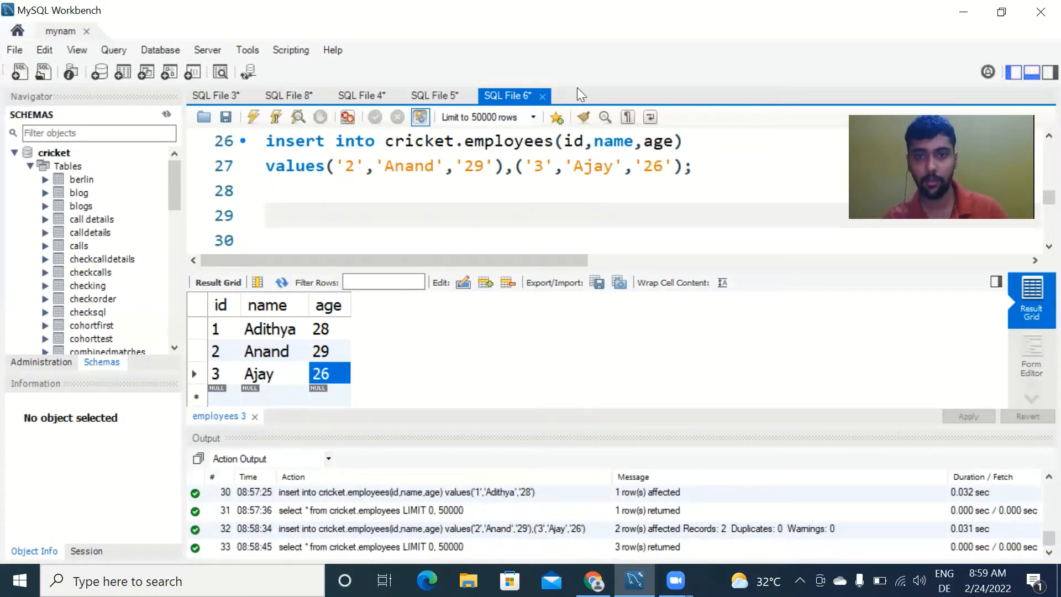
Step: Write and execute insert into cricket.employees(name) values('Asif'); supplying only the name
{"action": "left_click_drag", "start_coordinate": [266, 141], "coordinate": [692, 166]}
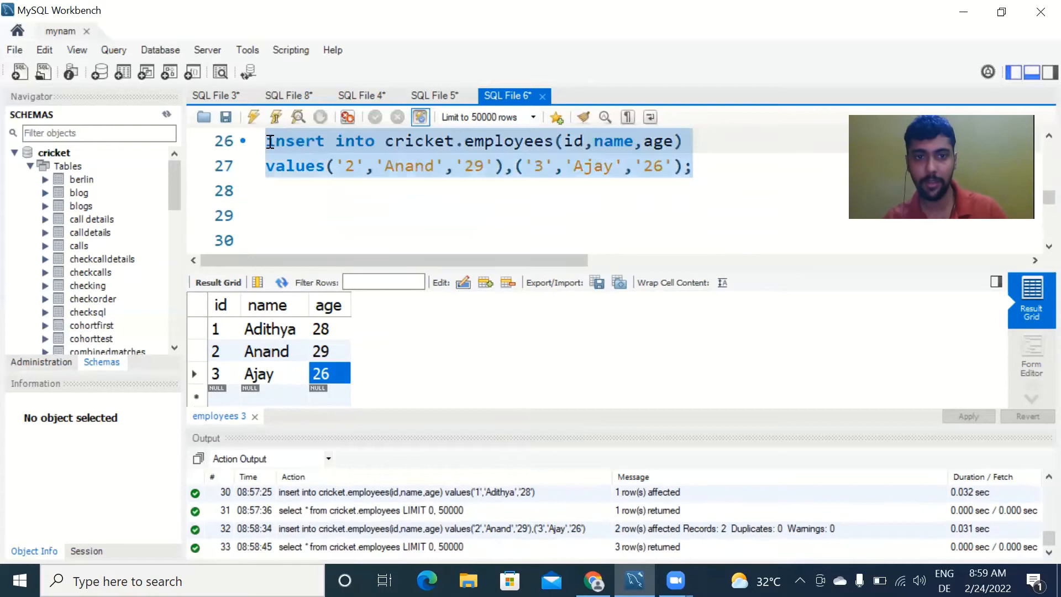
{"action": "left_click", "coordinate": [332, 214]}
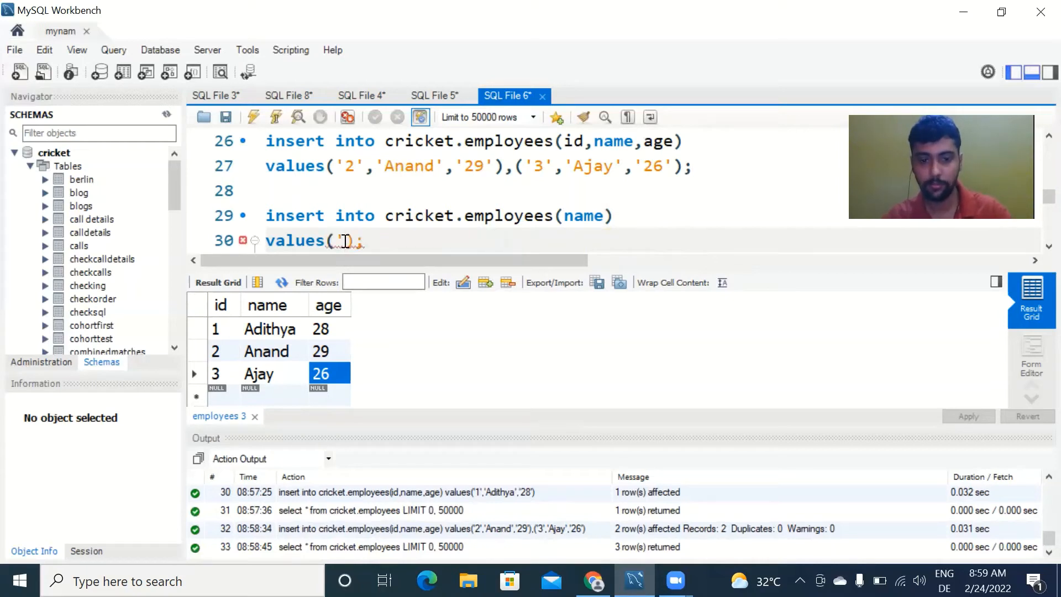
{"action": "type", "text": "Asif'"}
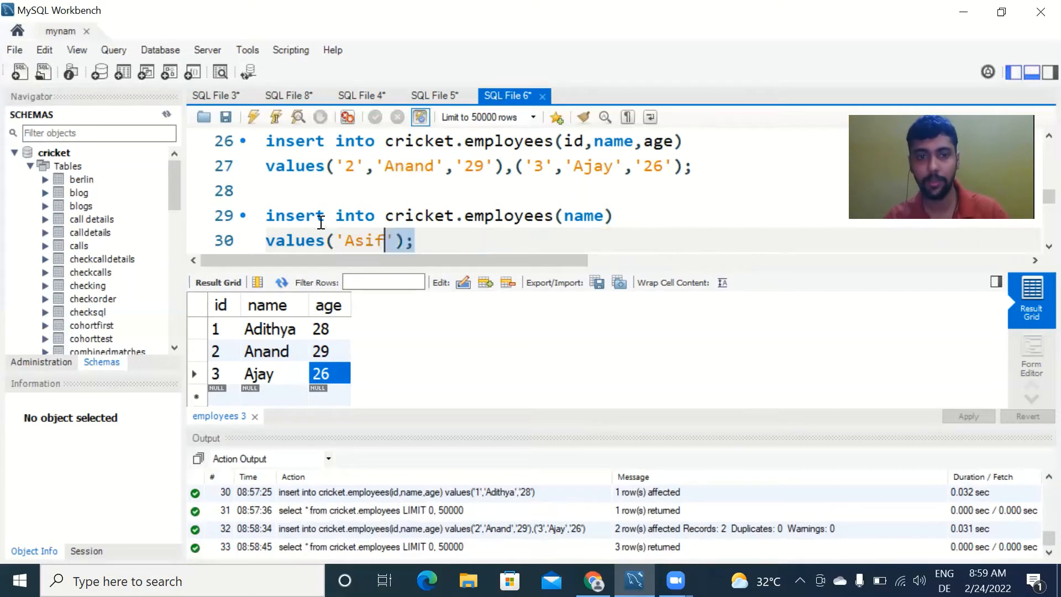
{"action": "left_click_drag", "start_coordinate": [265, 216], "coordinate": [414, 240]}
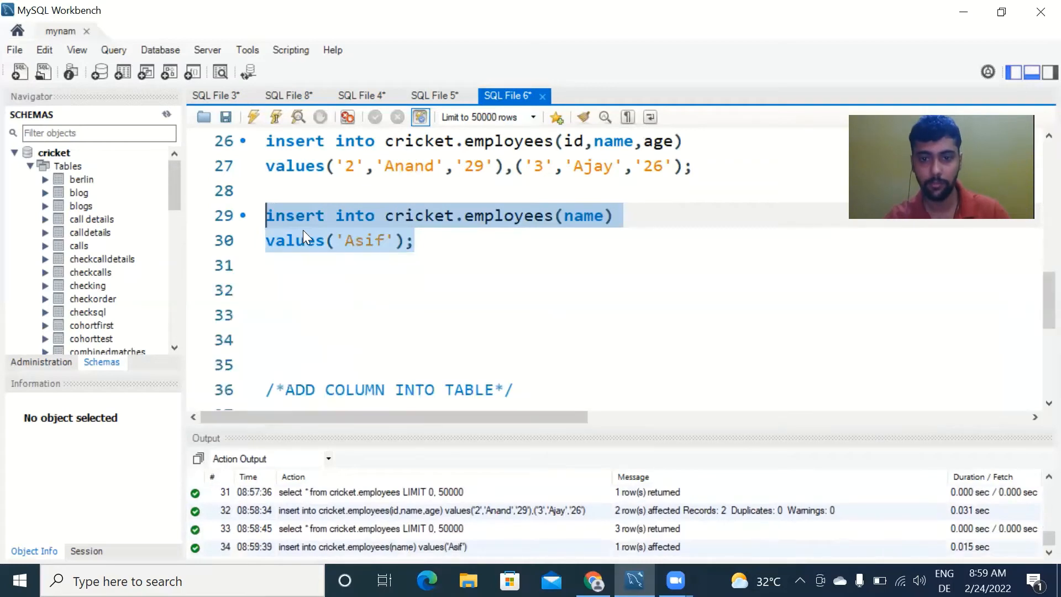
{"action": "type", "text": "select * fro"}
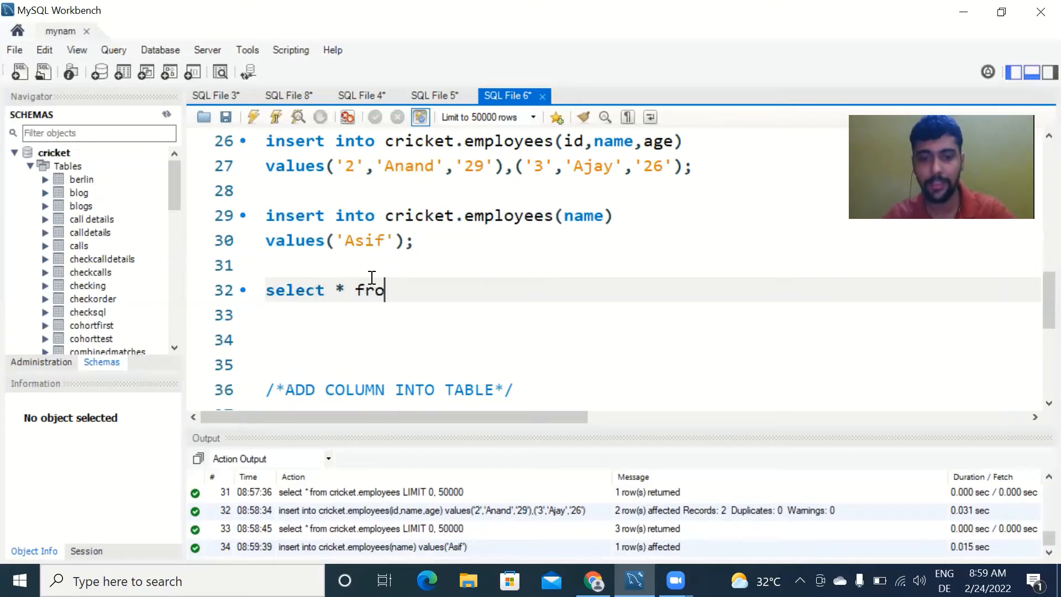
Step: Run 'select * from cricket.employees;' returning four rows including Asif
{"action": "type", "text": "m cricket."}
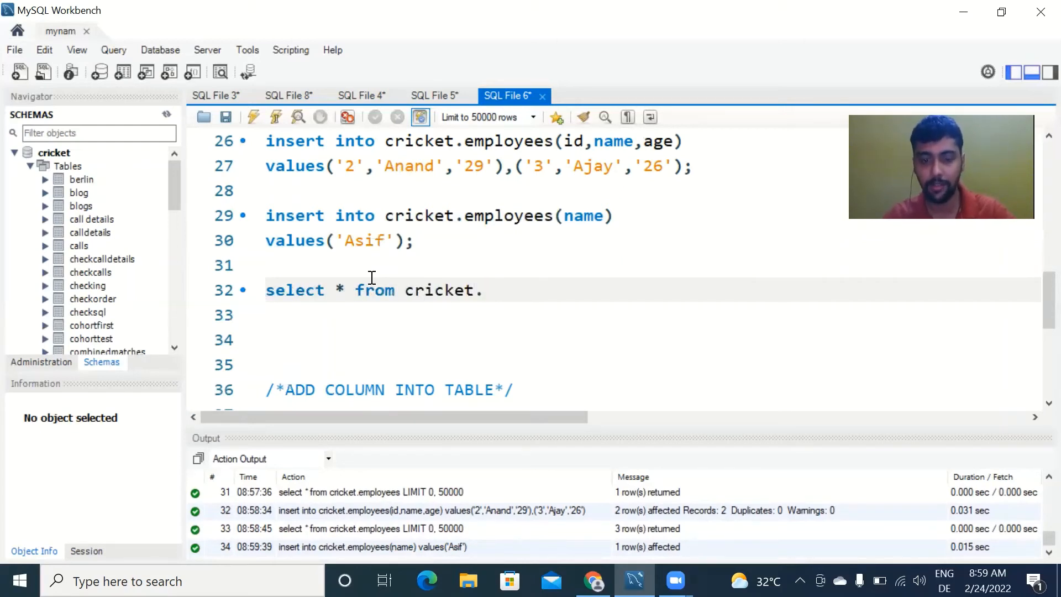
{"action": "type", "text": "employe"}
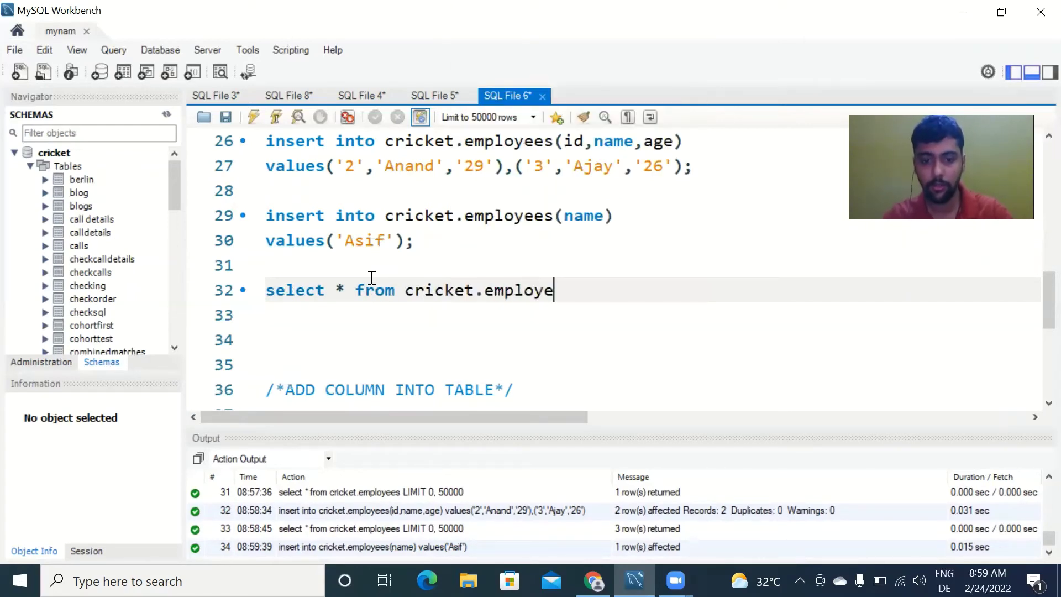
{"action": "type", "text": "es;"}
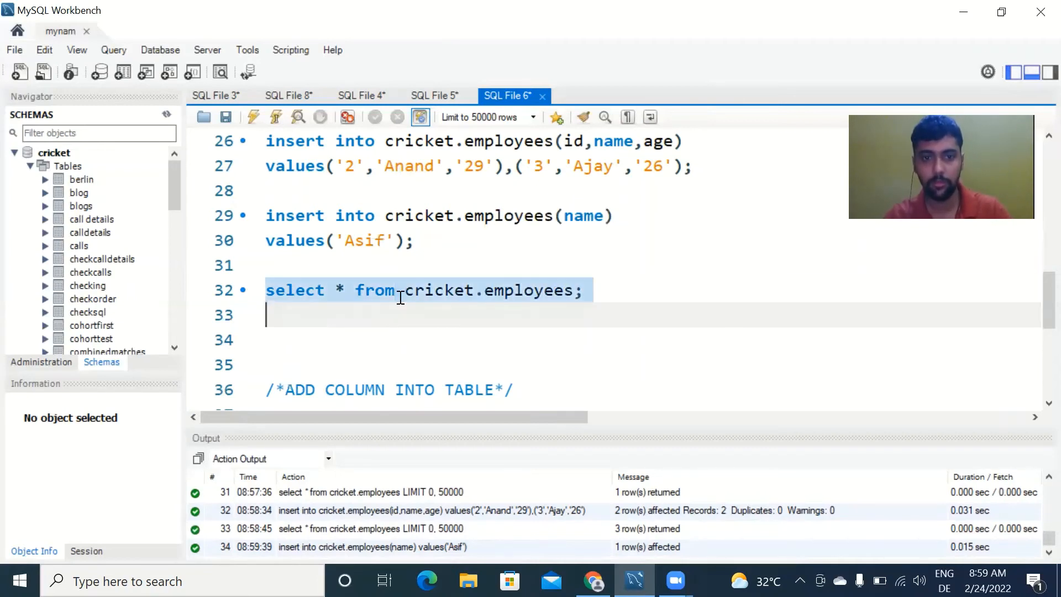
{"action": "left_click", "coordinate": [252, 116]}
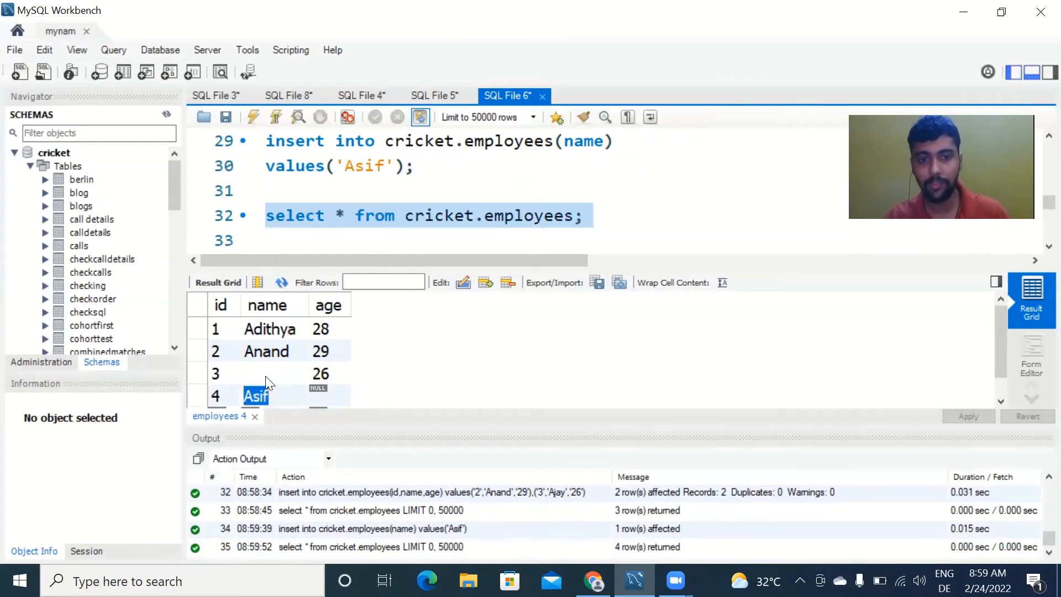
Step: Inspect Asif's row with auto-assigned id 4 and null age, then return to the script
{"action": "left_click", "coordinate": [259, 374]}
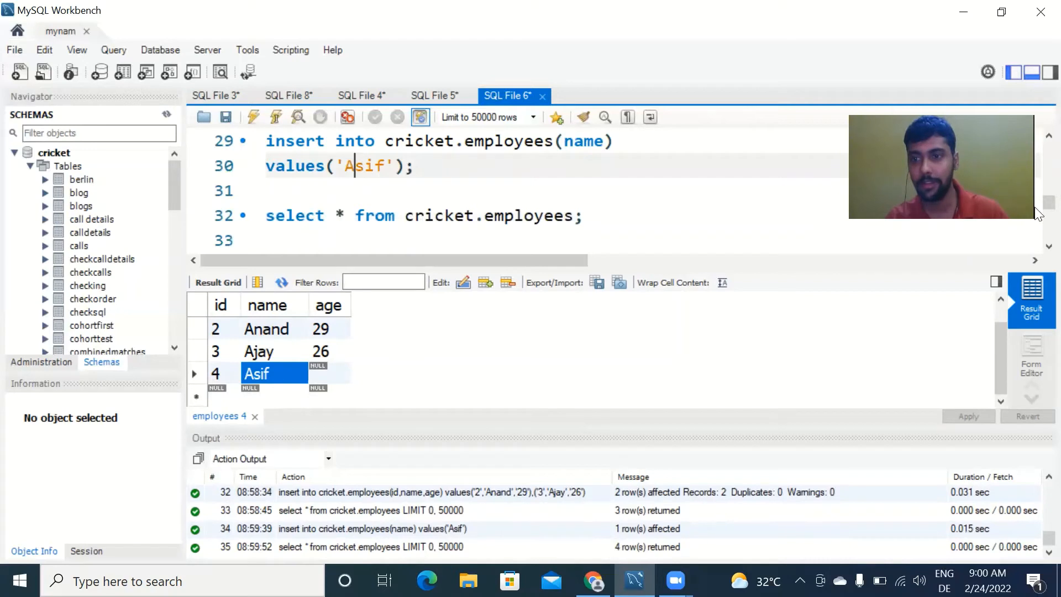
{"action": "scroll", "scroll_direction": "up", "scroll_amount": 3}
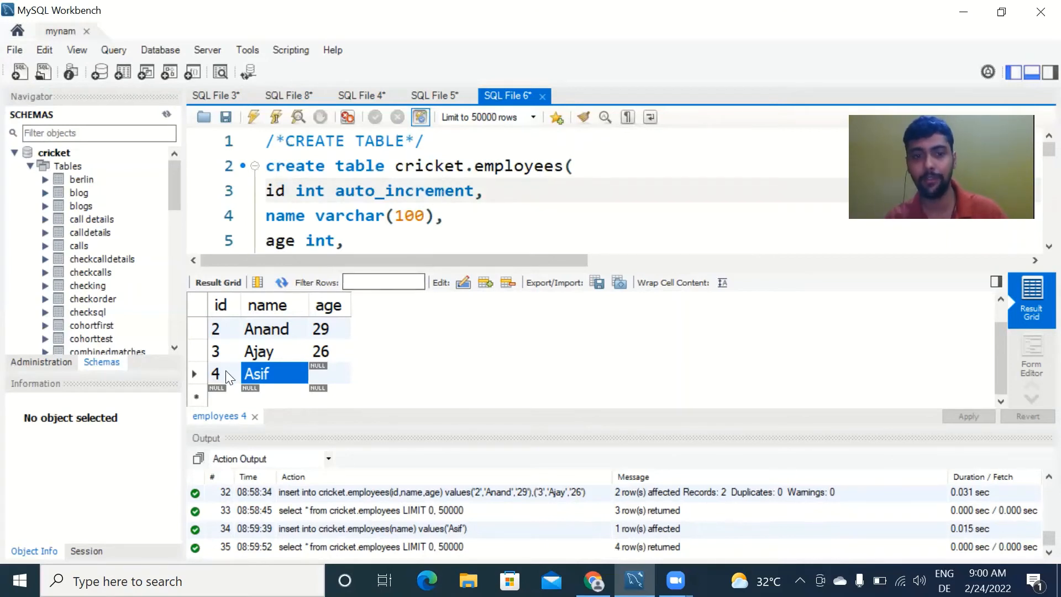
{"action": "left_click", "coordinate": [217, 373]}
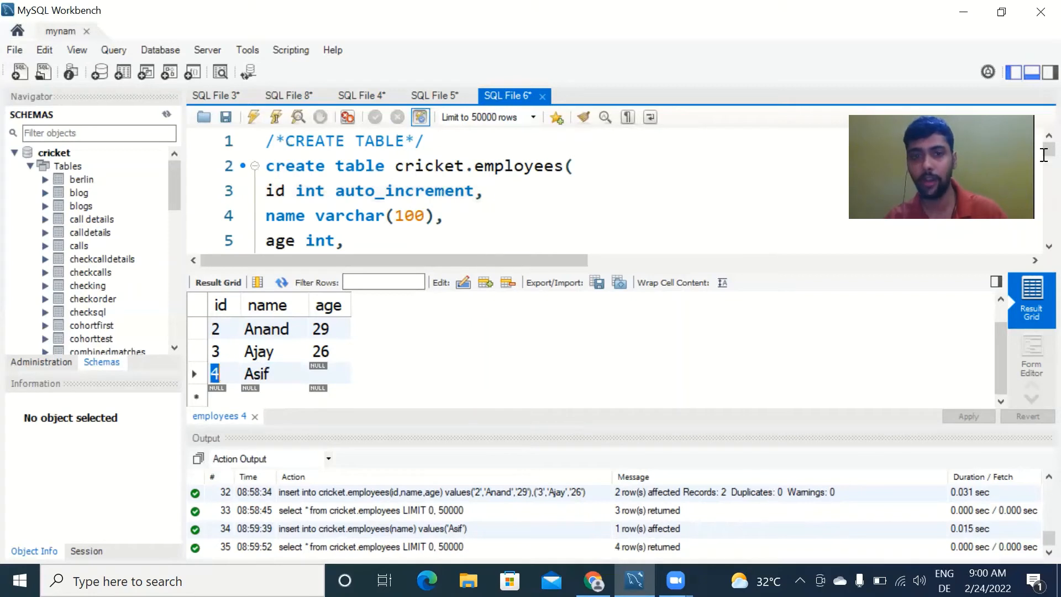
{"action": "scroll", "scroll_direction": "down", "scroll_amount": 3}
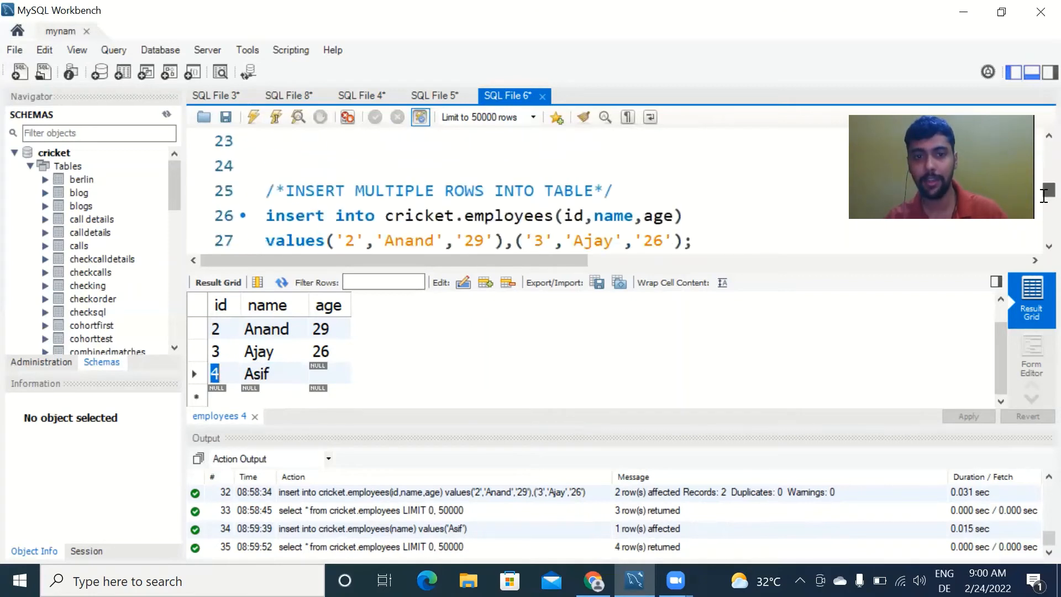
{"action": "scroll", "scroll_direction": "down", "scroll_amount": 3}
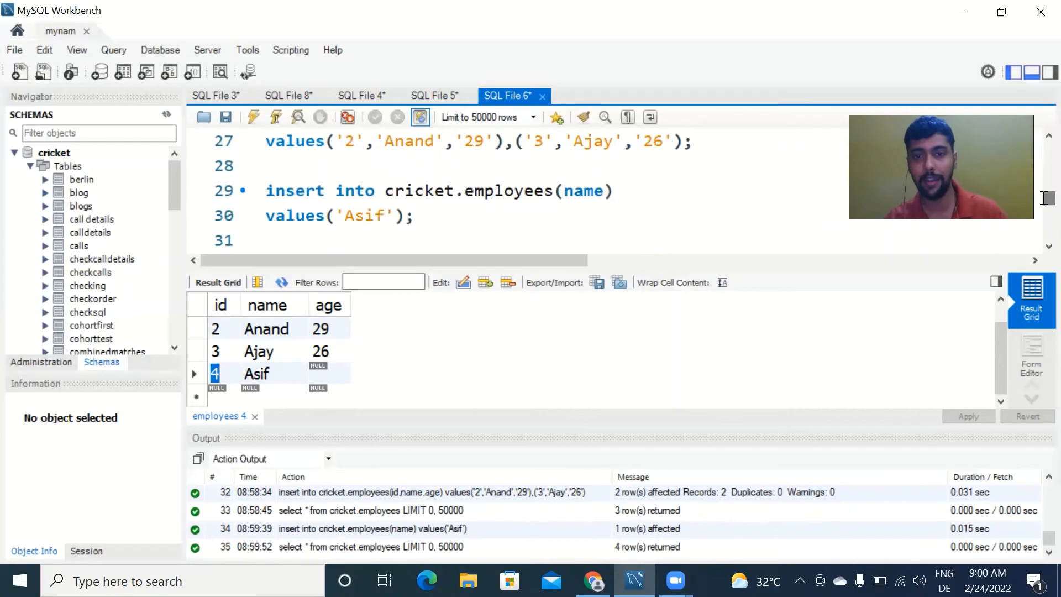
{"action": "left_click", "coordinate": [420, 216]}
{"action": "type", "text": "/*ADD COLUMN INTO TABLE*/"}
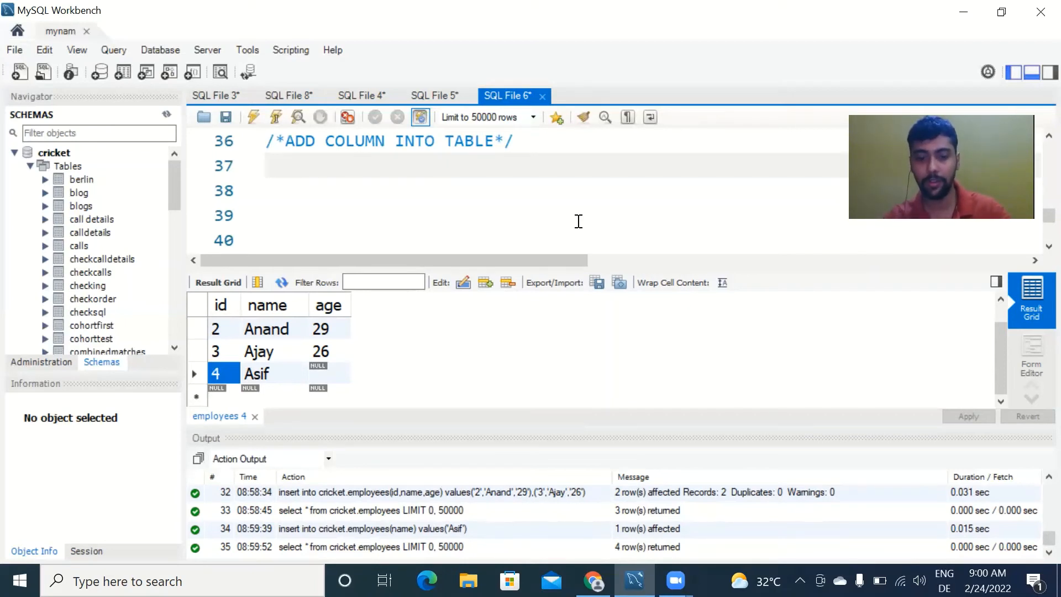
Step: Write 'alter table cricket.employees add city varchar(50);' under the ADD COLUMN comment and select it
{"action": "type", "text": "alter c"}
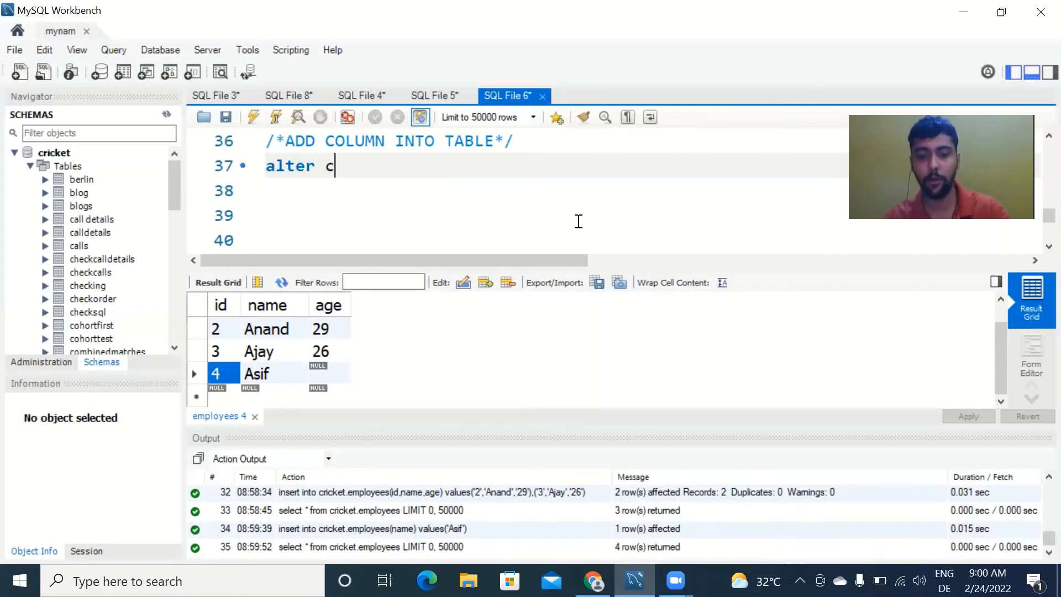
{"action": "type", "text": "ricket.em"}
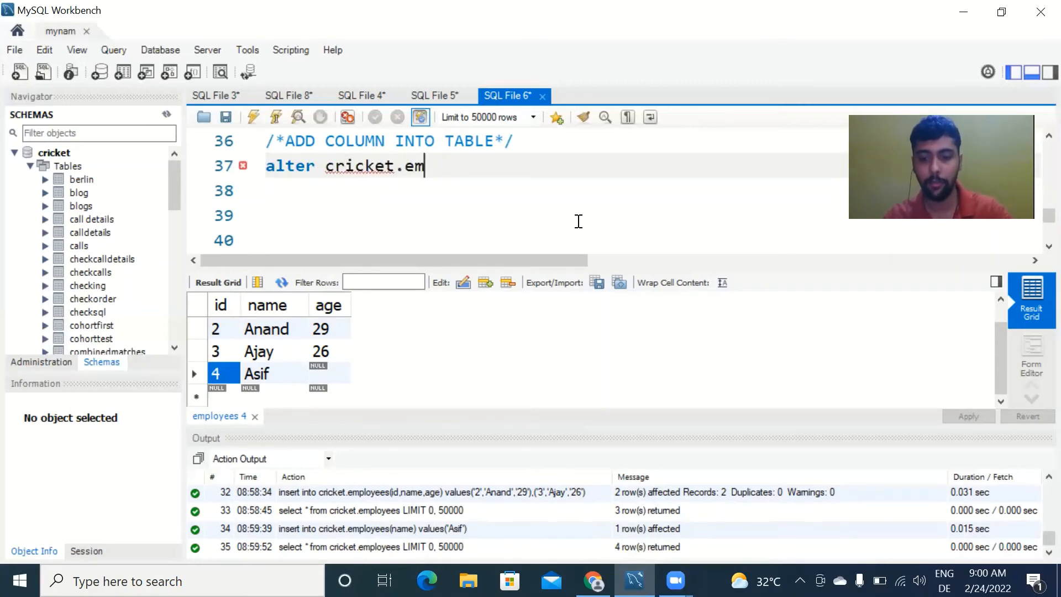
{"action": "type", "text": "ployees"}
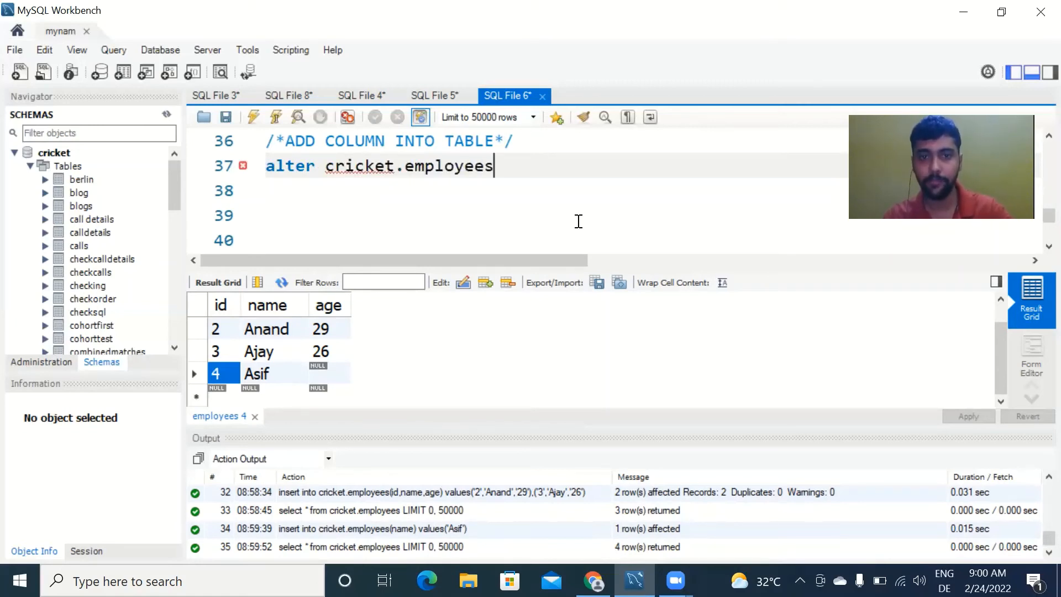
{"action": "type", "text": "add"}
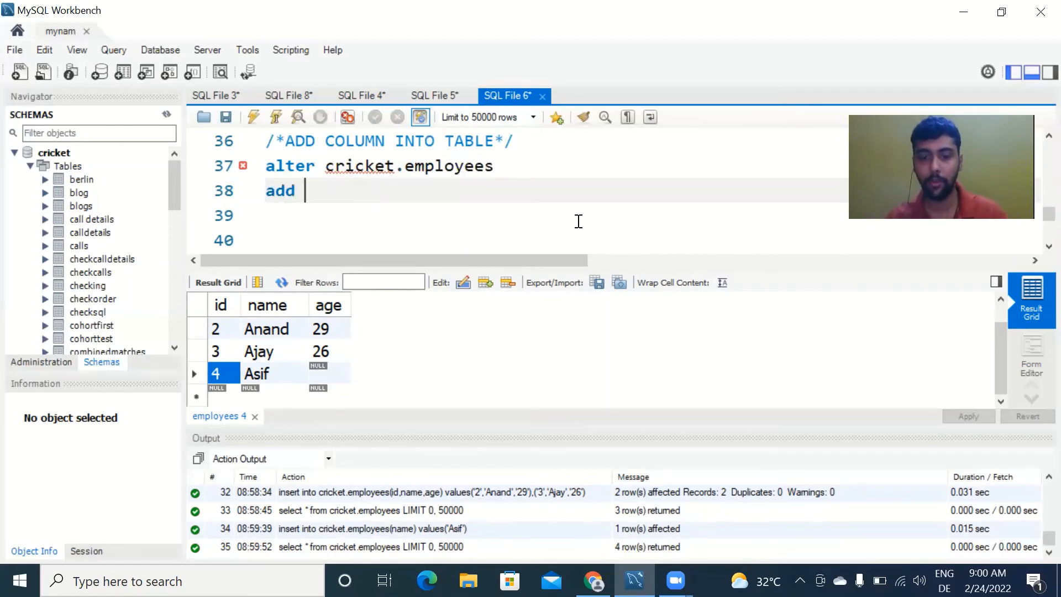
{"action": "type", "text": "city"}
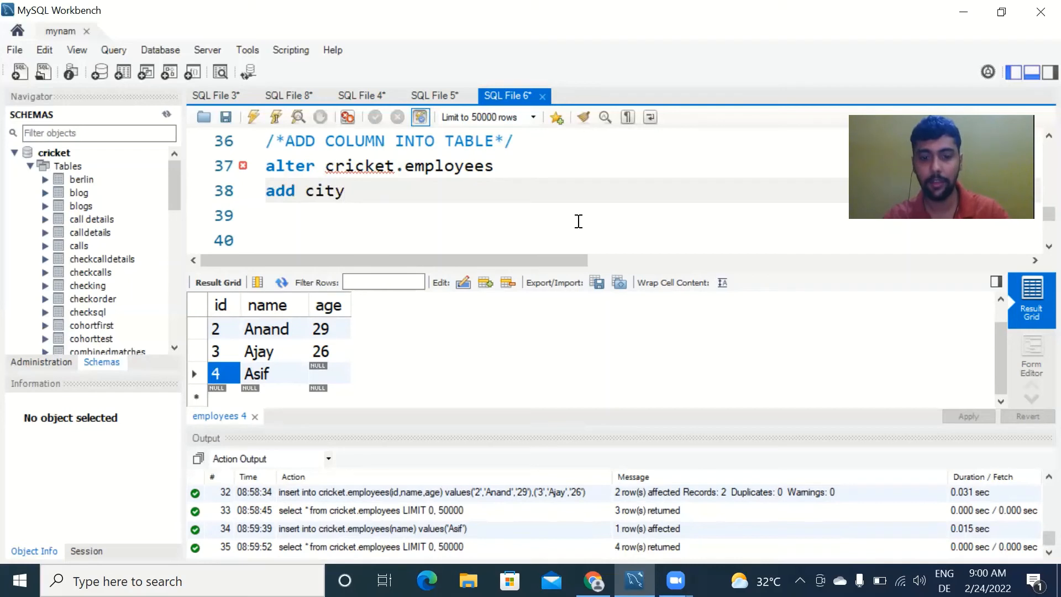
{"action": "type", "text": "varch"}
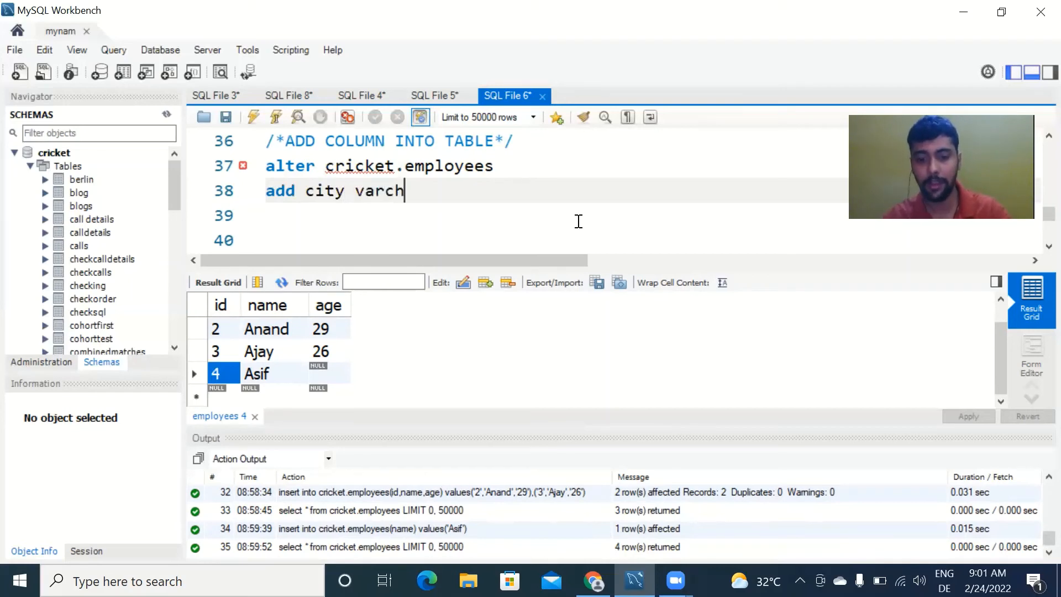
{"action": "type", "text": "ar(50)"}
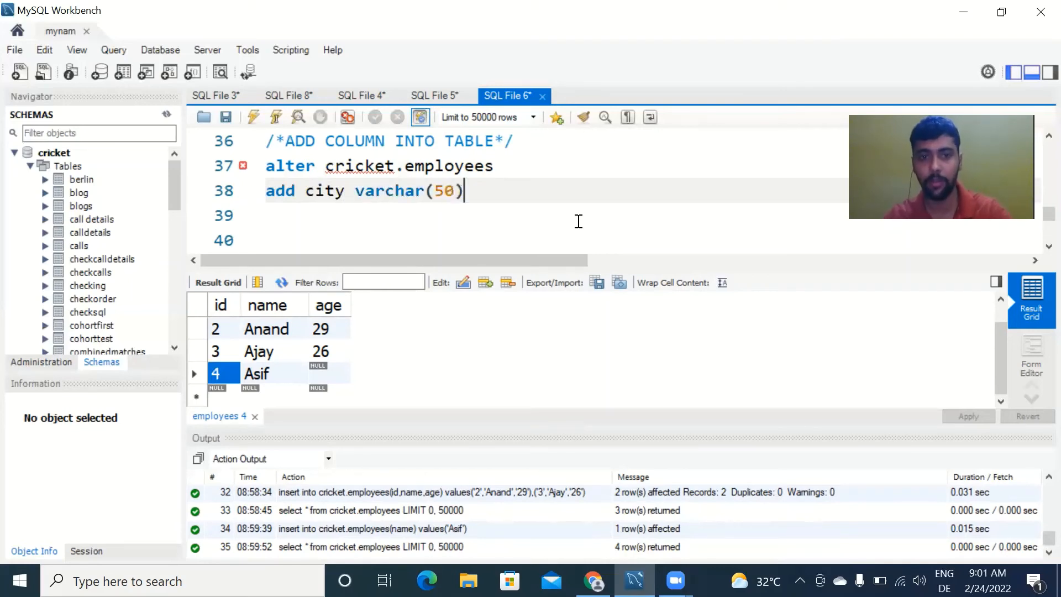
{"action": "type", "text": ";"}
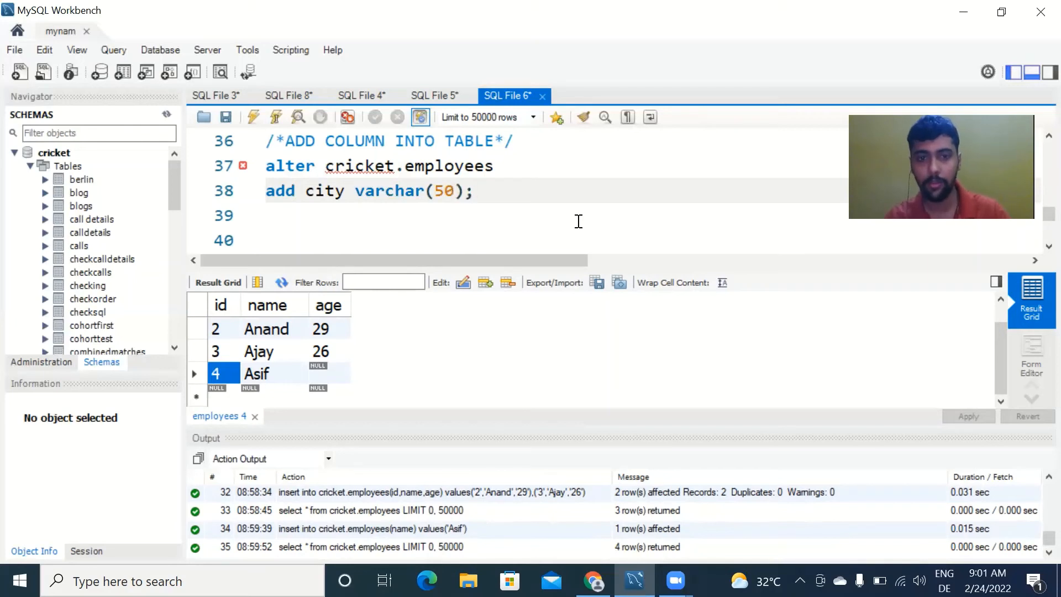
{"action": "type", "text": "table"}
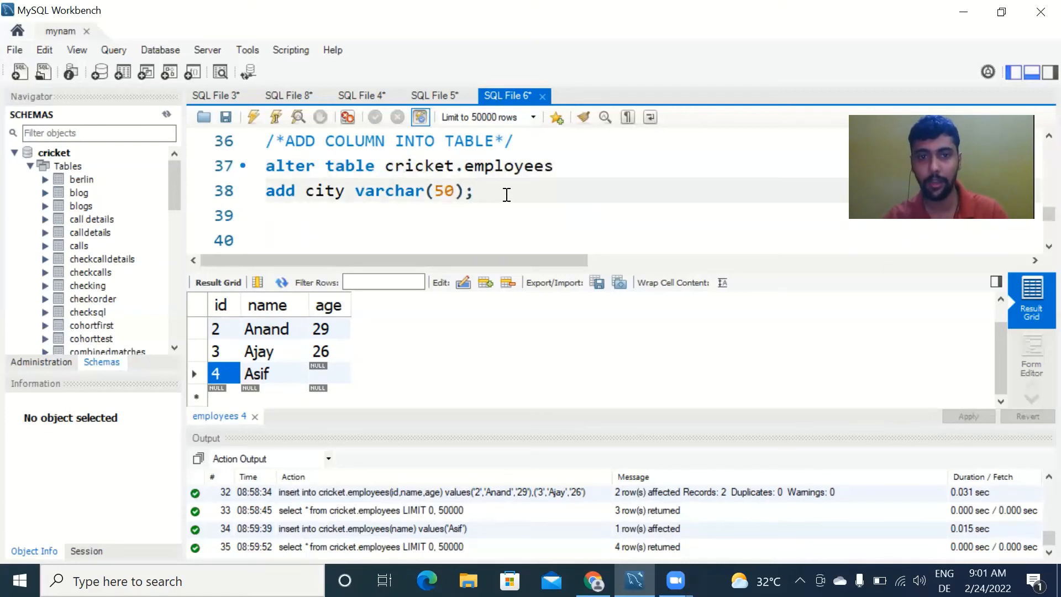
{"action": "left_click_drag", "start_coordinate": [387, 165], "coordinate": [554, 166]}
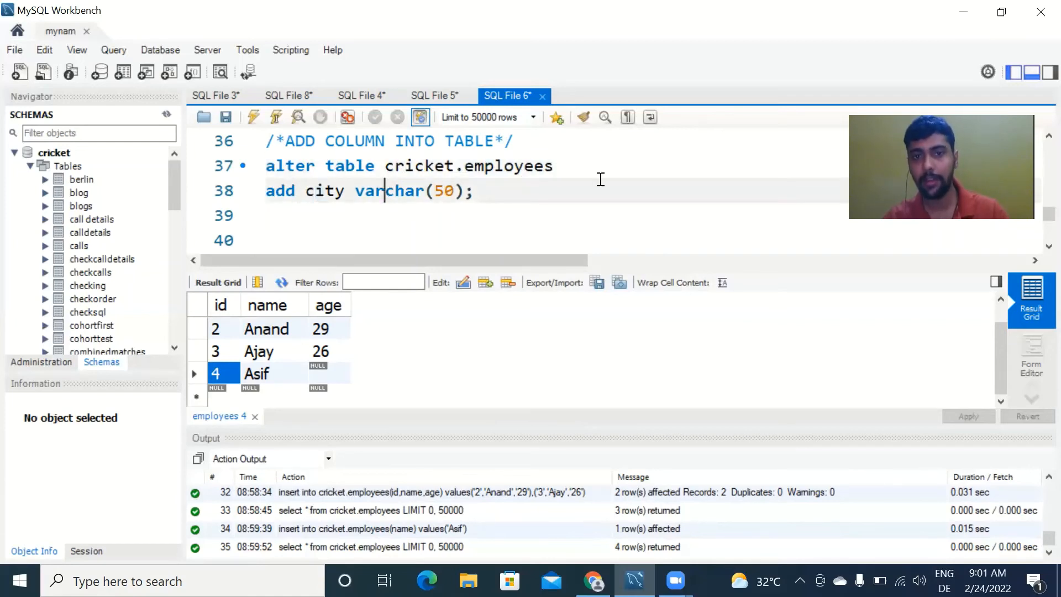
Step: Run the ALTER statement, then query 'select * from cricket.employees' showing the empty city column
{"action": "left_click", "coordinate": [252, 117]}
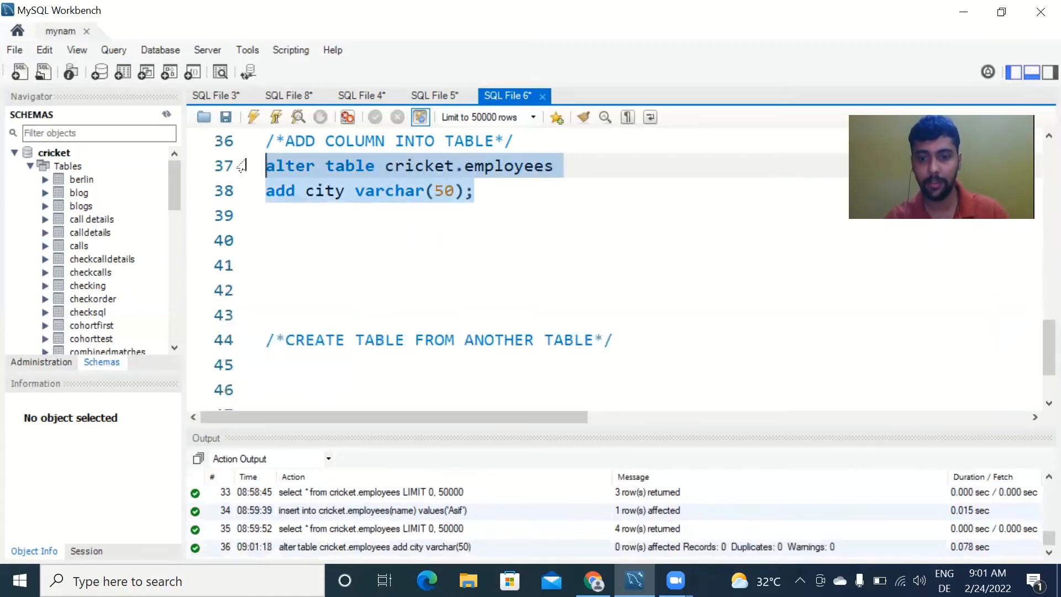
{"action": "type", "text": "se"}
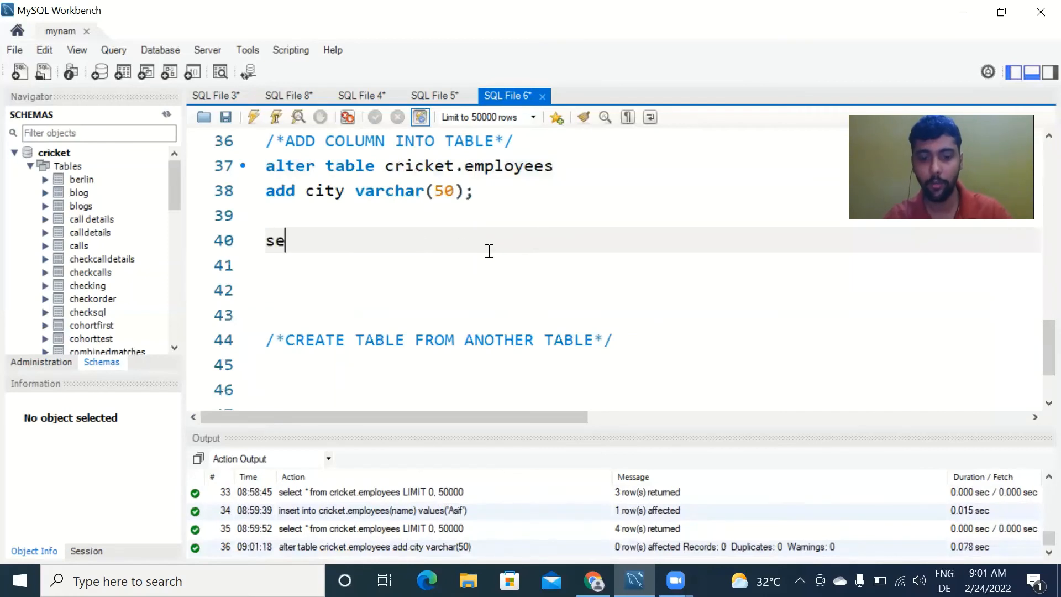
{"action": "type", "text": "lect * f"}
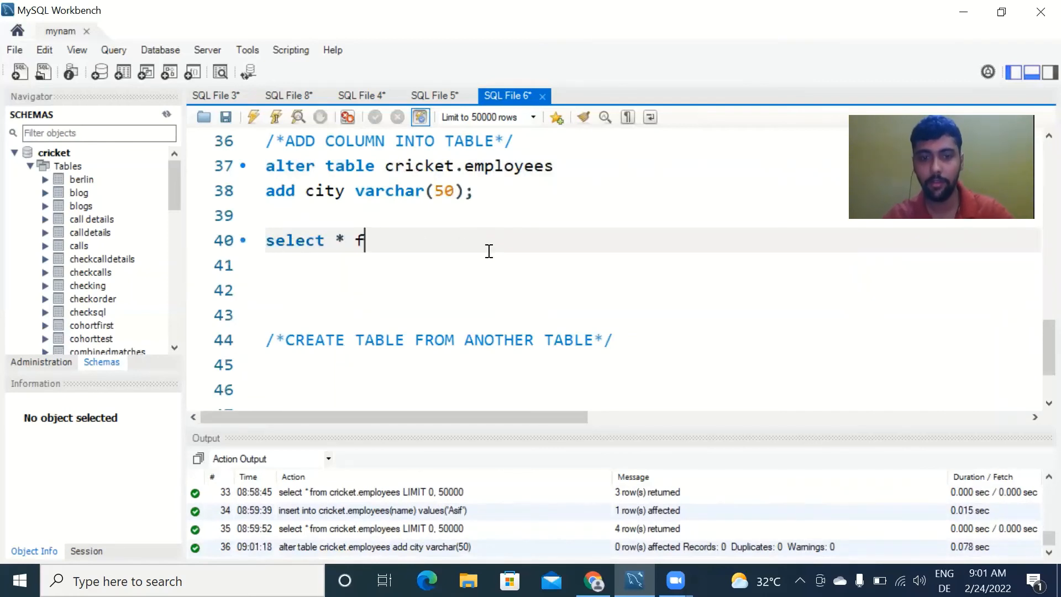
{"action": "type", "text": "rom cricket.e"}
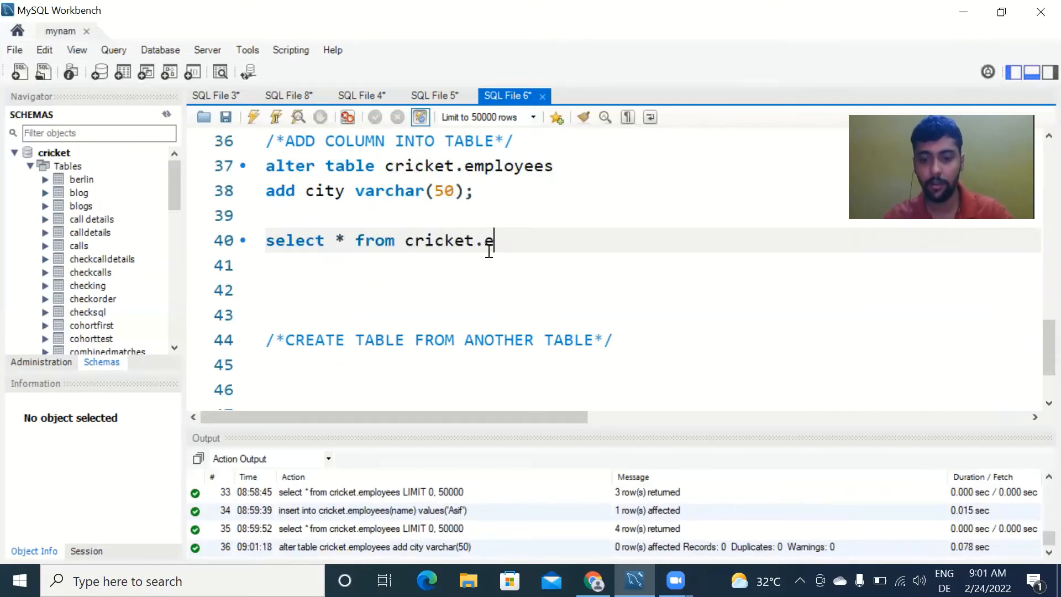
{"action": "type", "text": "mployees"}
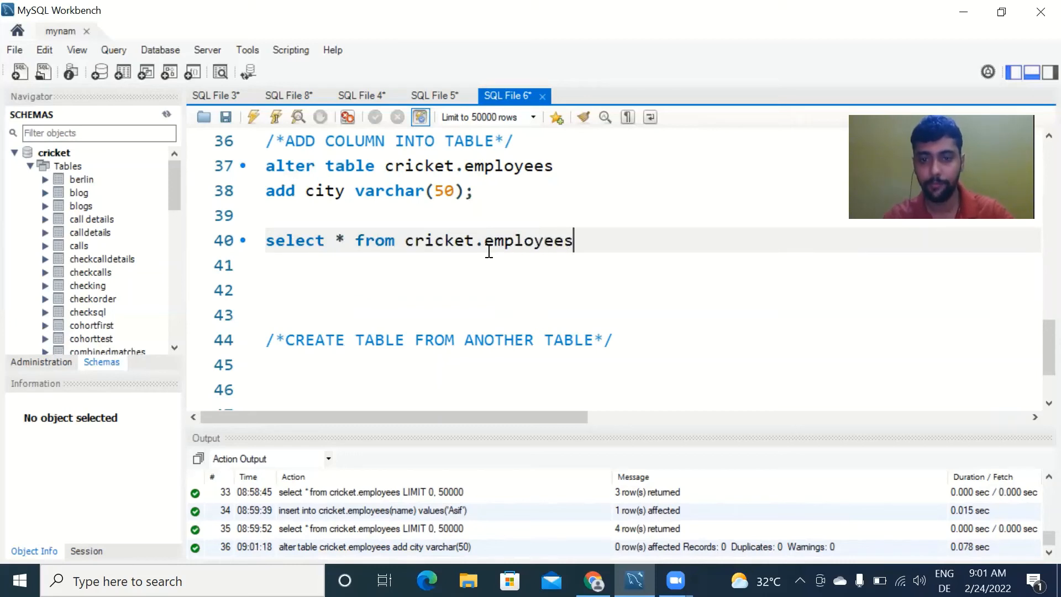
{"action": "left_click", "coordinate": [252, 116]}
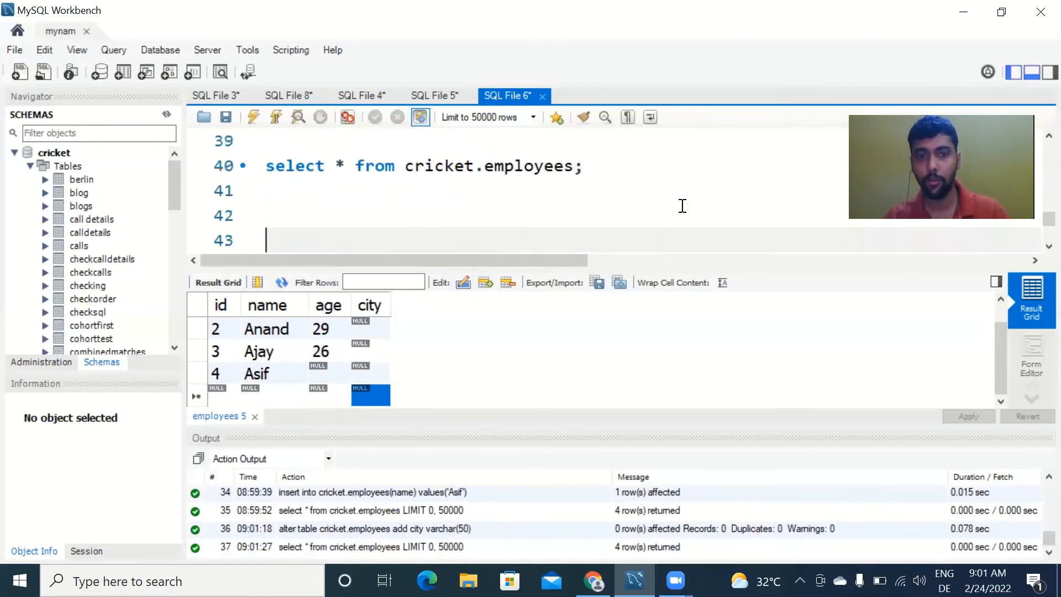
Step: Add the comment '/*CREATE TABLE FROM ANOTHER TABLE*/' for the next statement
{"action": "type", "text": "/*CREATE TABLE FROM ANOTHER TABLE*/"}
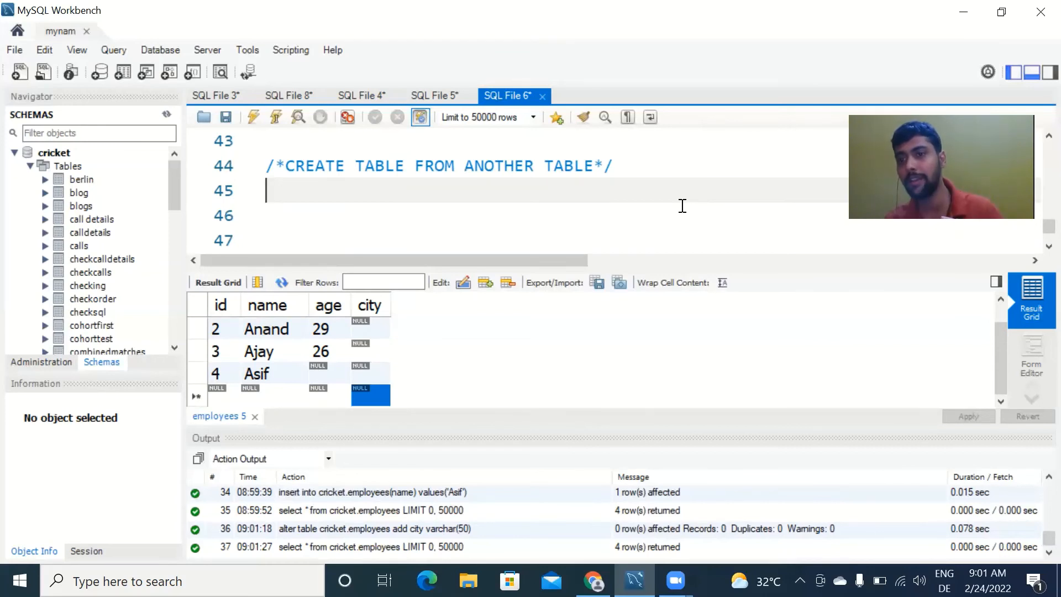
Step: Write 'create table cricket.employeenew as select * from cricket.employees' to copy all employee rows
{"action": "type", "text": "cre"}
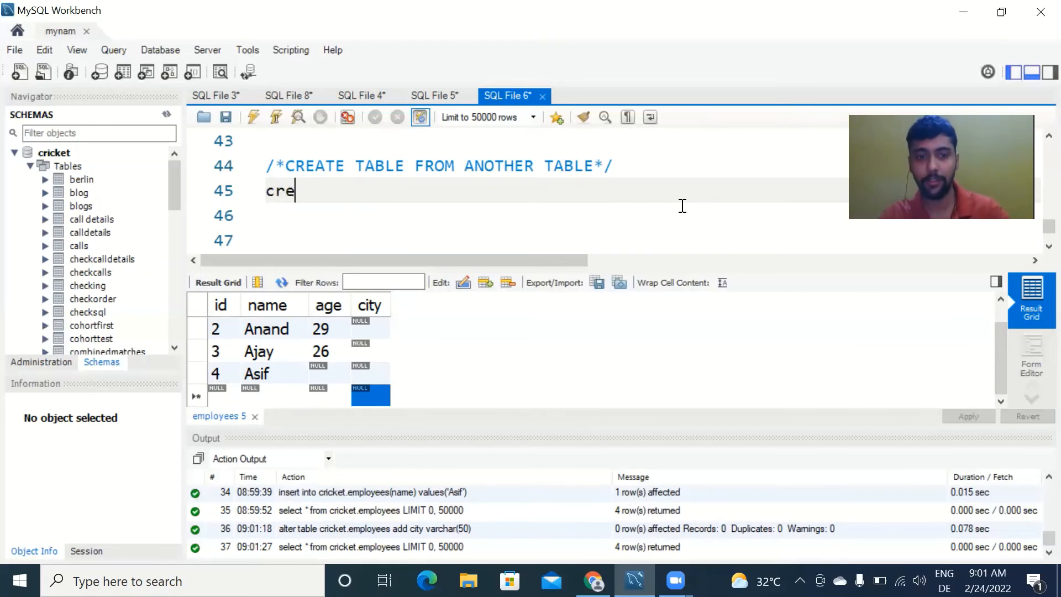
{"action": "type", "text": "ate tab"}
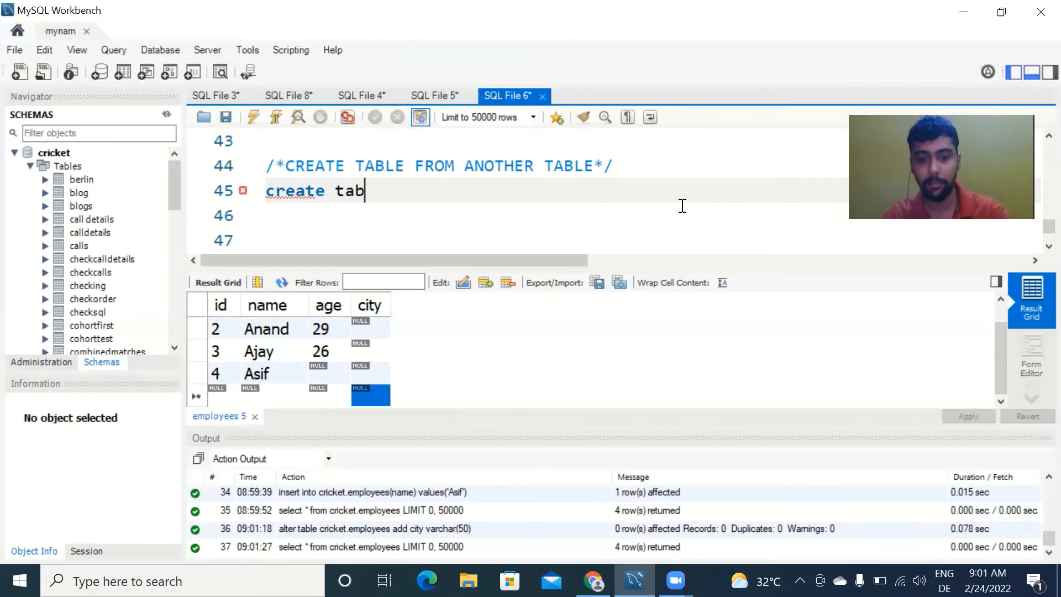
{"action": "type", "text": "le empl"}
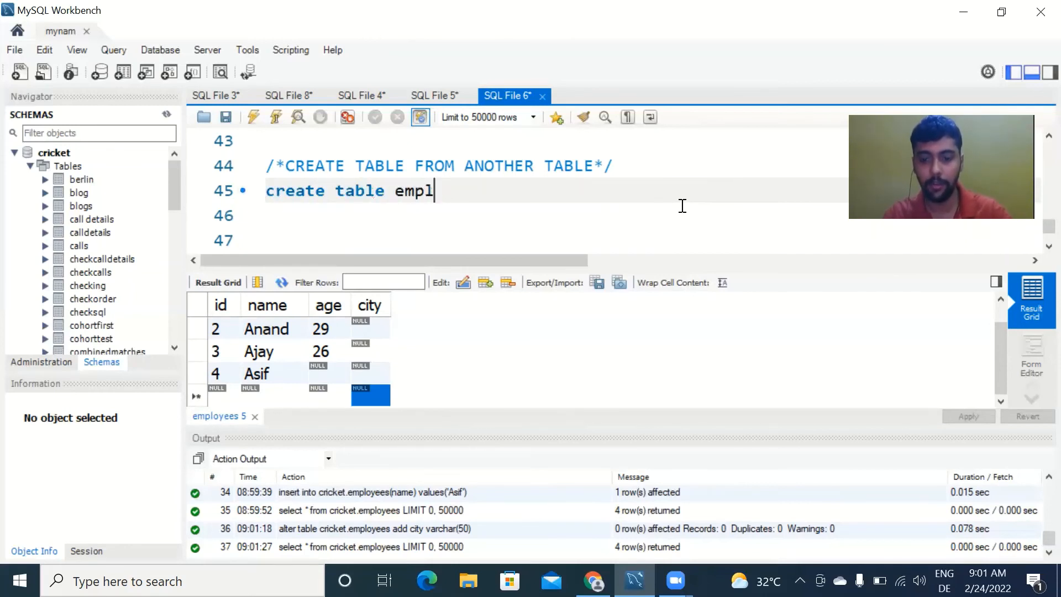
{"action": "type", "text": "oyee"}
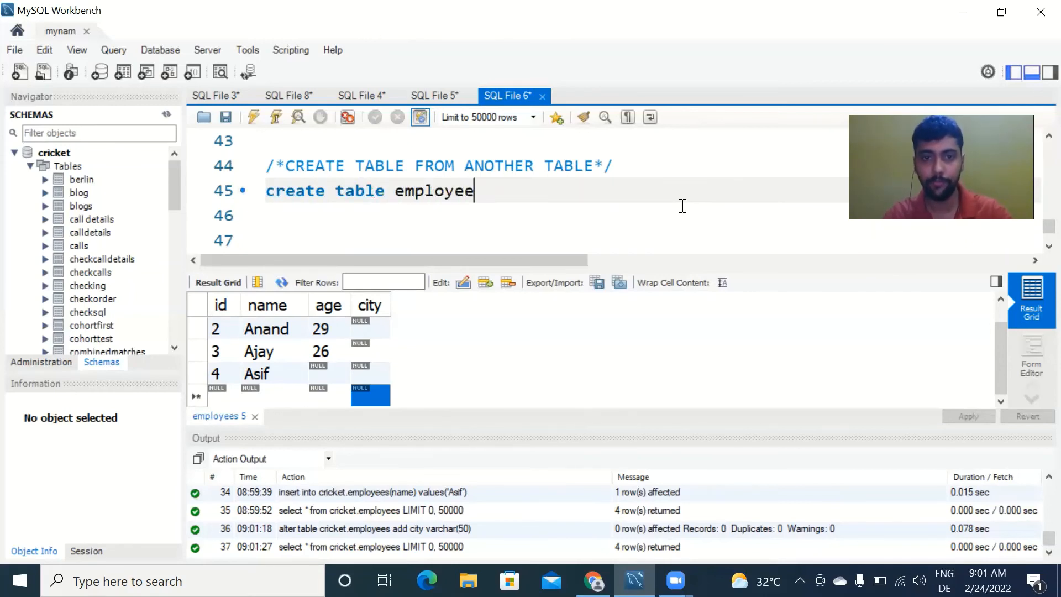
{"action": "type", "text": "new"}
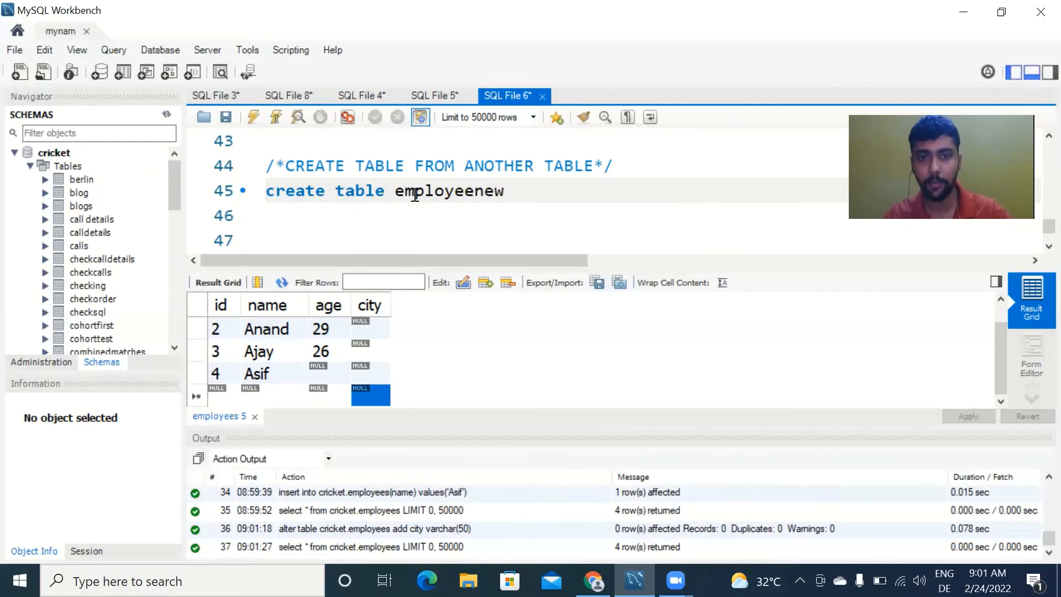
{"action": "type", "text": "cricket."}
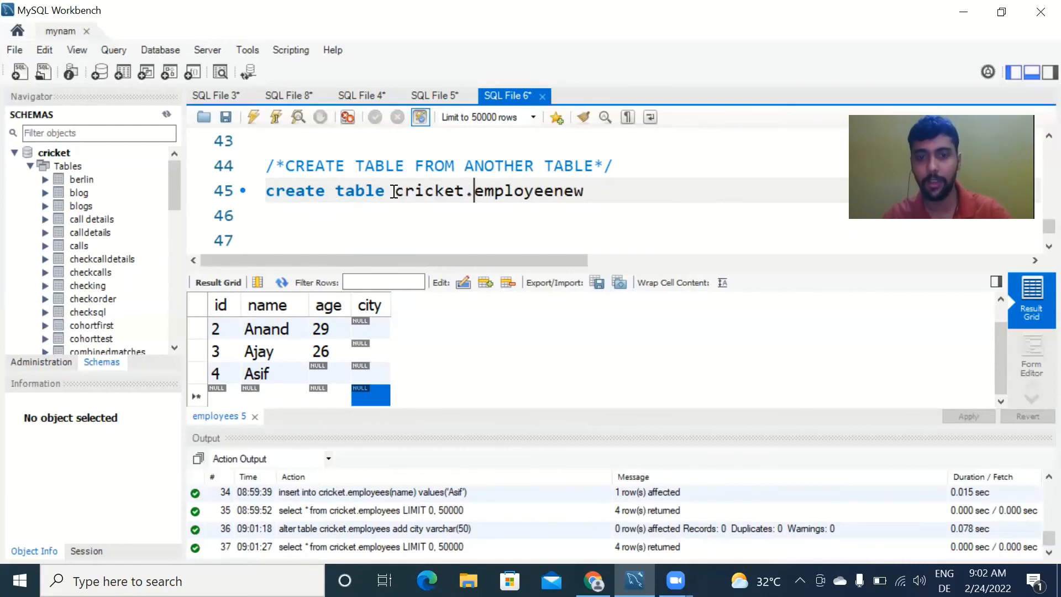
{"action": "type", "text": "as"}
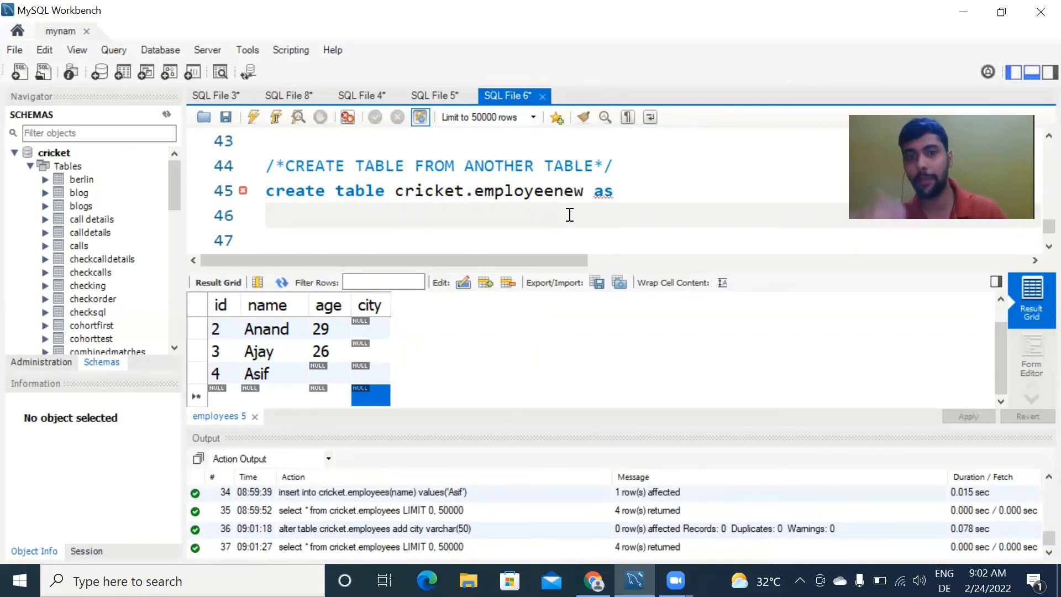
{"action": "type", "text": "select"}
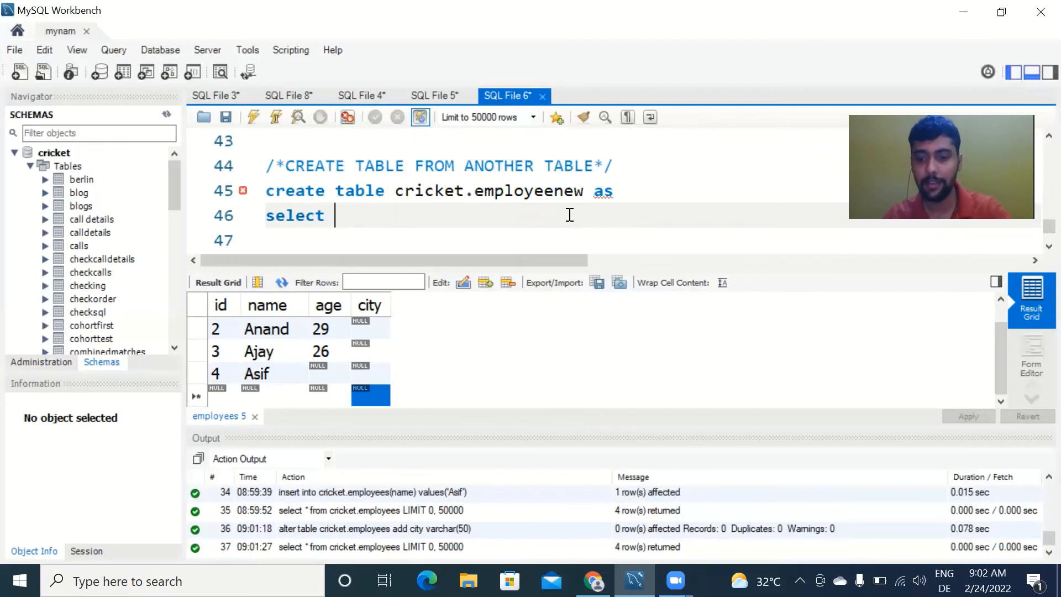
{"action": "type", "text": "* from"}
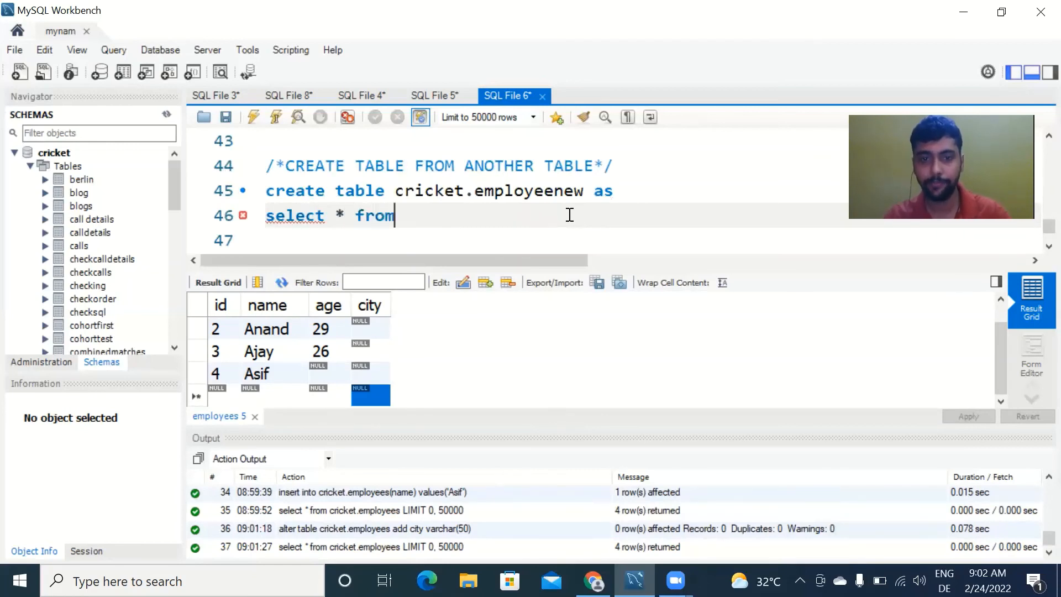
{"action": "type", "text": "cricket.emp"}
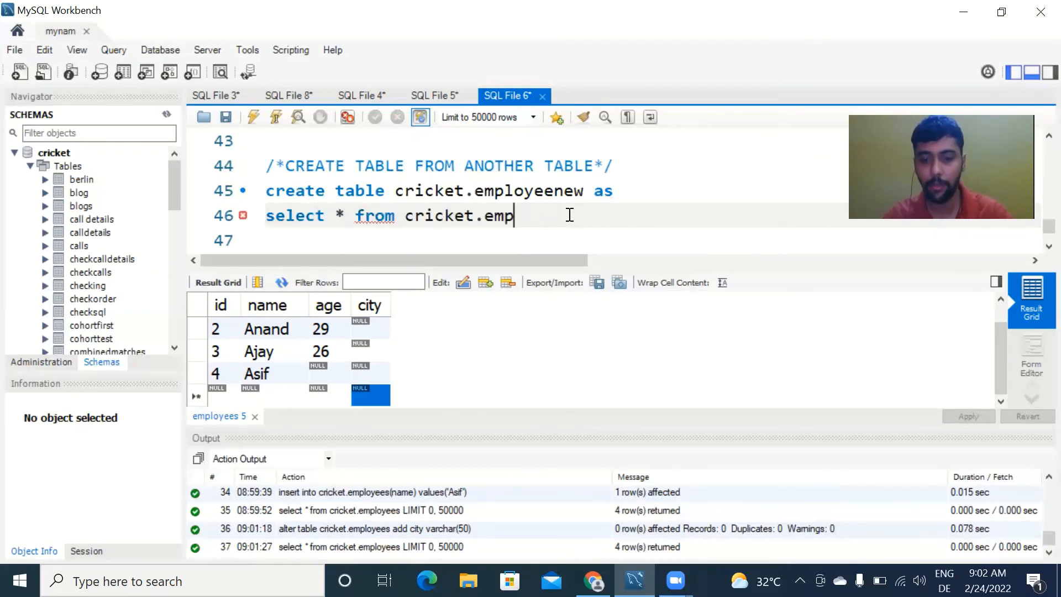
{"action": "type", "text": "loyees"}
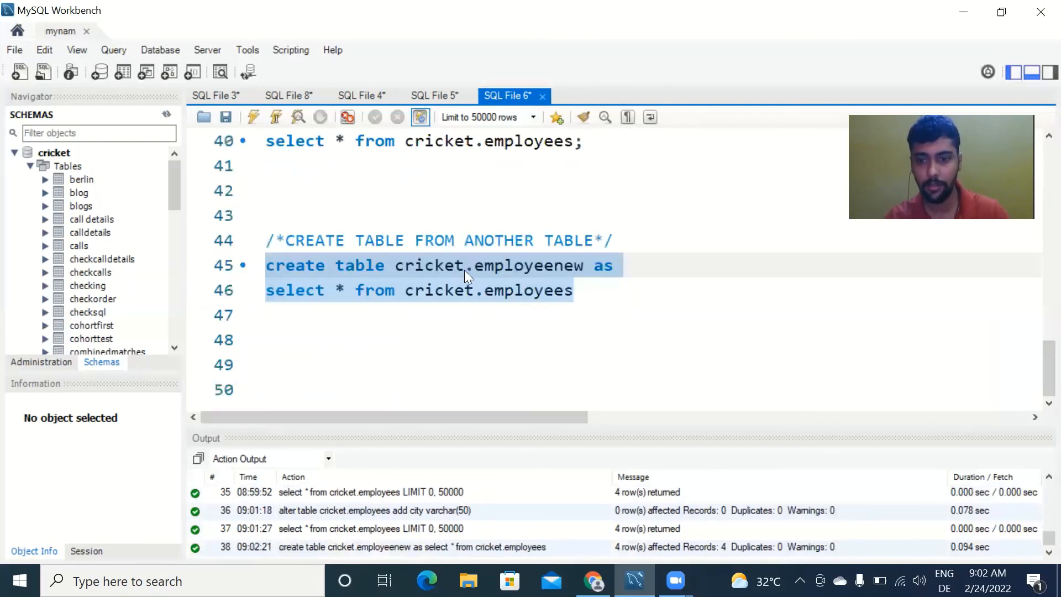
Step: Complete 'select * from cricket.employeenew;' below the copy statement to list the four copied rows
{"action": "left_click", "coordinate": [460, 331]}
{"action": "type", "text": "select * from cricket.employees"}
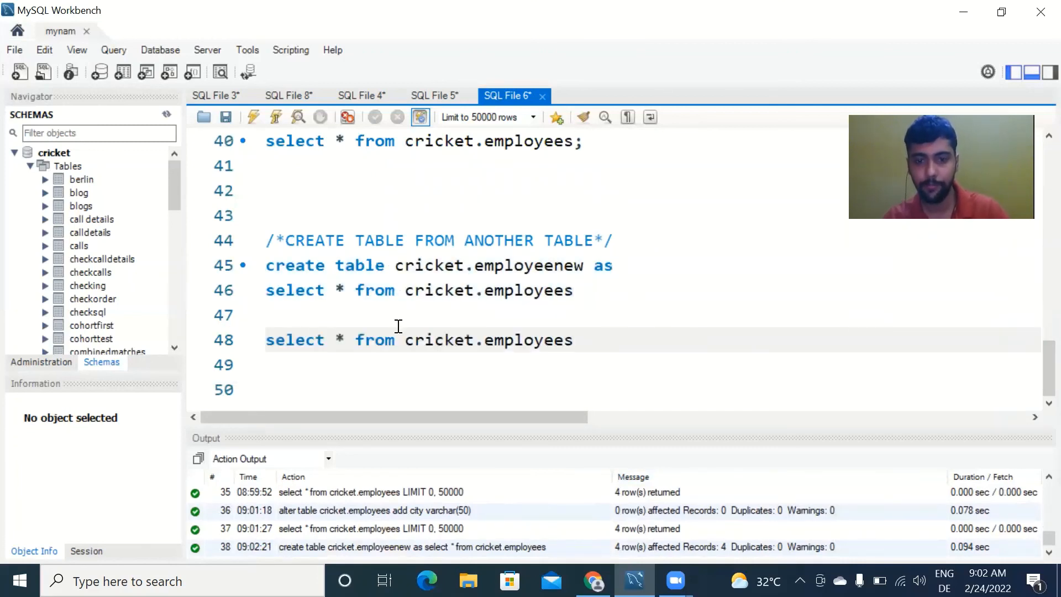
{"action": "type", "text": "new"}
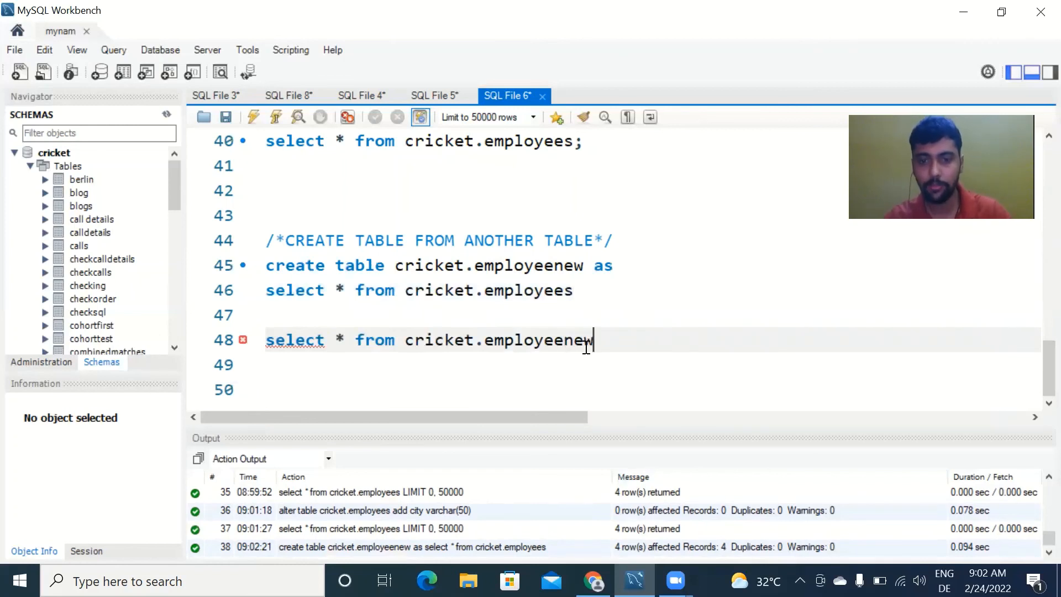
{"action": "type", "text": ";"}
{"action": "left_click", "coordinate": [427, 291]}
{"action": "type", "text": ";"}
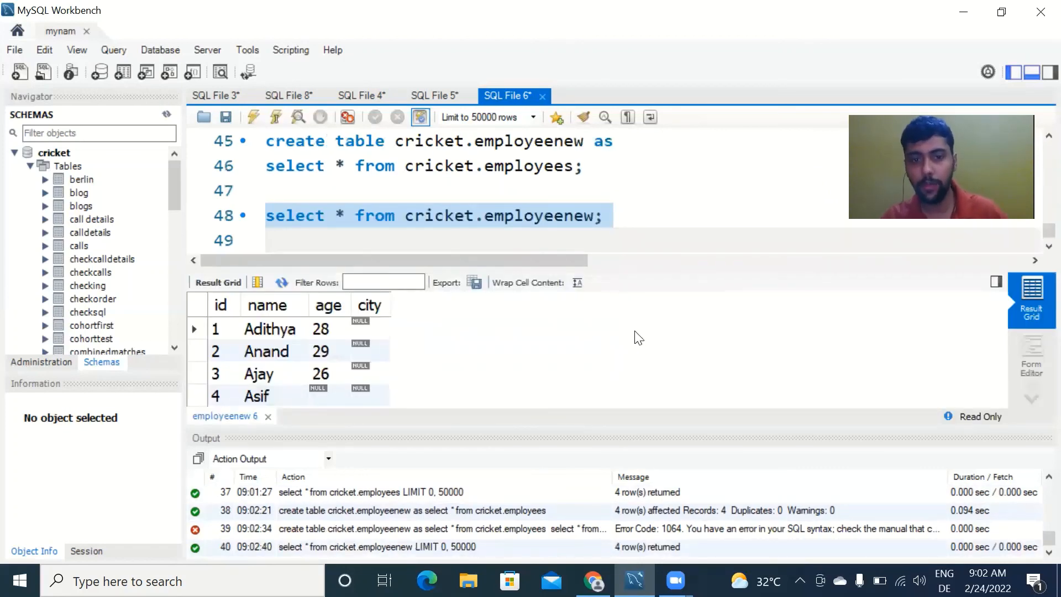
{"action": "left_click", "coordinate": [269, 329]}
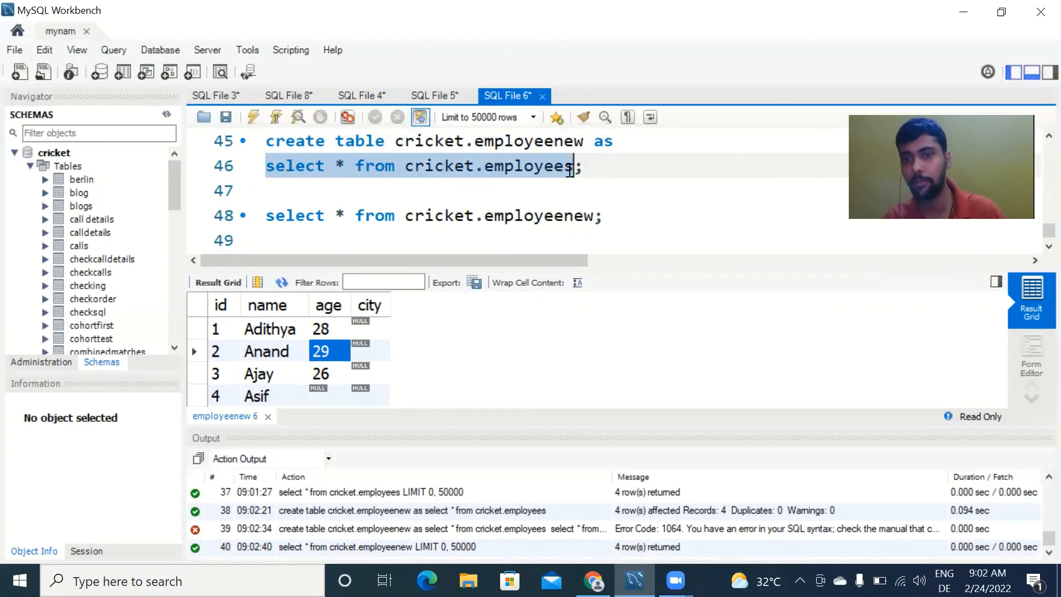
{"action": "double_click", "coordinate": [538, 215]}
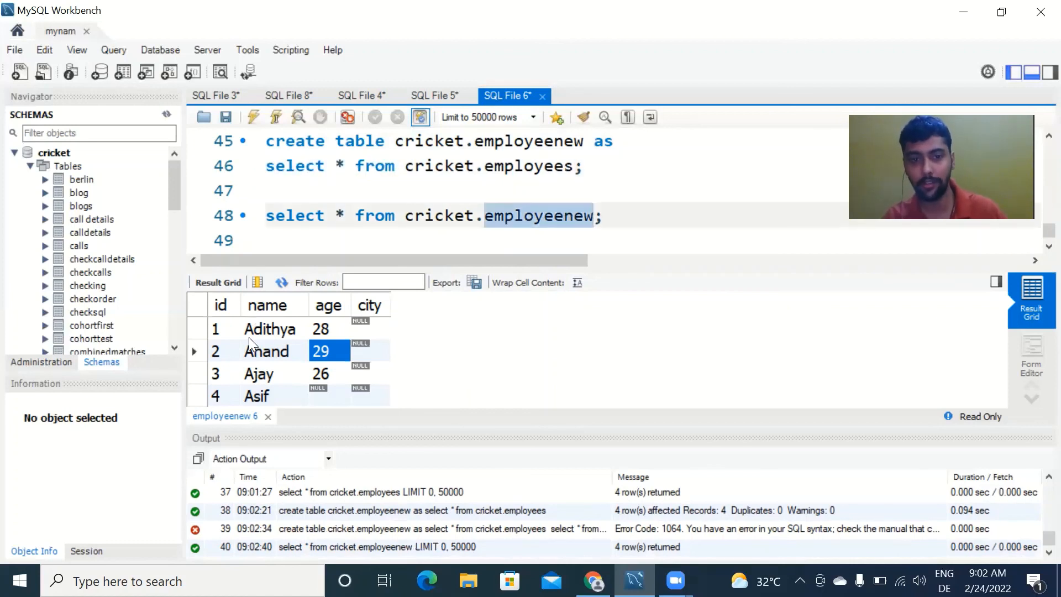
{"action": "left_click", "coordinate": [266, 396]}
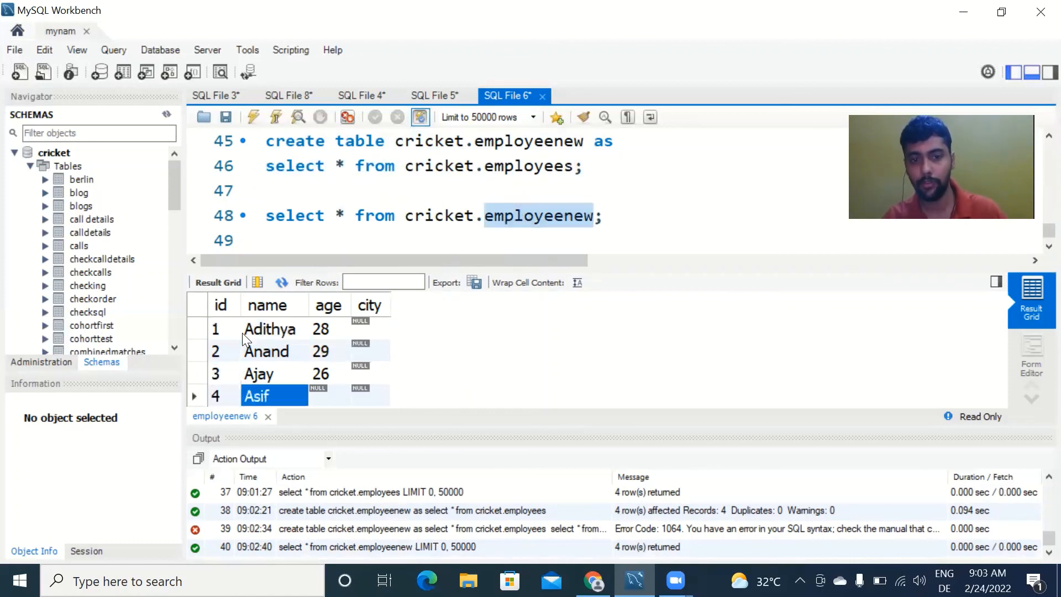
{"action": "left_click", "coordinate": [268, 329]}
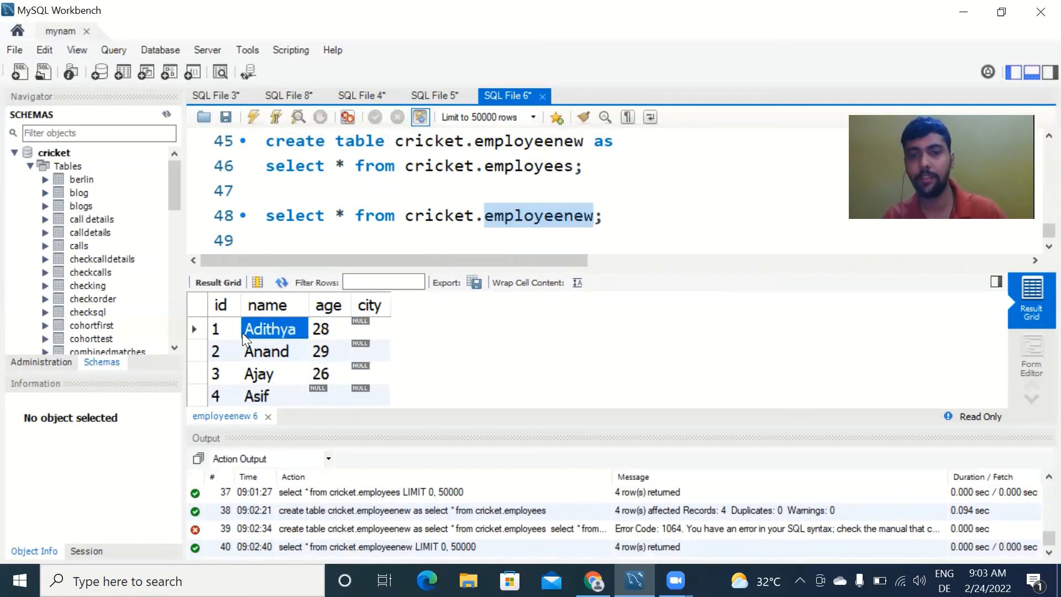